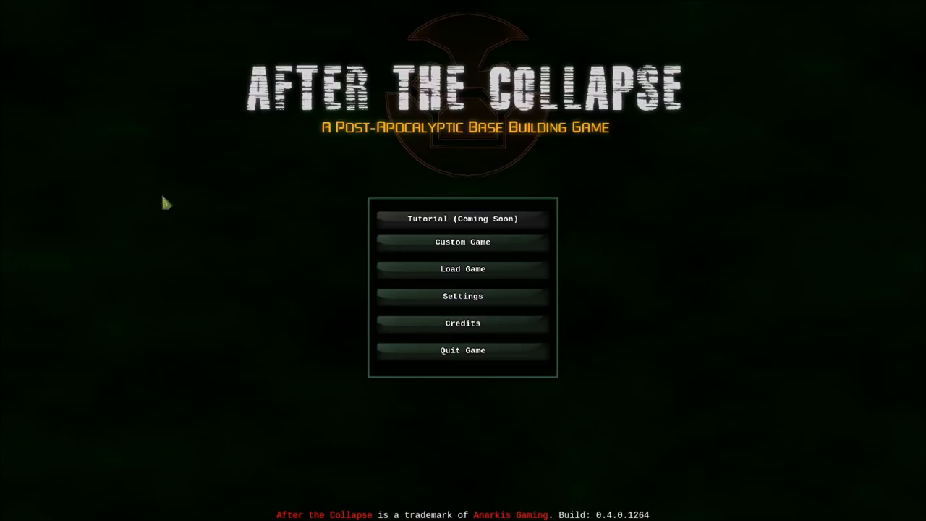
{"action": "mouse_move", "coordinate": [462, 241]}
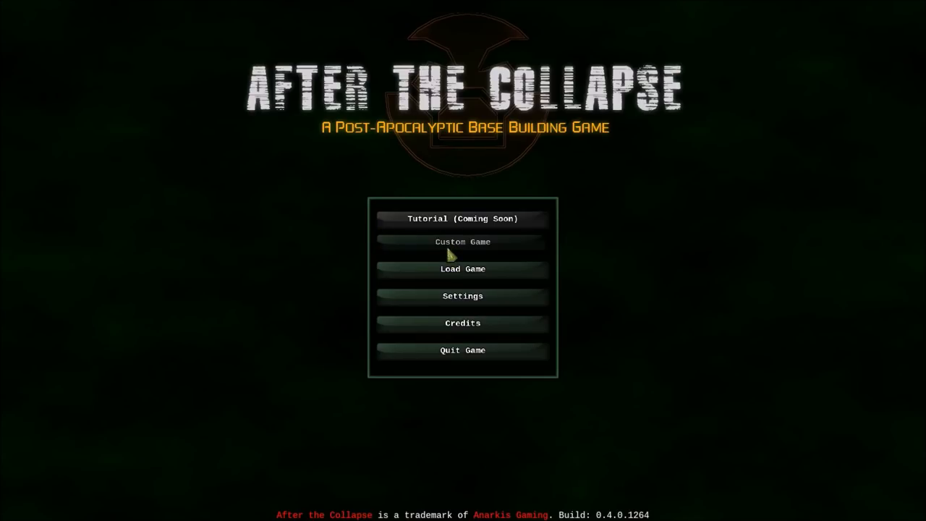
- Start a custom game and keep City Block as the map type
{"action": "left_click", "coordinate": [463, 241]}
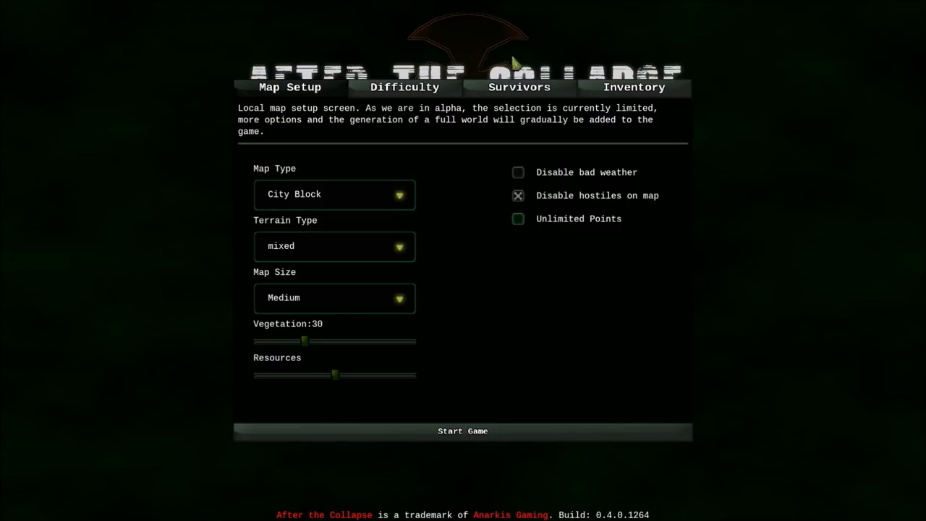
{"action": "mouse_move", "coordinate": [191, 119]}
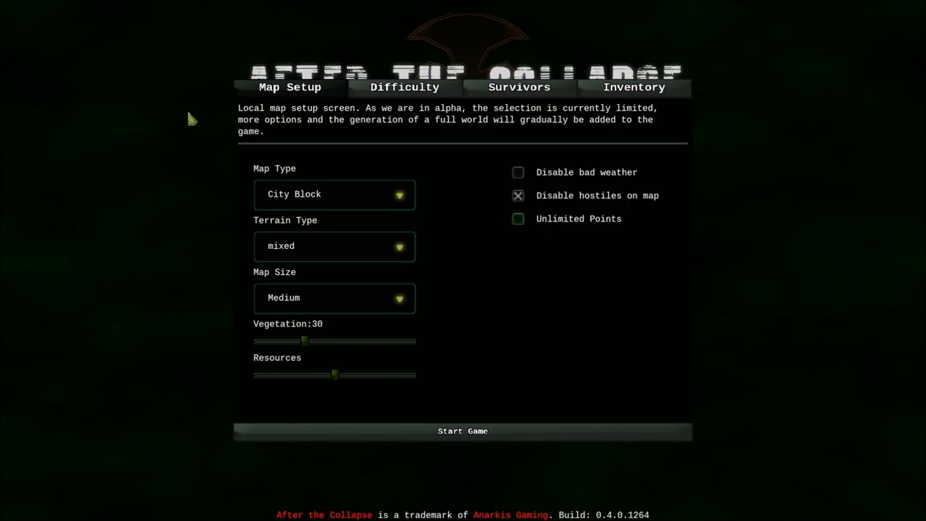
{"action": "mouse_move", "coordinate": [203, 208]}
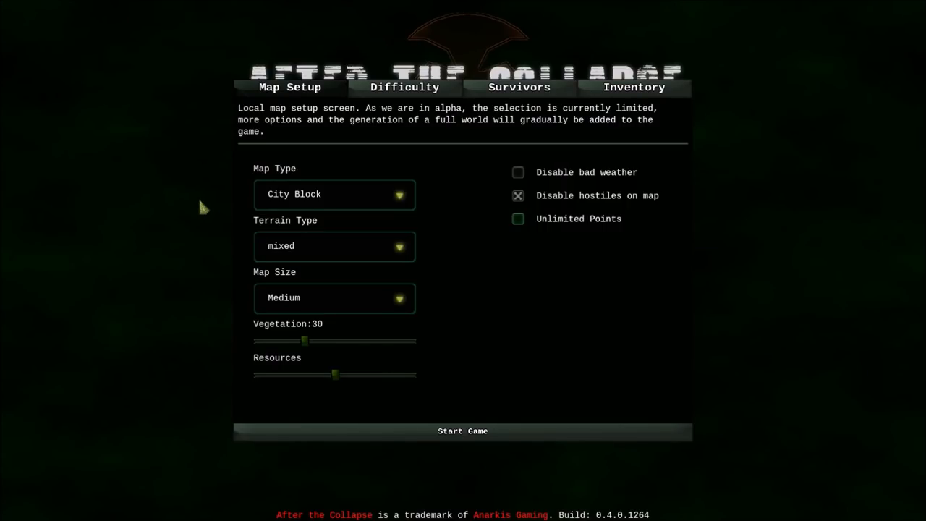
{"action": "mouse_move", "coordinate": [374, 178]}
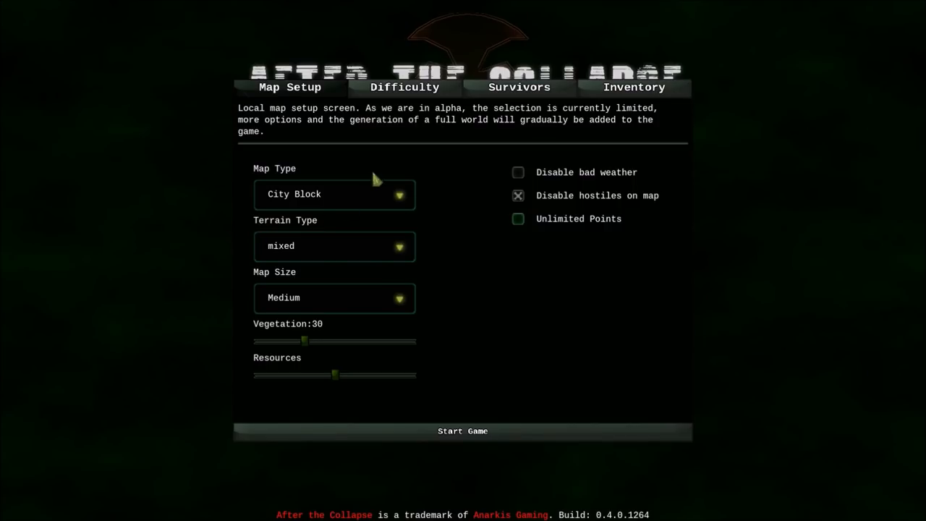
{"action": "mouse_move", "coordinate": [432, 172]}
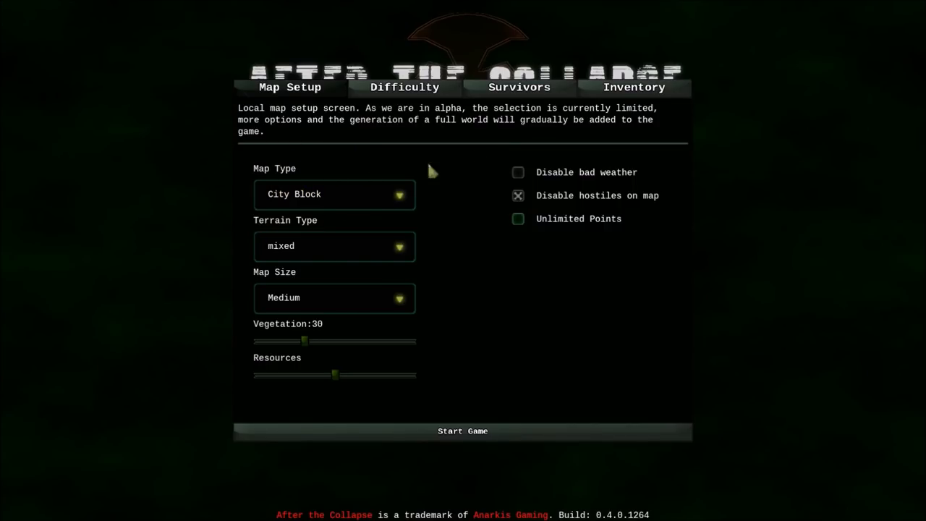
{"action": "left_click", "coordinate": [334, 194]}
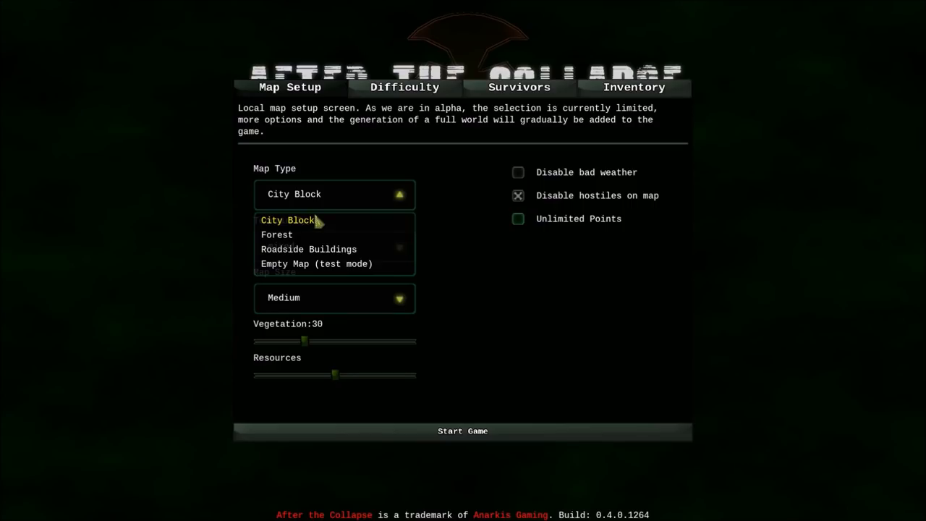
{"action": "mouse_move", "coordinate": [303, 233]}
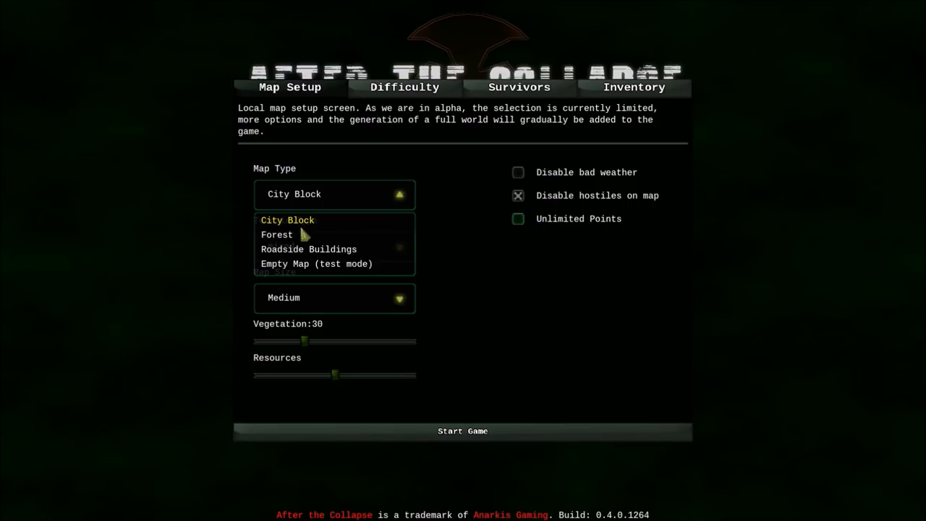
{"action": "mouse_move", "coordinate": [315, 250]}
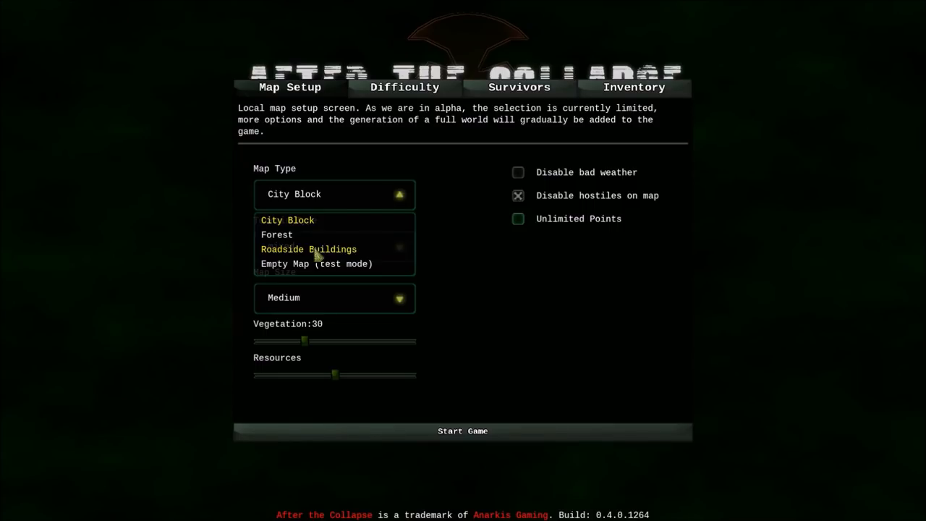
{"action": "left_click", "coordinate": [293, 220]}
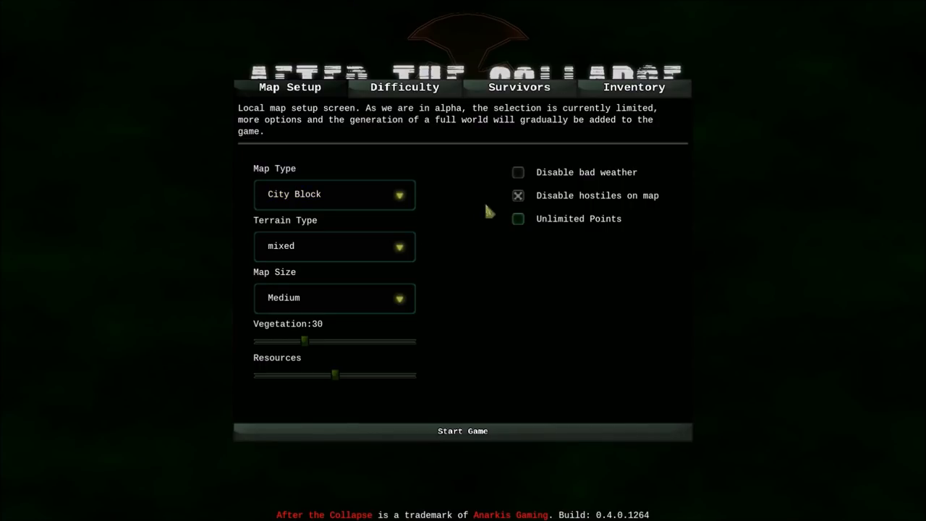
{"action": "left_click", "coordinate": [399, 246]}
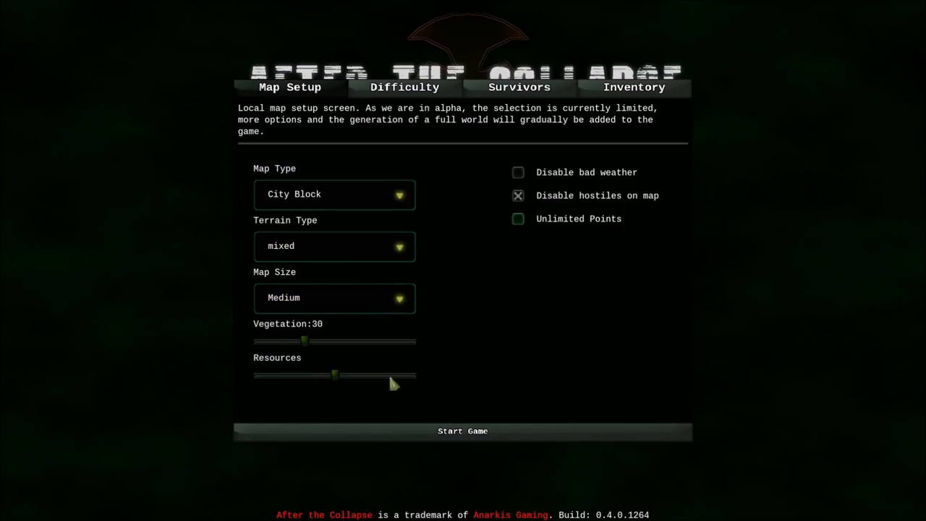
- Preview the Last Stand, Passive World and Hectic difficulties, then pick Standard
{"action": "left_click", "coordinate": [405, 87]}
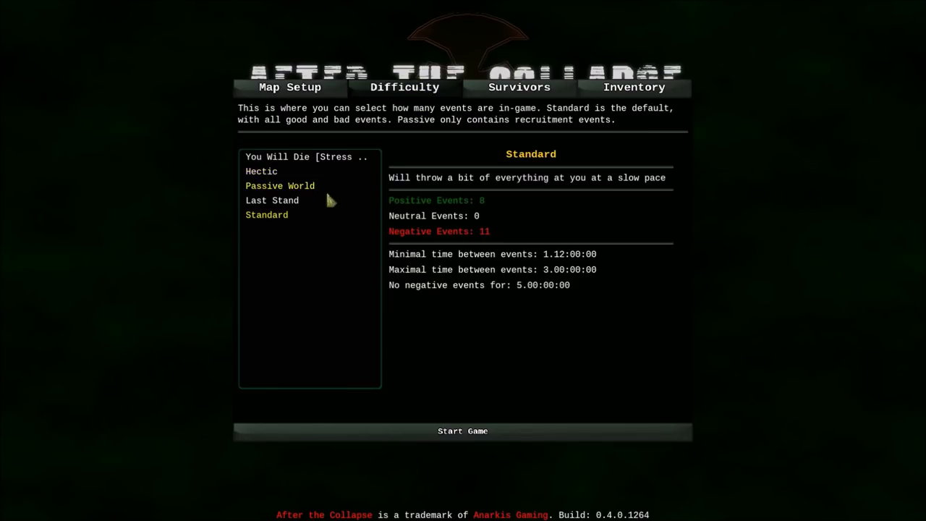
{"action": "left_click", "coordinate": [273, 200]}
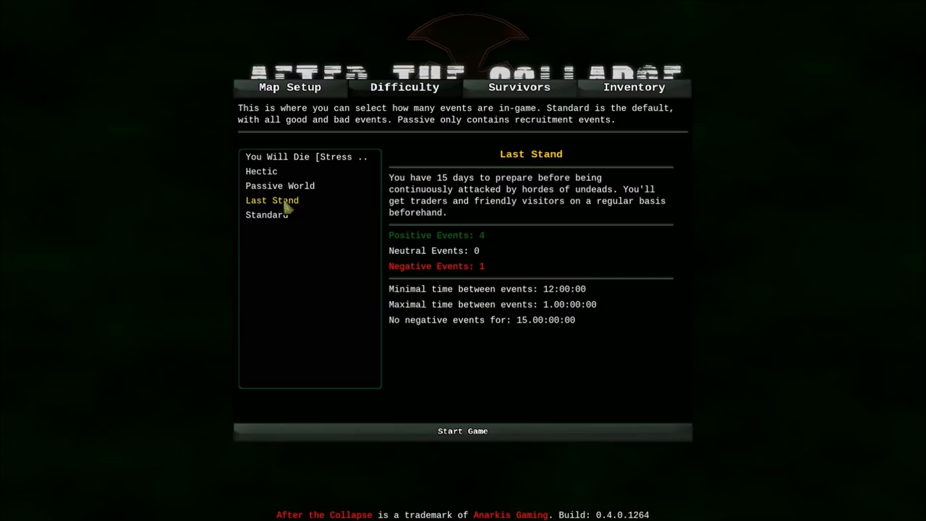
{"action": "mouse_move", "coordinate": [374, 199]}
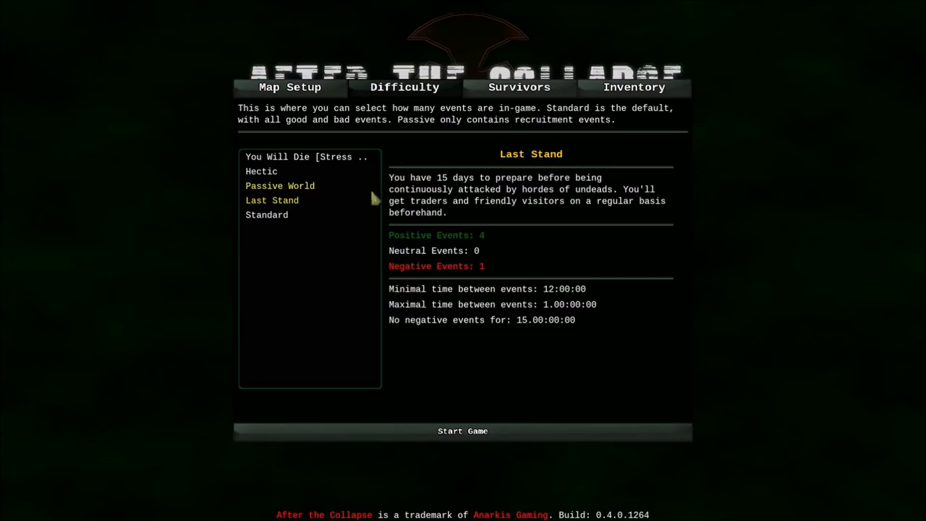
{"action": "left_click", "coordinate": [279, 186]}
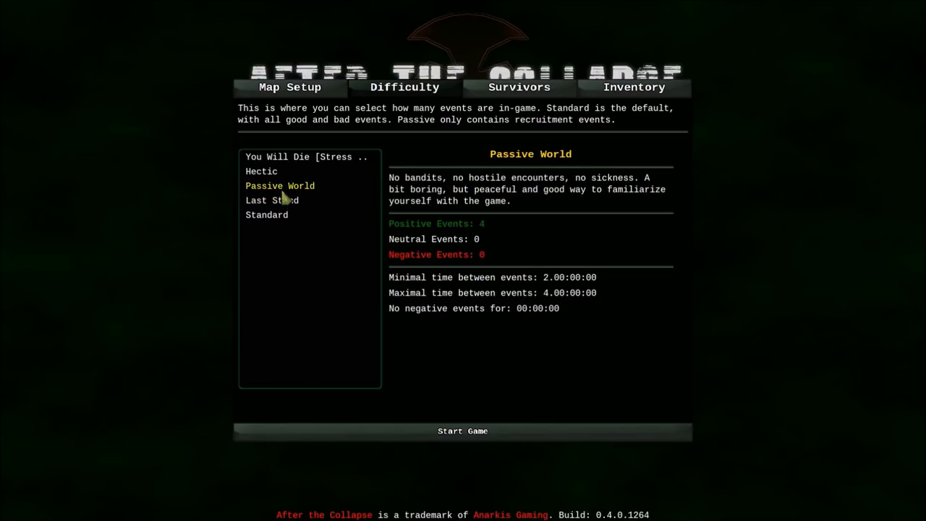
{"action": "left_click", "coordinate": [261, 171]}
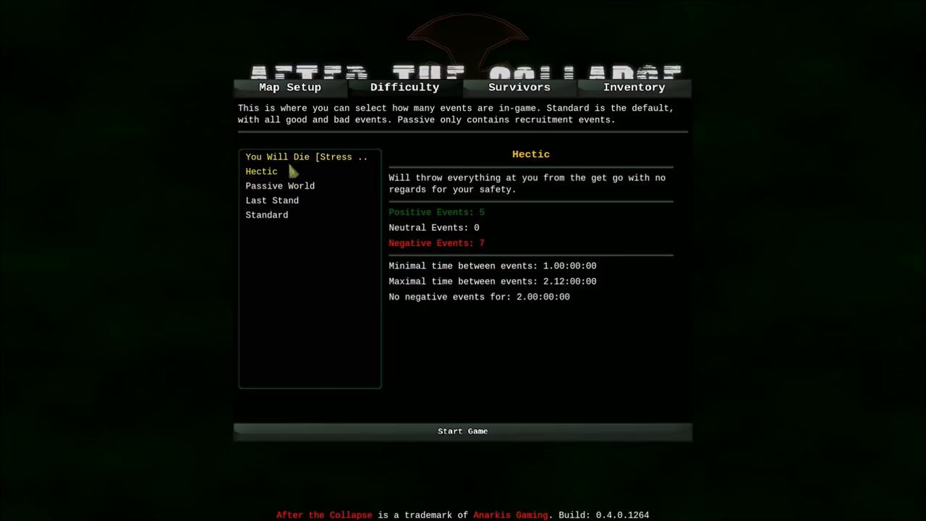
{"action": "left_click", "coordinate": [267, 215]}
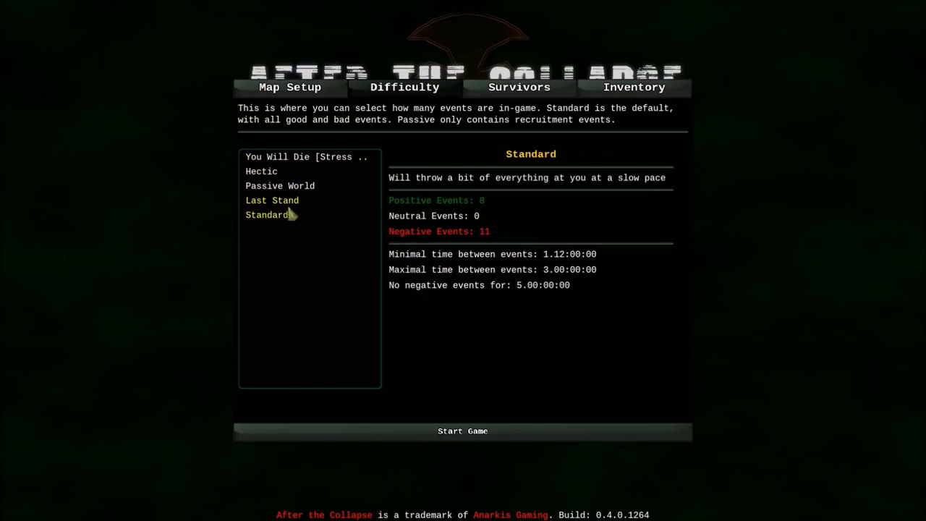
{"action": "left_click", "coordinate": [519, 87]}
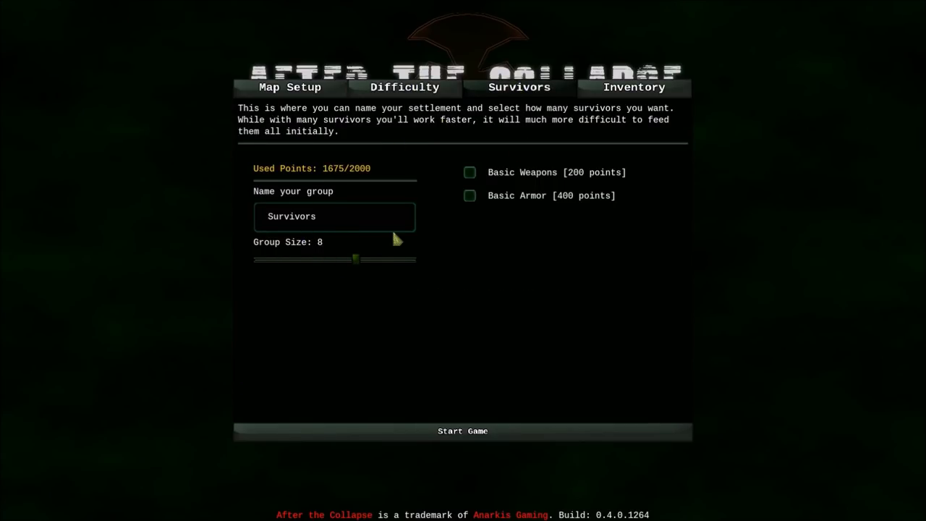
- Replace the survivor group name with 'Ontinti's Finest'
{"action": "left_click", "coordinate": [334, 216]}
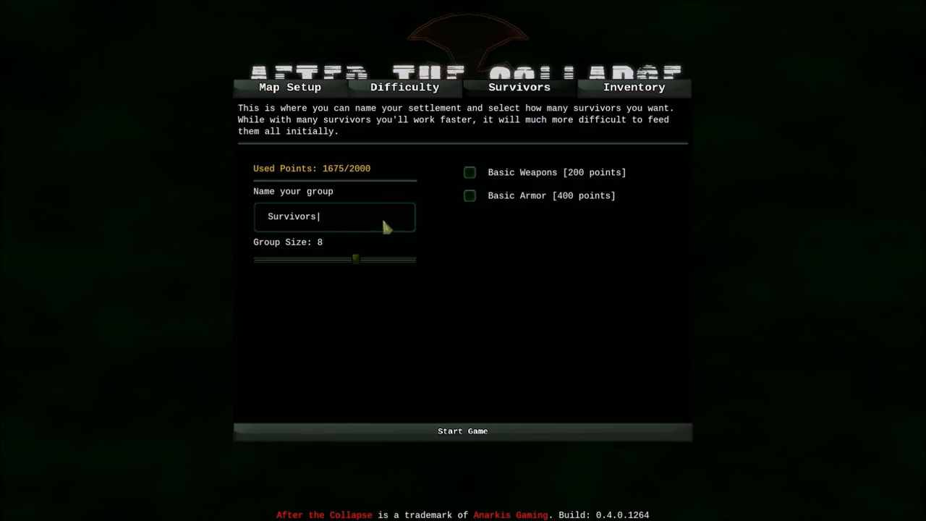
{"action": "type", "text": "N"}
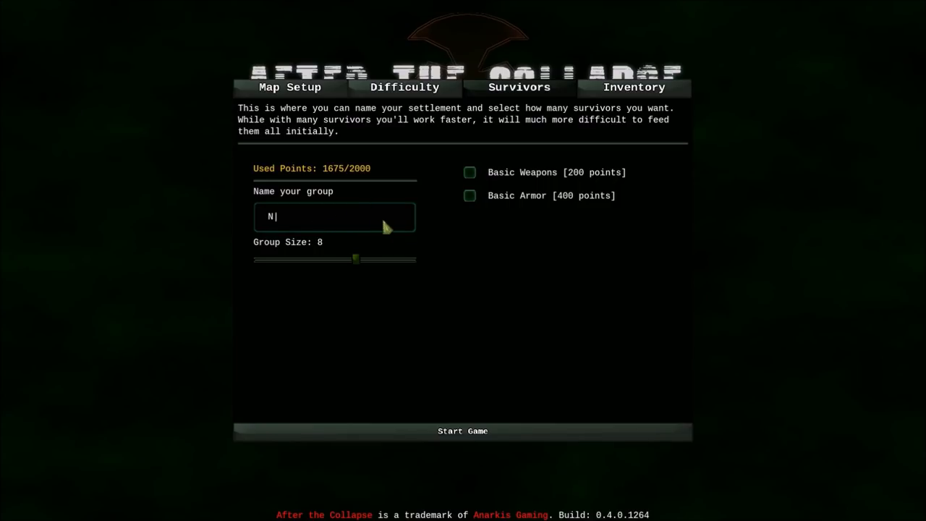
{"action": "key", "text": "Backspace"}
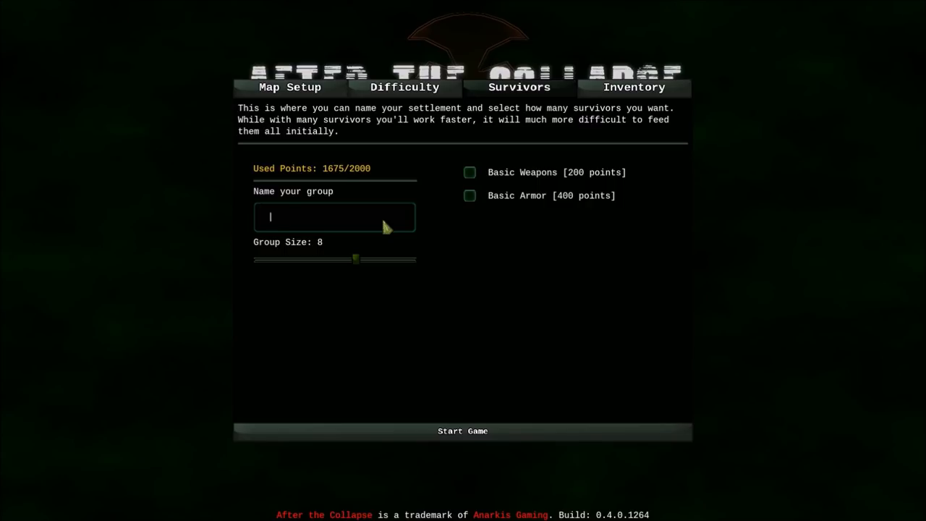
{"action": "type", "text": "Ontn"}
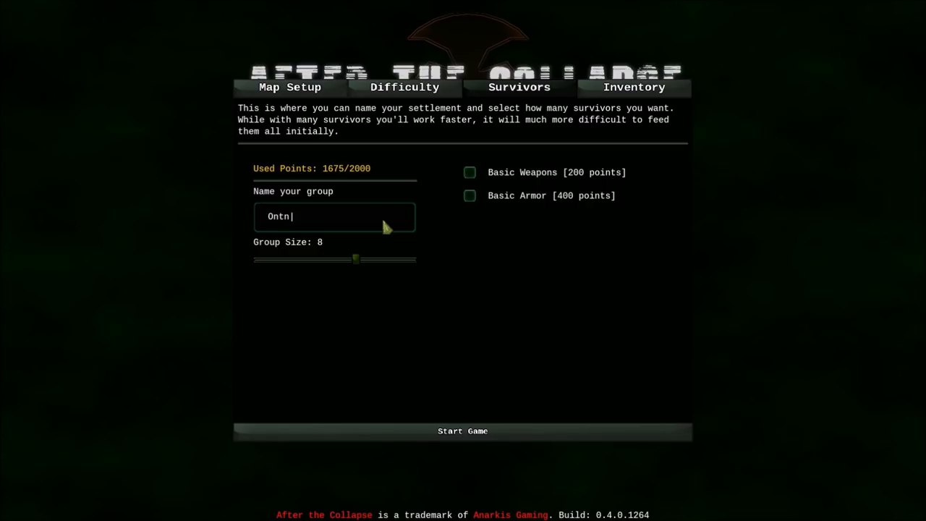
{"action": "type", "text": "inti"}
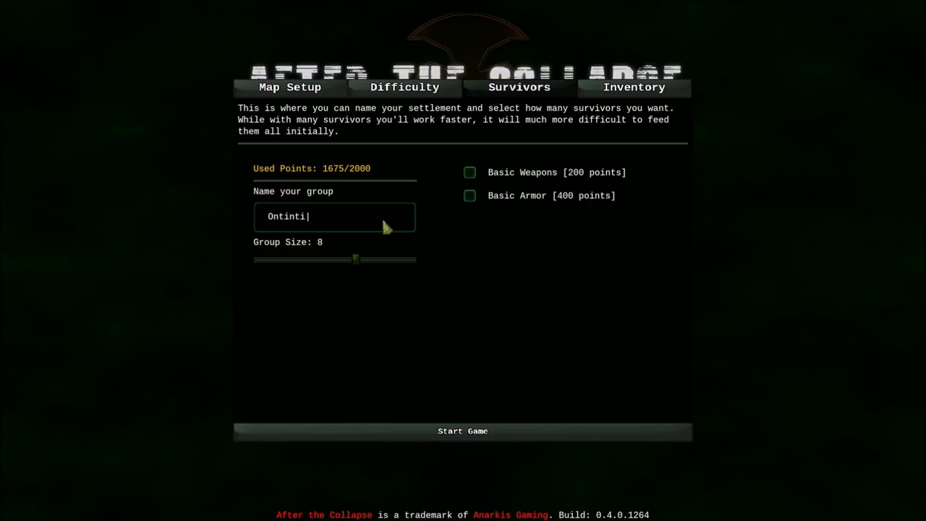
{"action": "type", "text": "'s"}
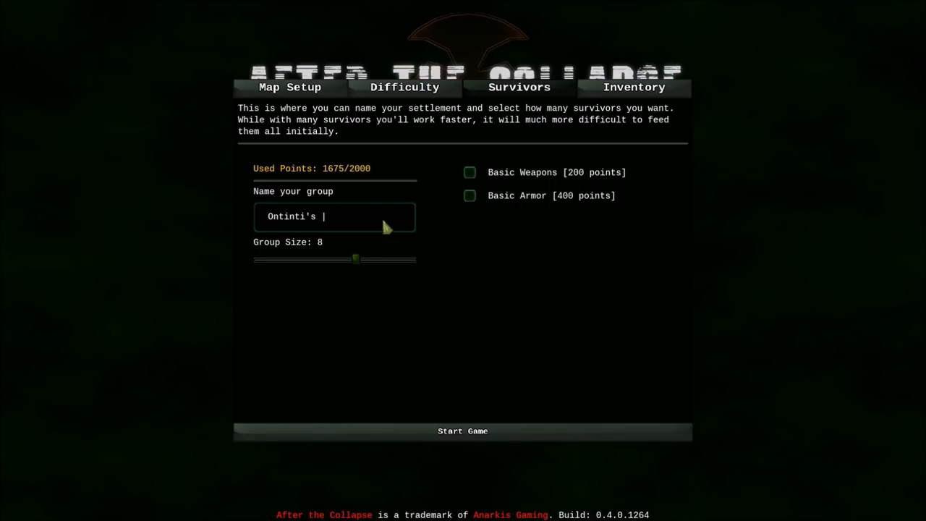
{"action": "type", "text": "Finest"}
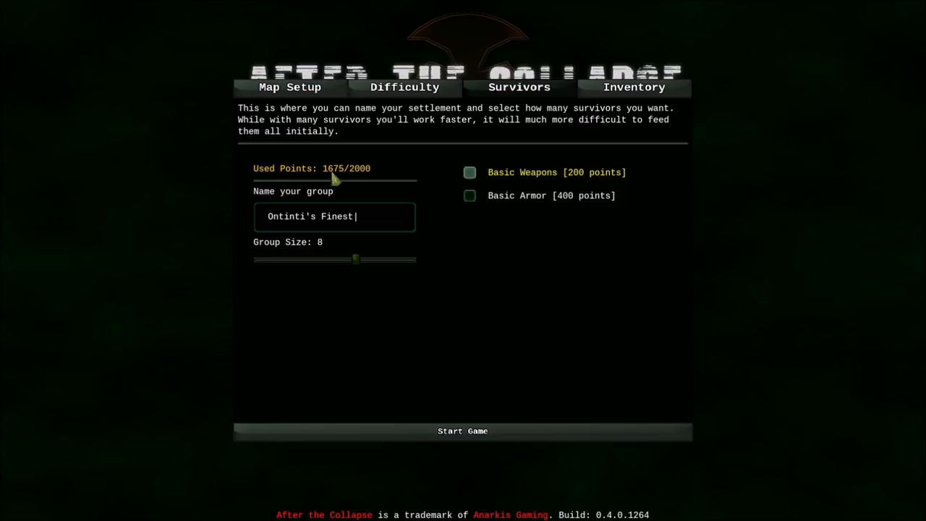
{"action": "mouse_move", "coordinate": [634, 96]}
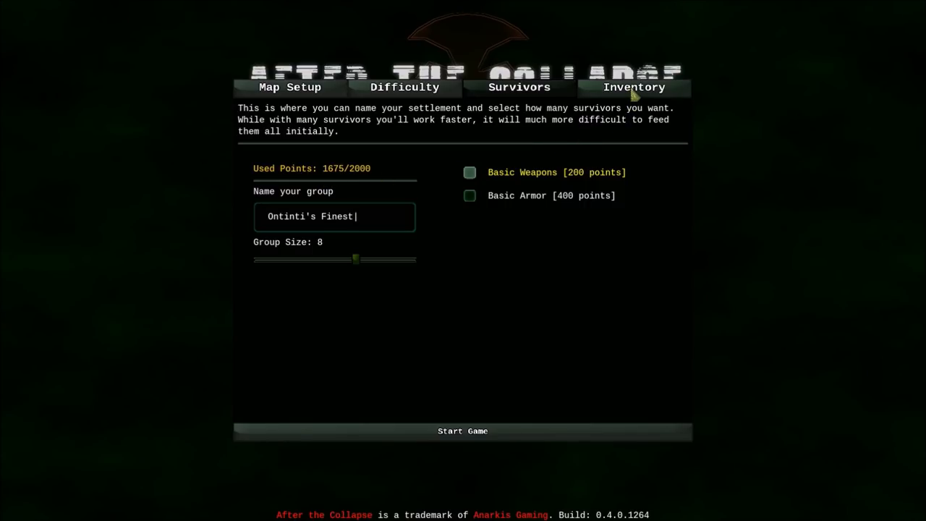
- Keep the Newb Pack food-and-resources equipment preset as the starting kit
{"action": "left_click", "coordinate": [634, 87]}
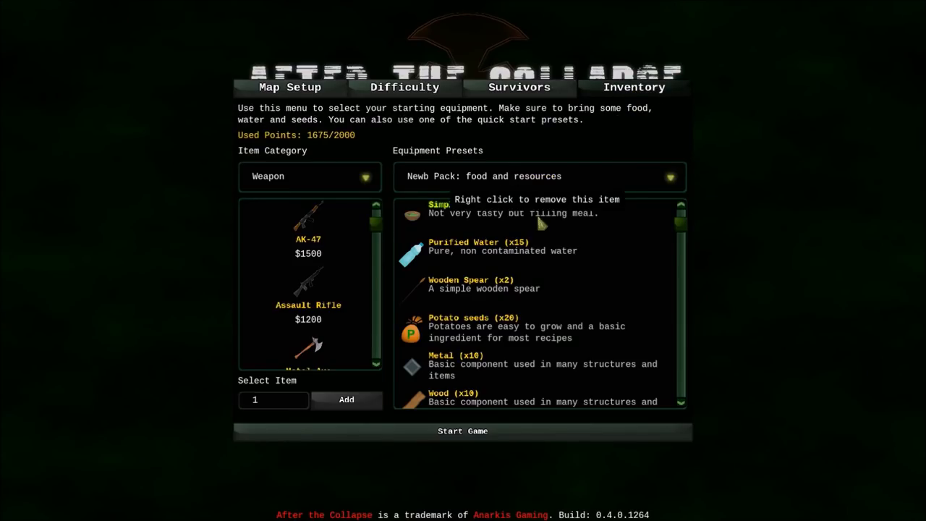
{"action": "left_click", "coordinate": [669, 175]}
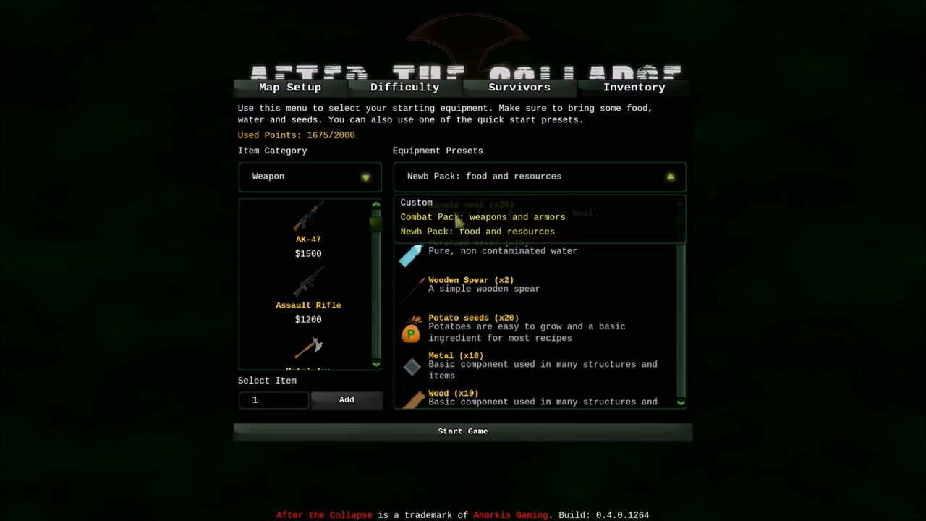
{"action": "left_click", "coordinate": [481, 216]}
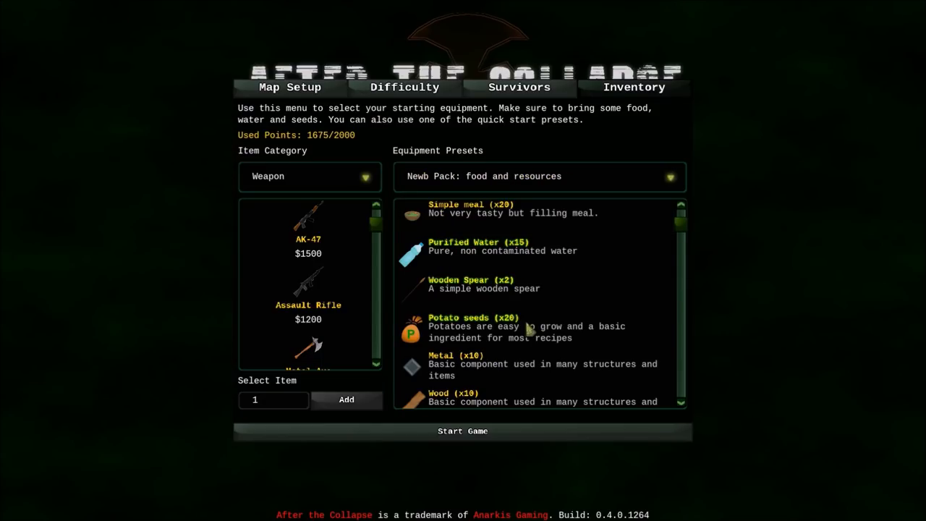
{"action": "mouse_move", "coordinate": [686, 230]}
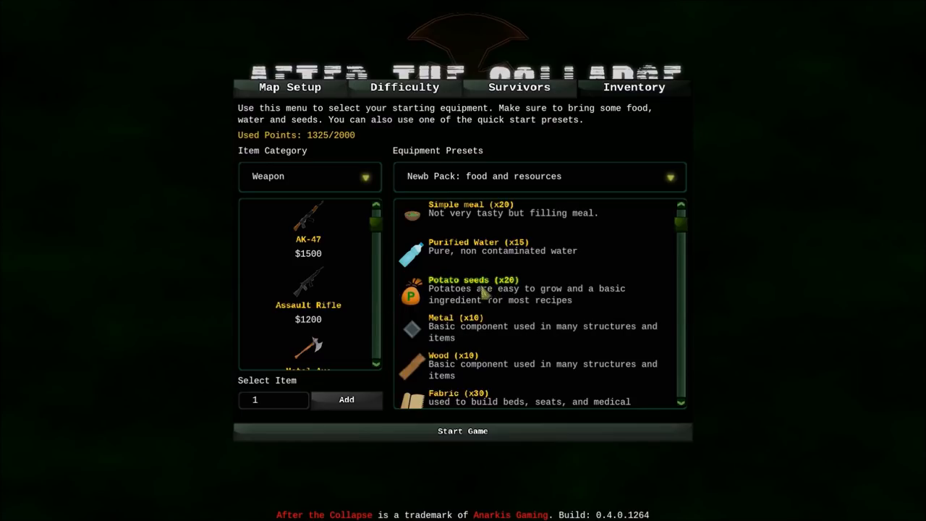
- Add ten lettuce seeds from the Seeds category to the kit
{"action": "left_click", "coordinate": [309, 176]}
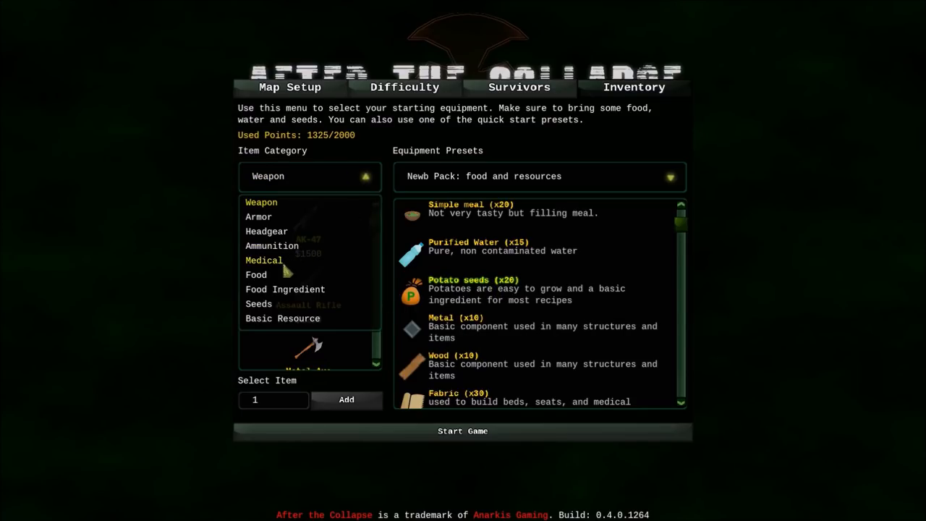
{"action": "left_click", "coordinate": [259, 303]}
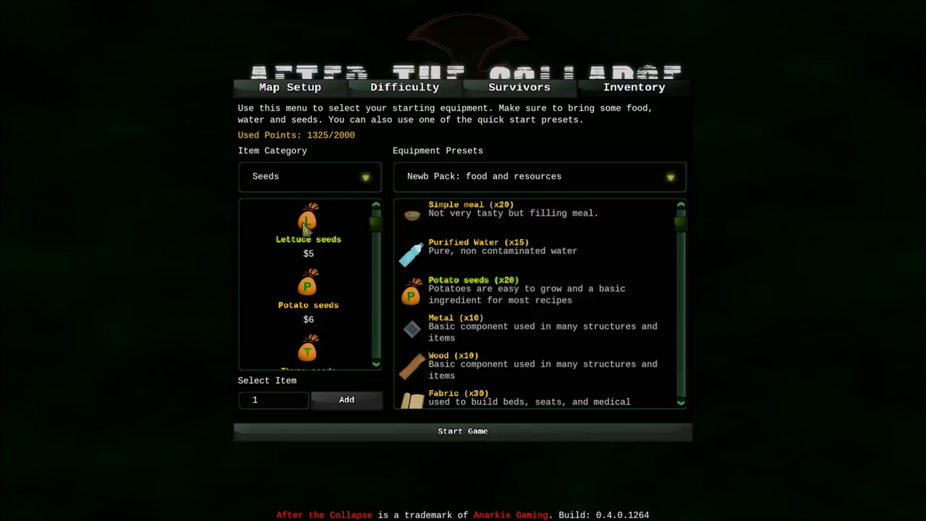
{"action": "left_click", "coordinate": [308, 220]}
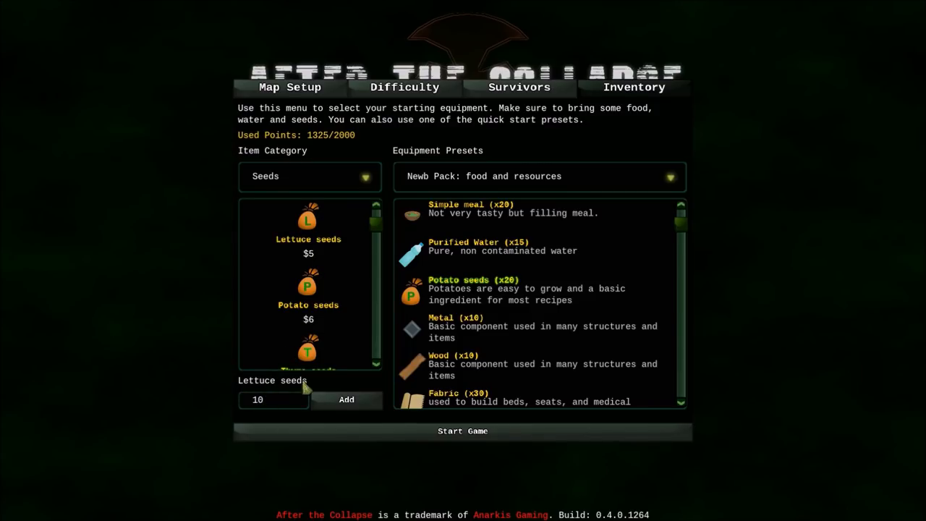
{"action": "left_click", "coordinate": [345, 399]}
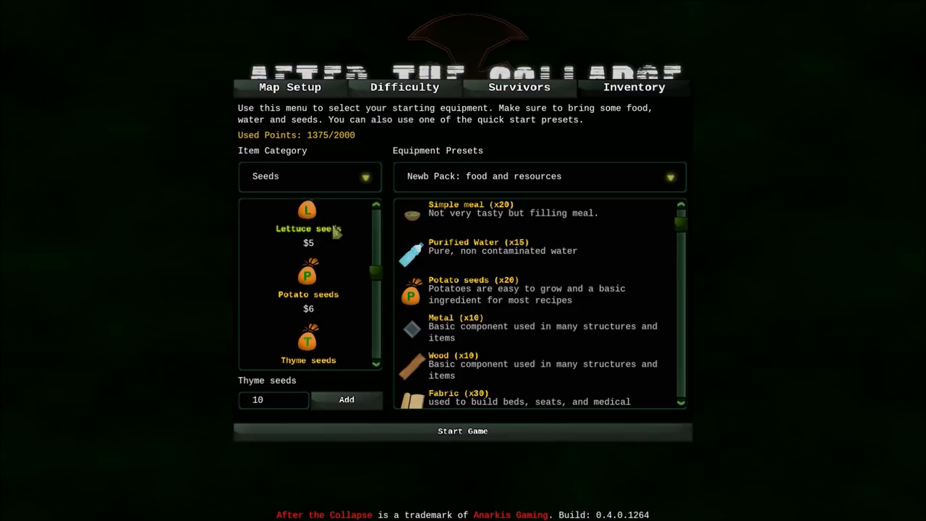
- Add two metal axes from the Weapon category to the kit
{"action": "left_click", "coordinate": [310, 175]}
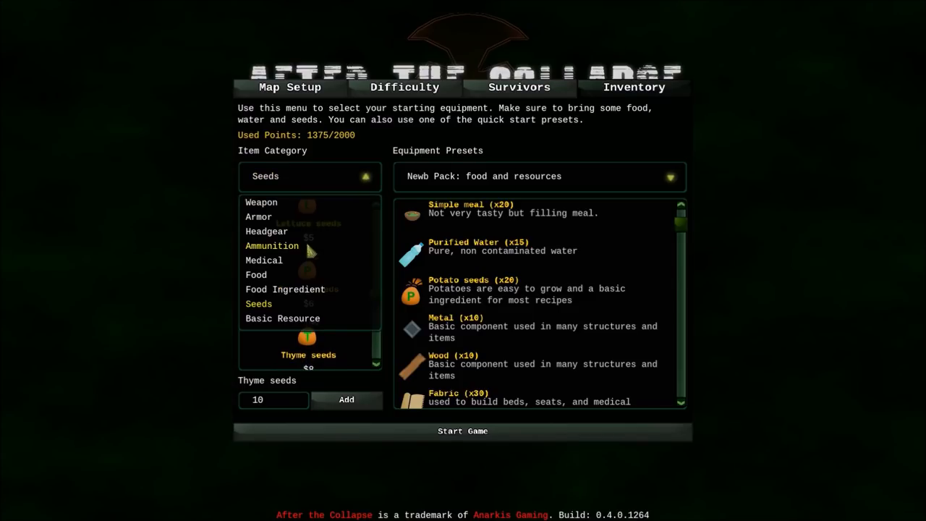
{"action": "mouse_move", "coordinate": [275, 280]}
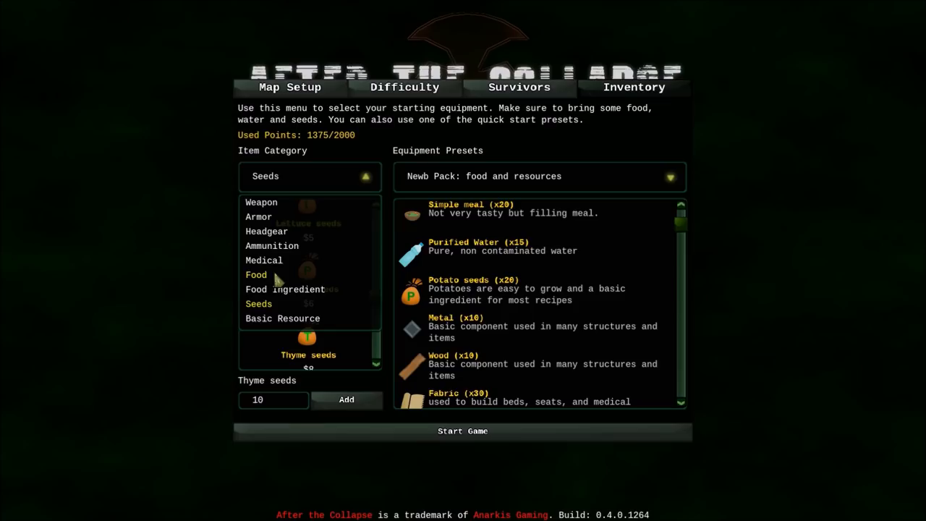
{"action": "left_click", "coordinate": [262, 202]}
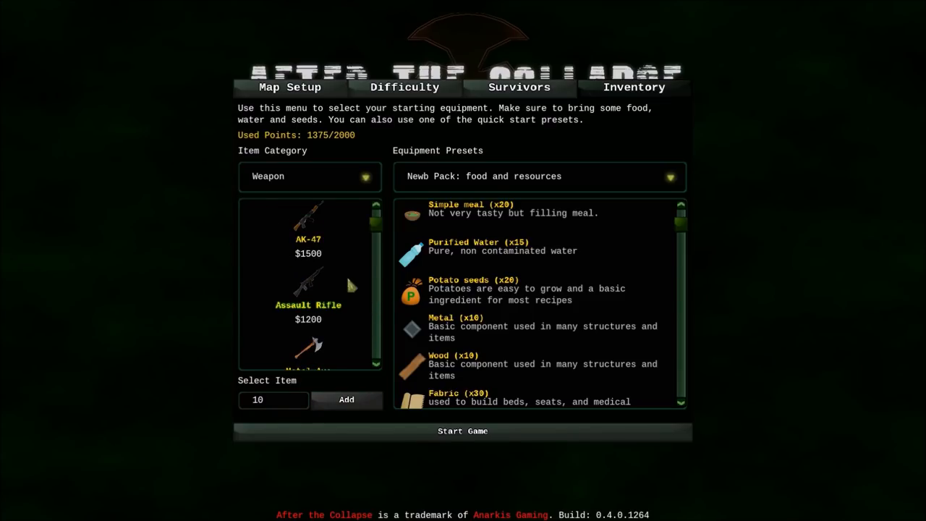
{"action": "left_click", "coordinate": [308, 351]}
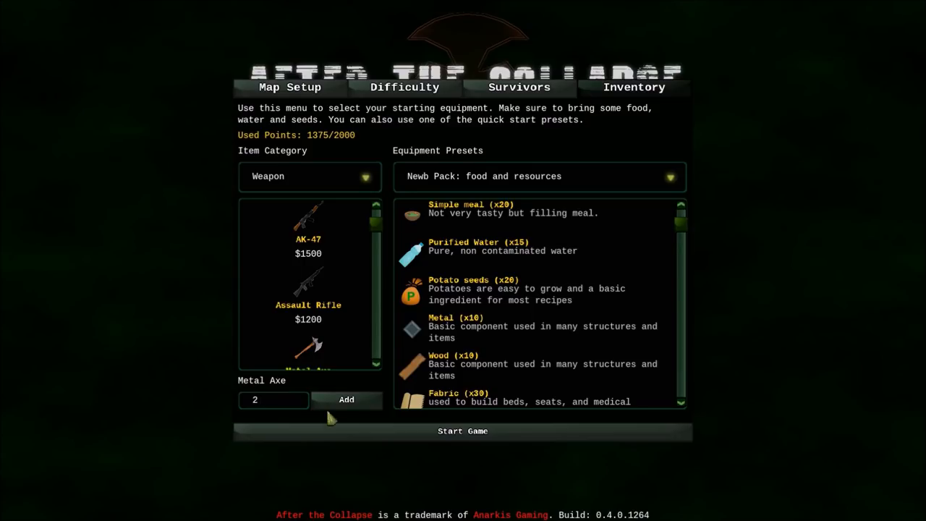
{"action": "left_click", "coordinate": [346, 399]}
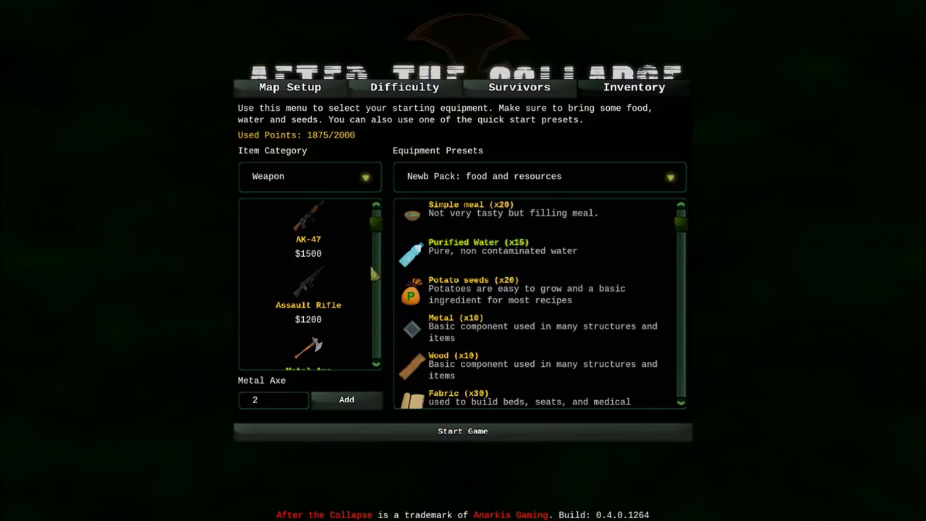
- From the food items, select purified water and add one cooked meal
{"action": "left_click", "coordinate": [309, 176]}
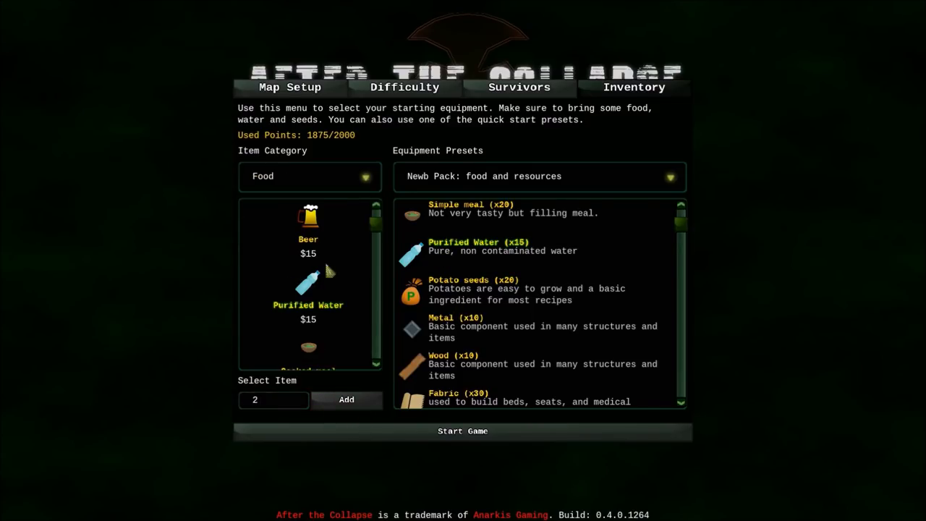
{"action": "left_click", "coordinate": [308, 289]}
{"action": "type", "text": "5"}
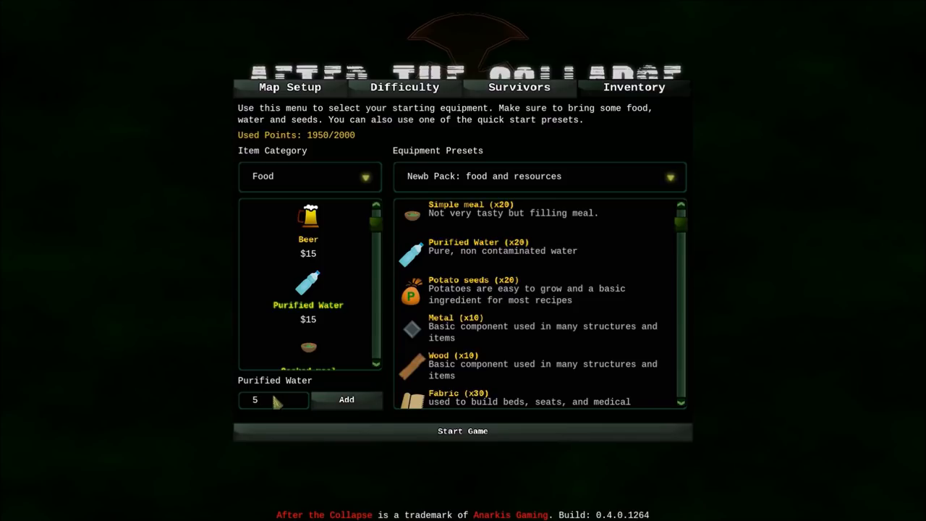
{"action": "left_click", "coordinate": [308, 355]}
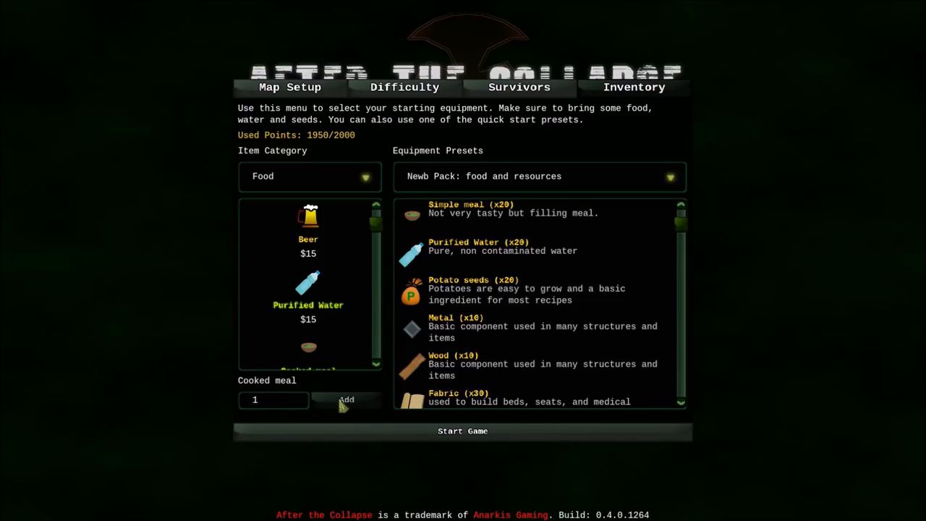
{"action": "left_click", "coordinate": [346, 399]}
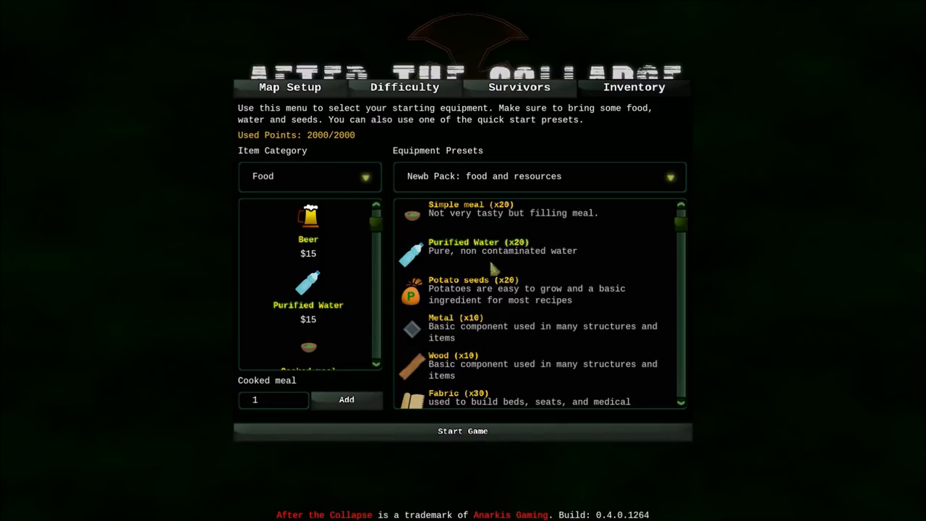
{"action": "scroll", "scroll_direction": "down", "scroll_amount": 3}
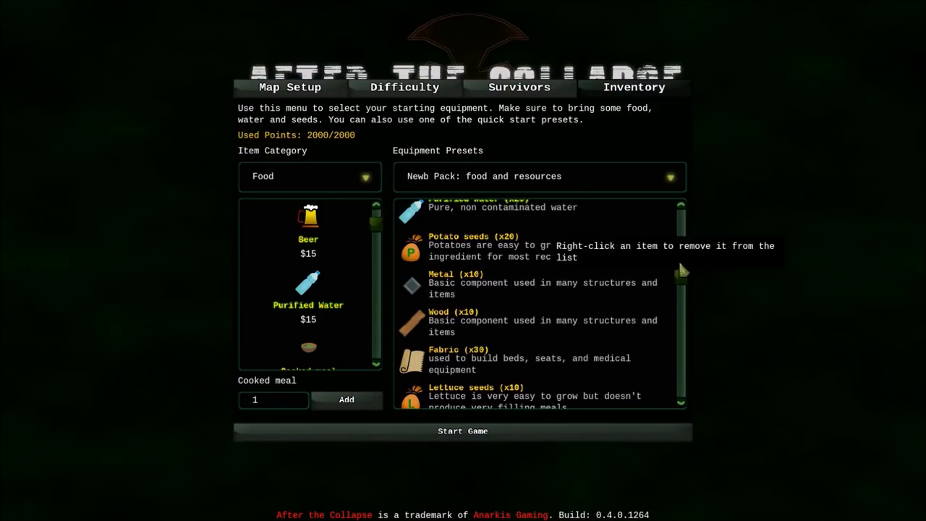
{"action": "scroll", "scroll_direction": "down", "scroll_amount": 3}
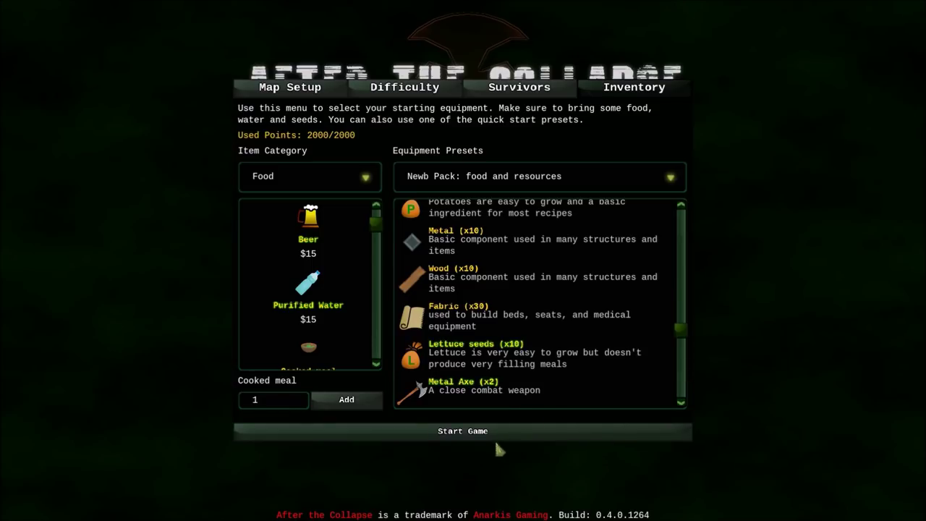
{"action": "mouse_move", "coordinate": [568, 127]}
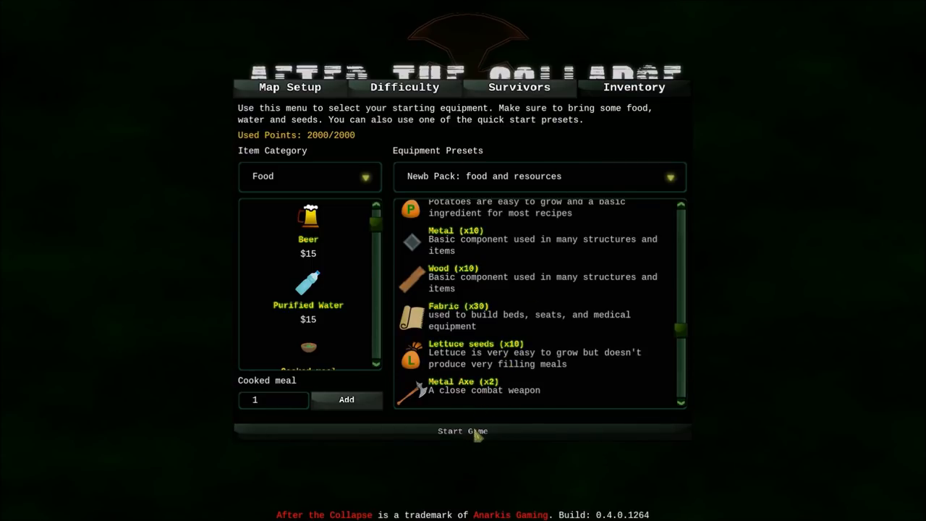
- Start the game with this setup and scroll the view over the city block
{"action": "left_click", "coordinate": [463, 431]}
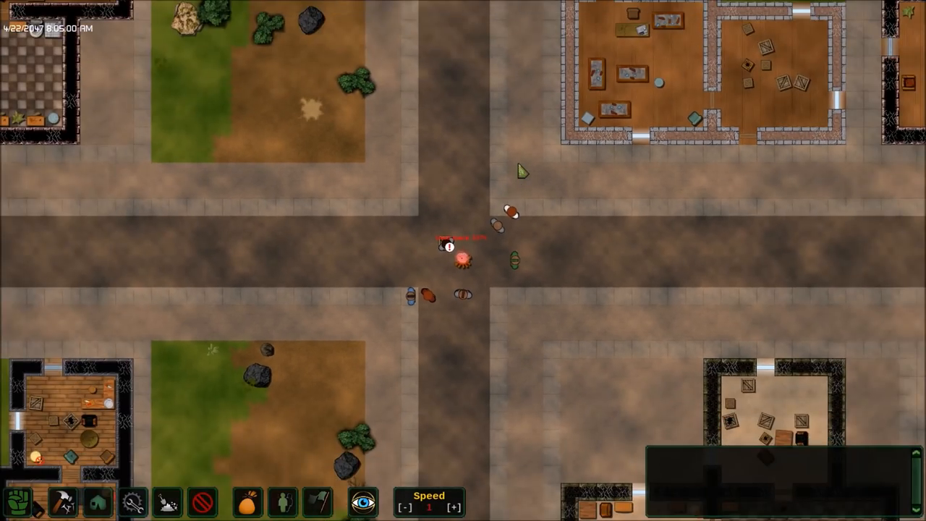
{"action": "scroll", "scroll_direction": "down", "scroll_amount": 3}
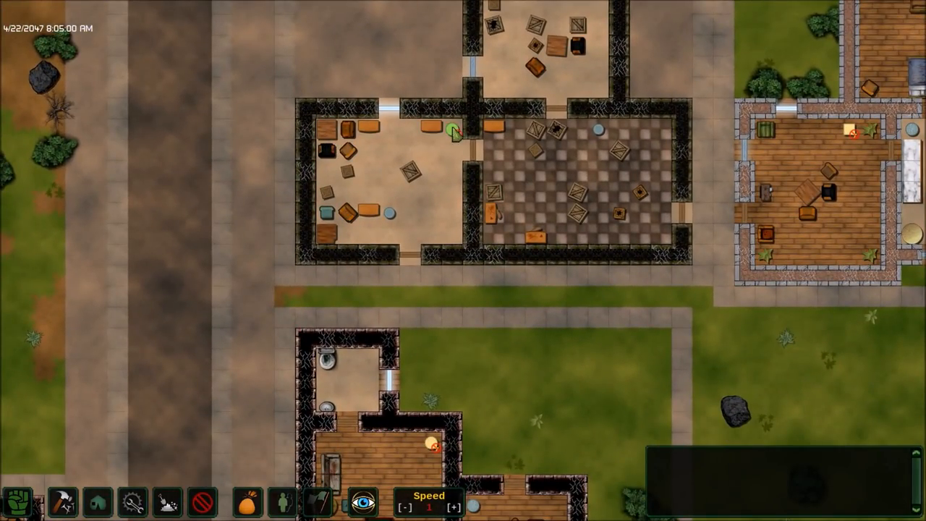
- Scroll the map over the nearby rooms with furniture marked for salvage
{"action": "scroll", "scroll_direction": "down", "scroll_amount": 3}
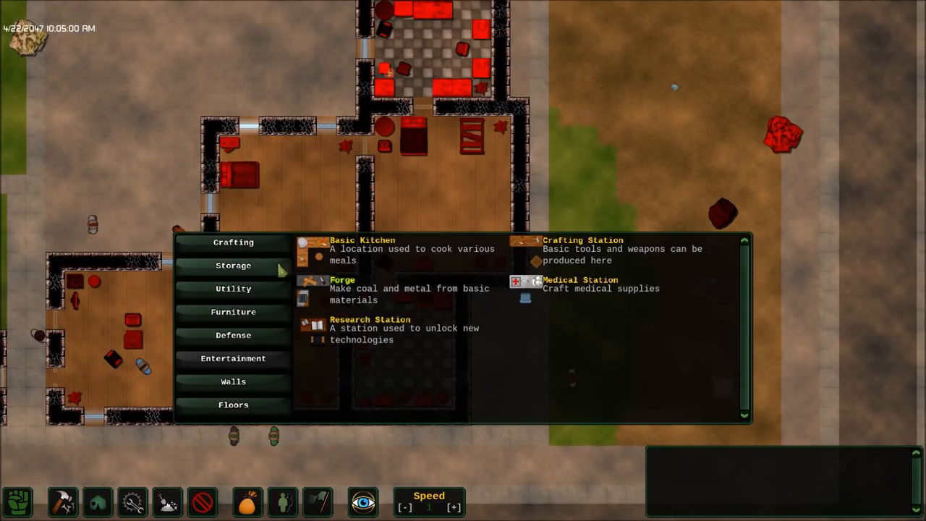
- Open the Zone Builder from the bottom toolbar, showing the Zone Building help
{"action": "left_click", "coordinate": [232, 264]}
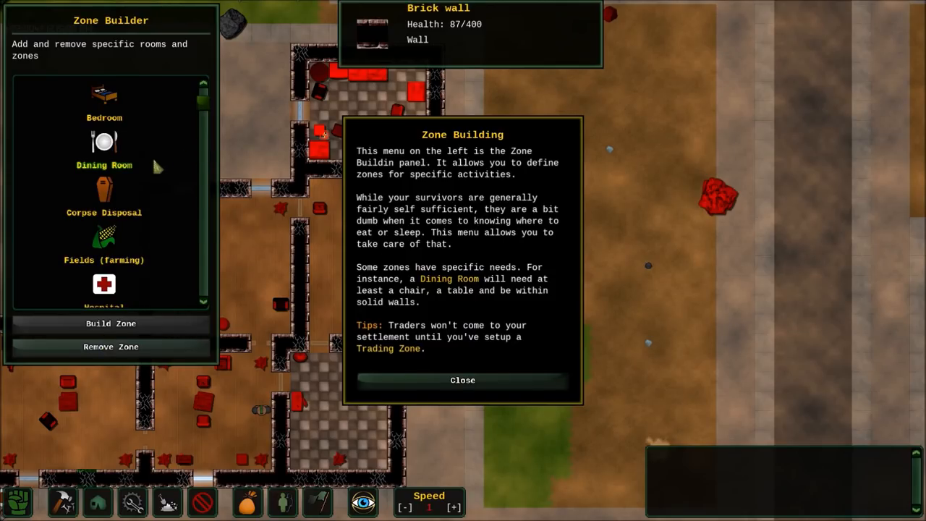
- Dismiss the zone building introduction and scroll the map view
{"action": "left_click", "coordinate": [462, 380]}
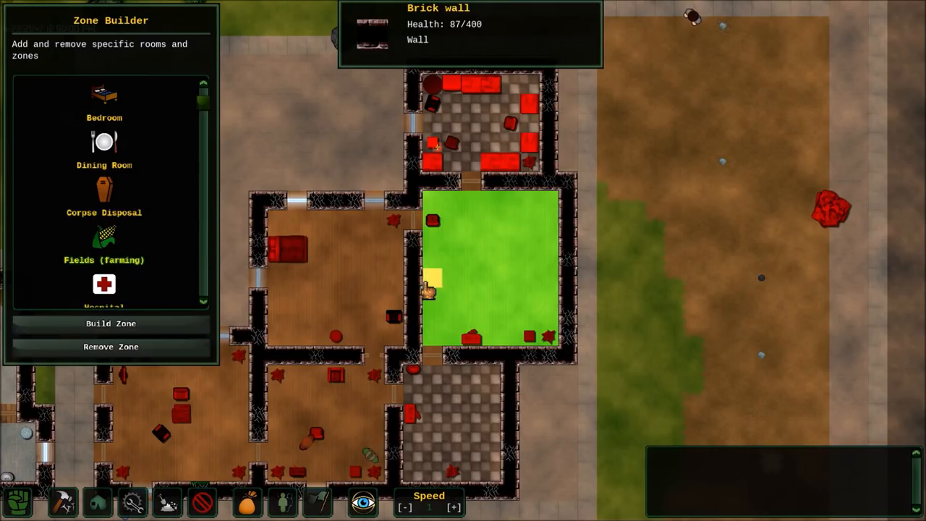
{"action": "scroll", "scroll_direction": "down", "scroll_amount": 3}
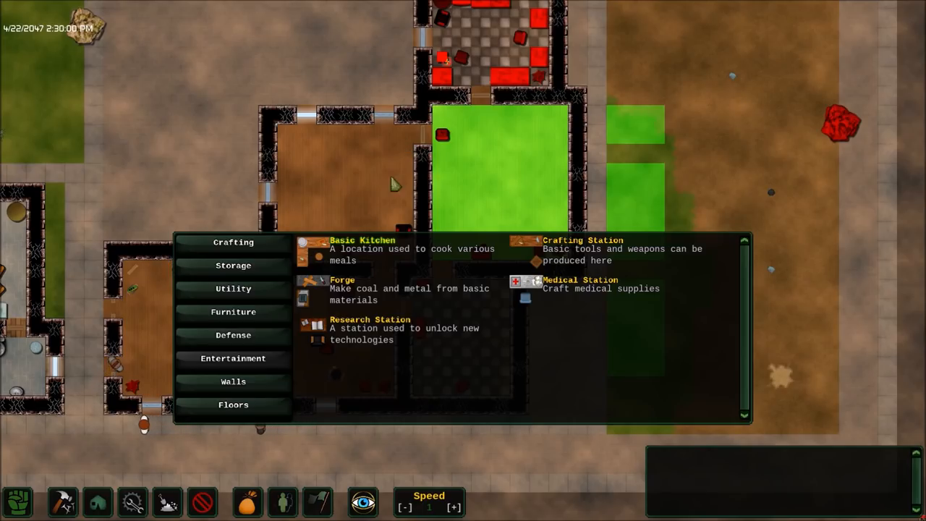
- Pick the Research Station and Crafting Station to build in the room
{"action": "left_click", "coordinate": [341, 280]}
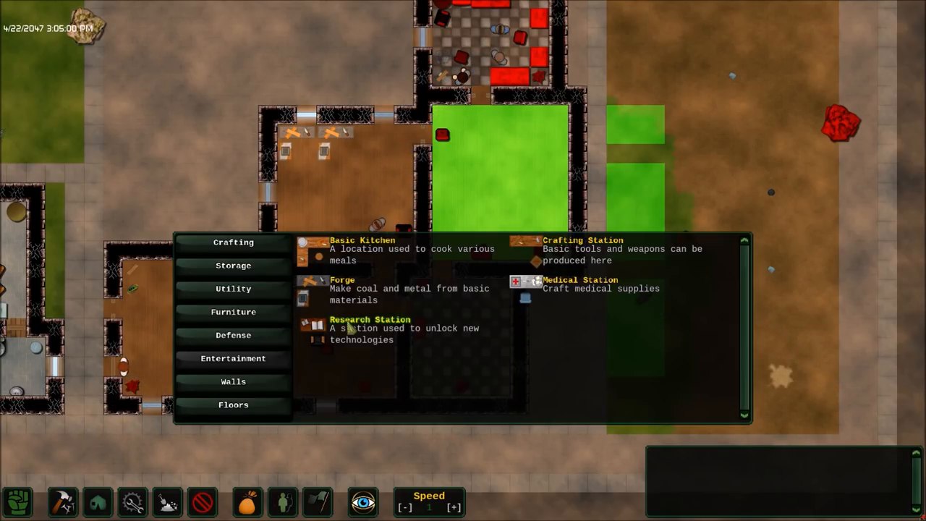
{"action": "left_click", "coordinate": [370, 319]}
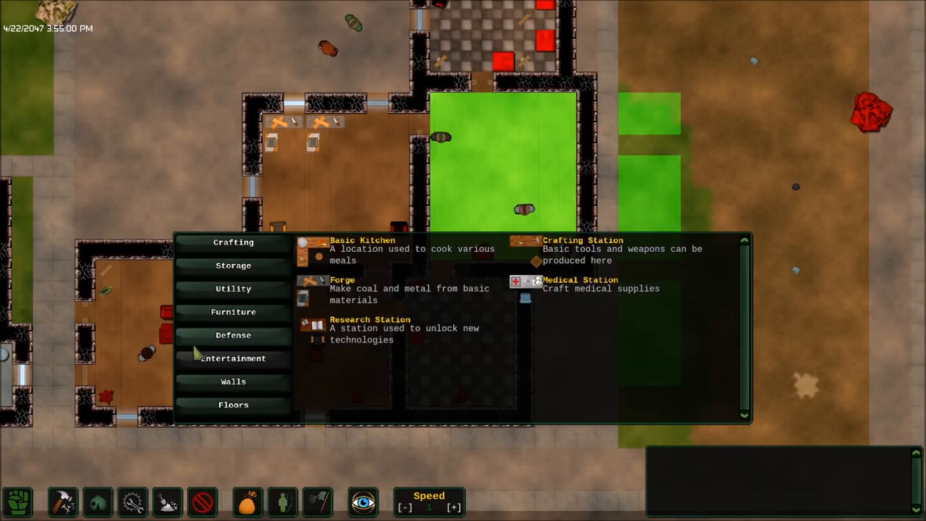
{"action": "left_click", "coordinate": [343, 280]}
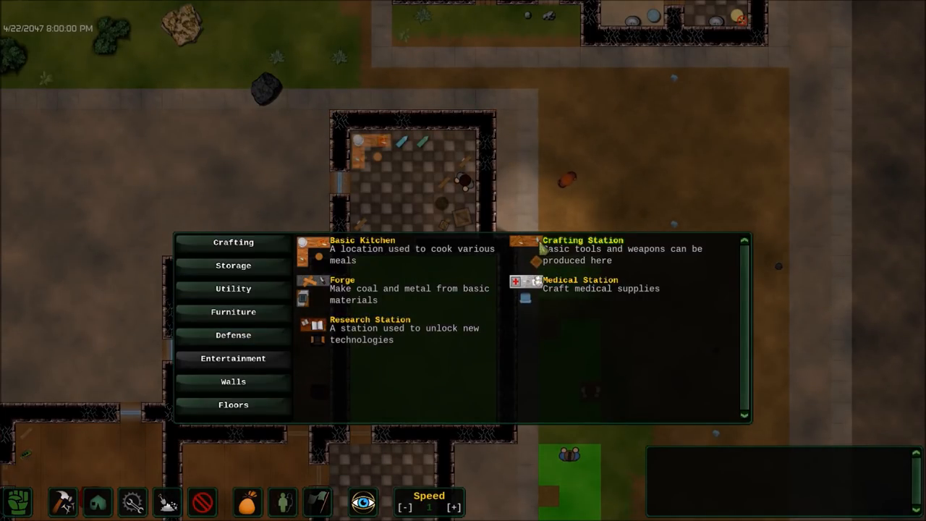
{"action": "left_click", "coordinate": [583, 241]}
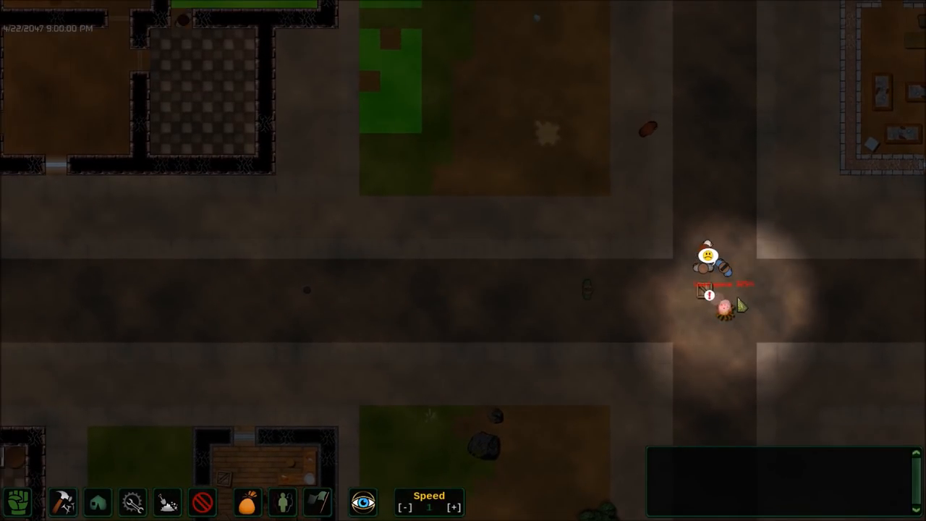
- Queue a Boil dirty water job at the camp fire
{"action": "left_click", "coordinate": [716, 307]}
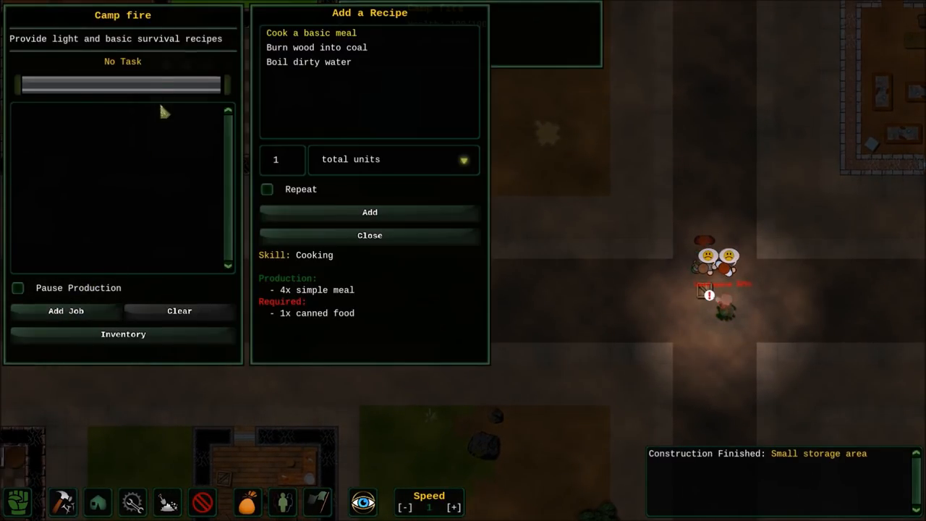
{"action": "left_click", "coordinate": [309, 62]}
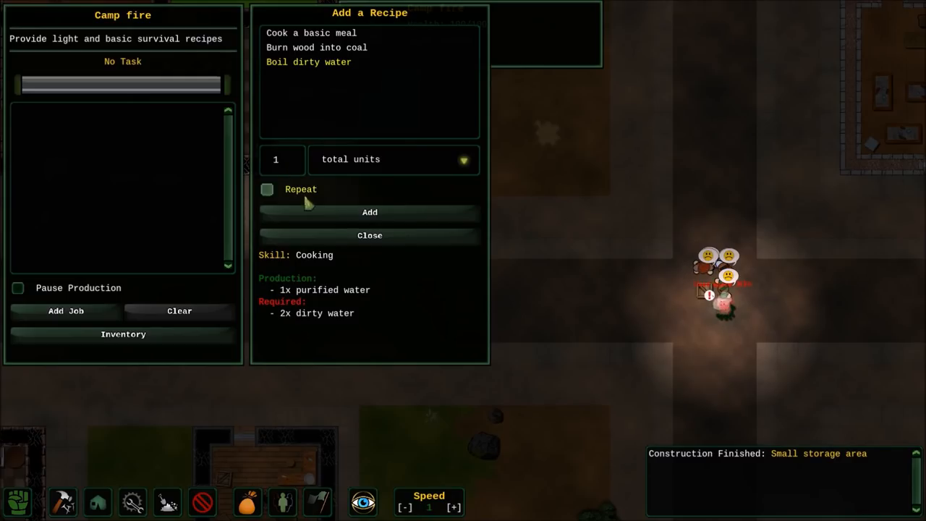
{"action": "left_click", "coordinate": [369, 235]}
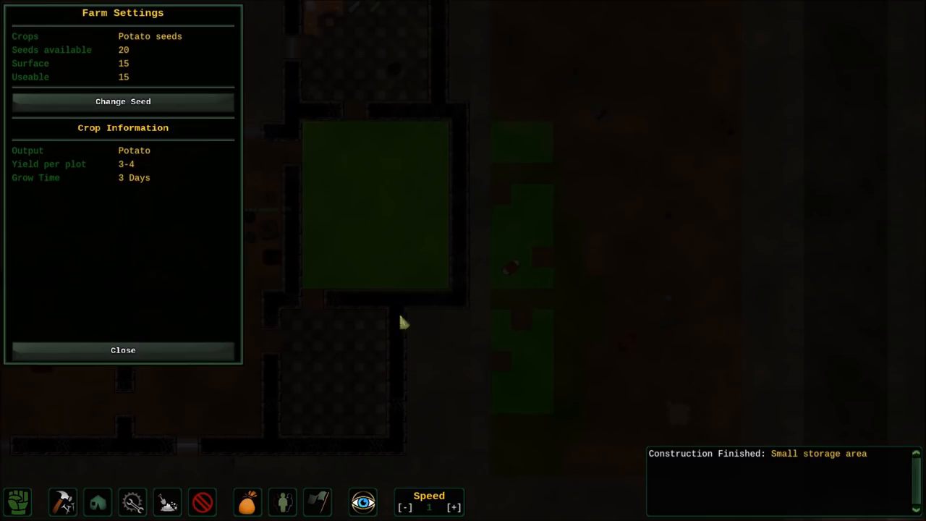
- Change the farm plot's seed from potatoes to lettuce
{"action": "left_click", "coordinate": [122, 101]}
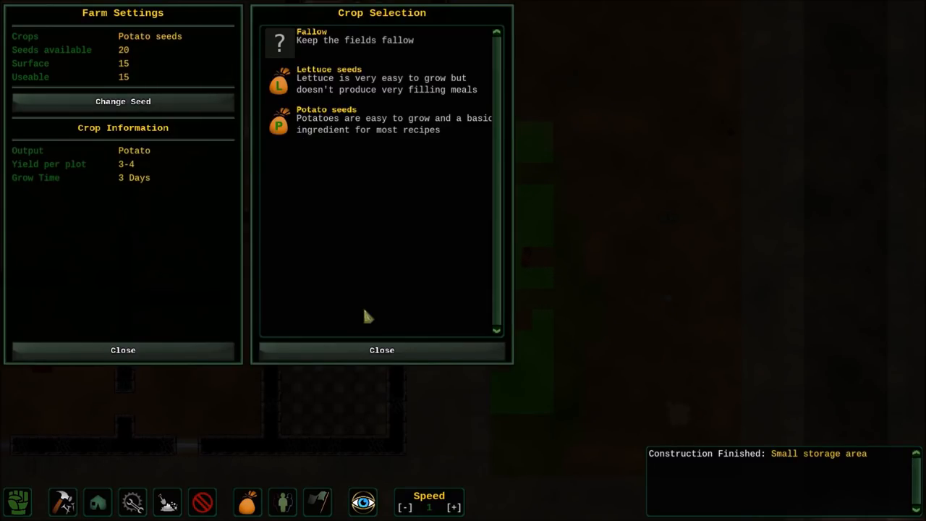
{"action": "left_click", "coordinate": [354, 35]}
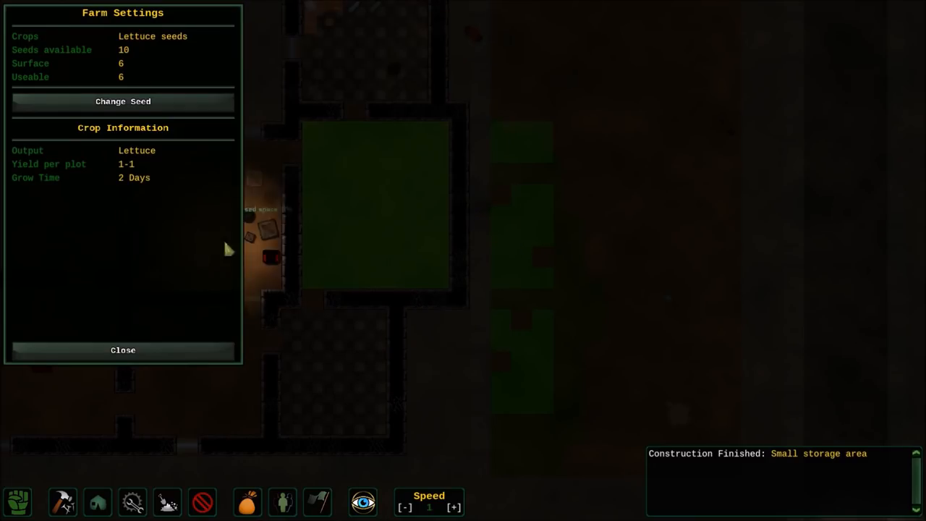
{"action": "left_click", "coordinate": [123, 349]}
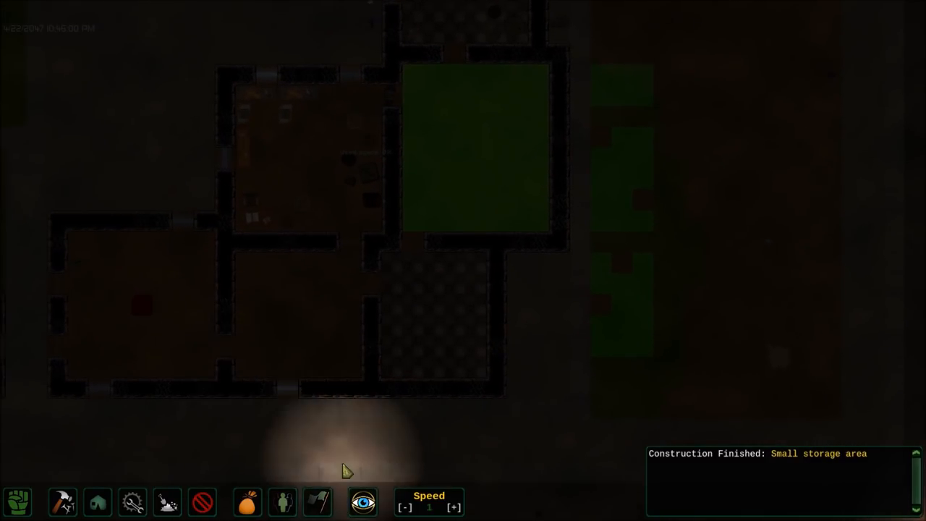
- Open doctor Bertie Hurley's character sheet and job permissions from the Population list
{"action": "left_click", "coordinate": [282, 501]}
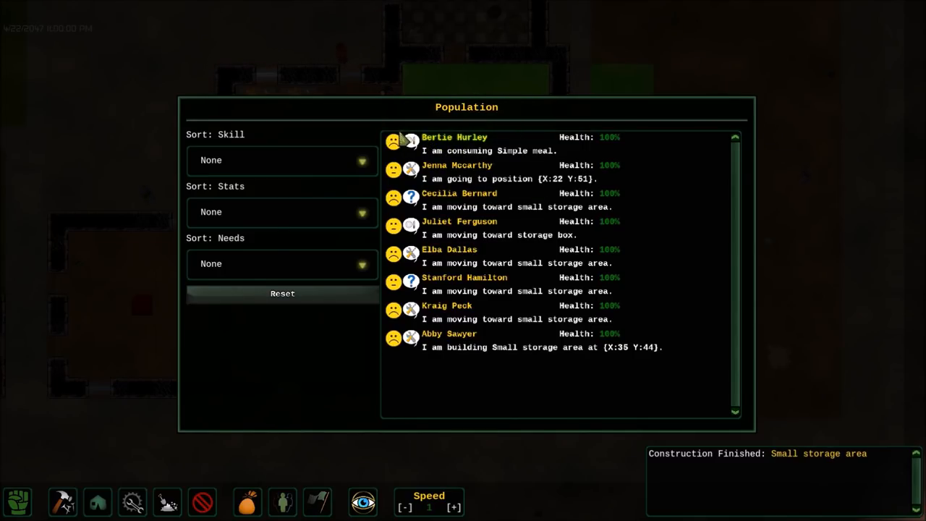
{"action": "left_click", "coordinate": [455, 137]}
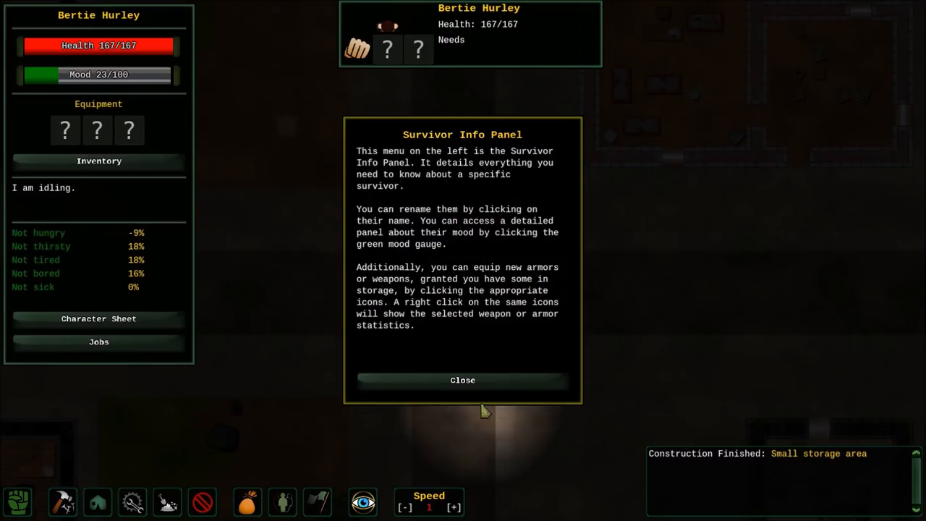
{"action": "left_click", "coordinate": [462, 380]}
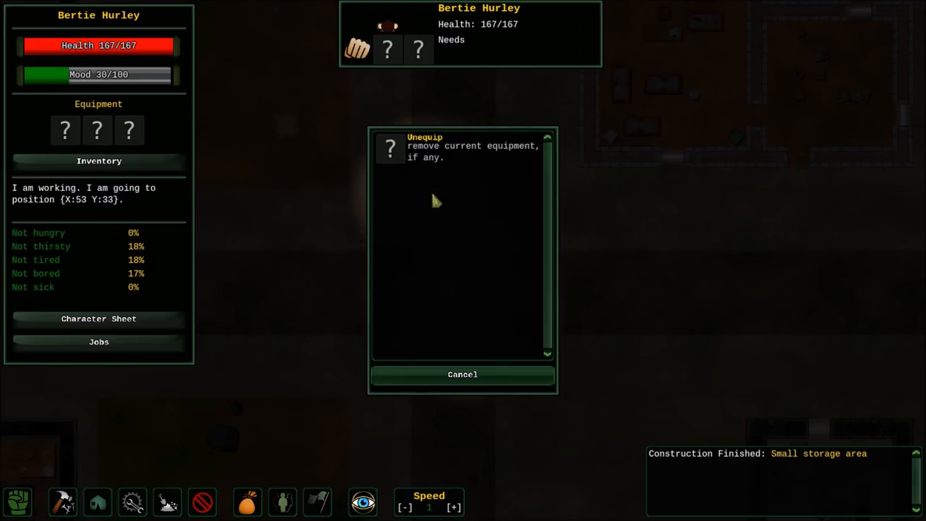
{"action": "mouse_move", "coordinate": [81, 223]}
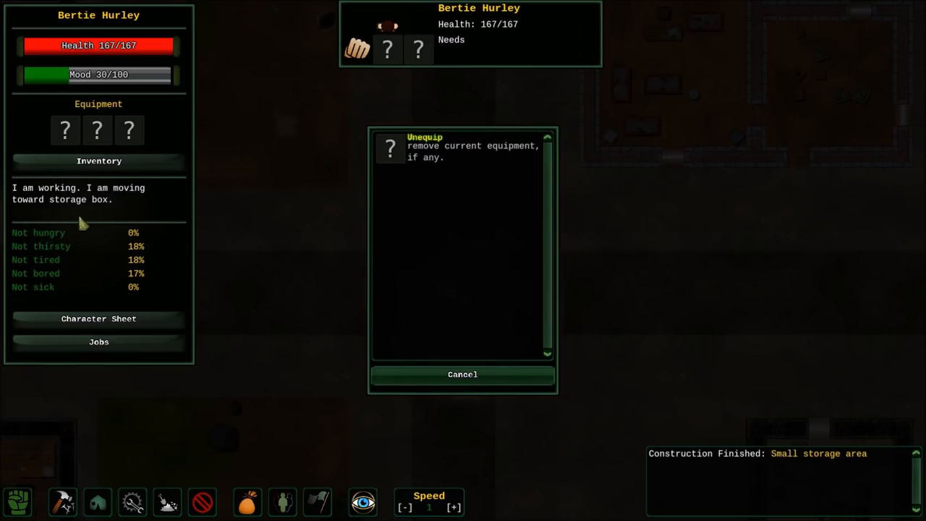
{"action": "mouse_move", "coordinate": [73, 321]}
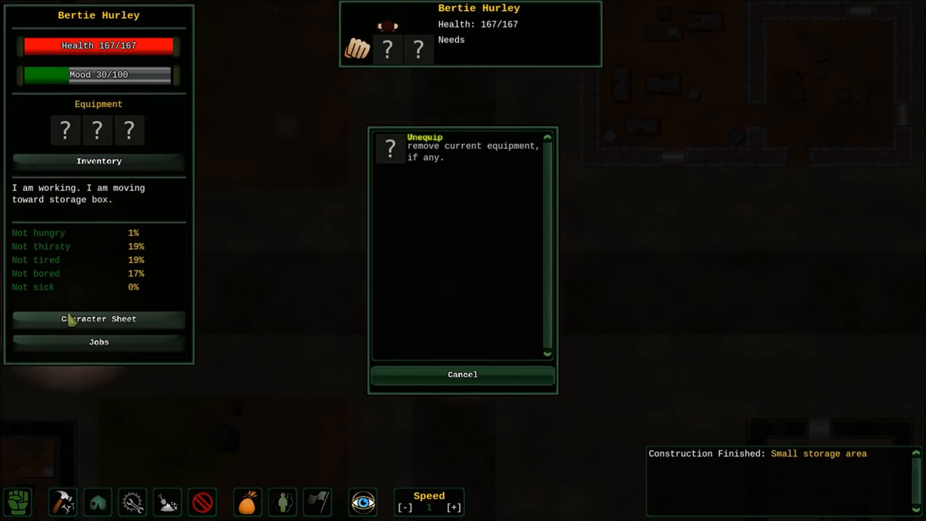
{"action": "left_click", "coordinate": [98, 318]}
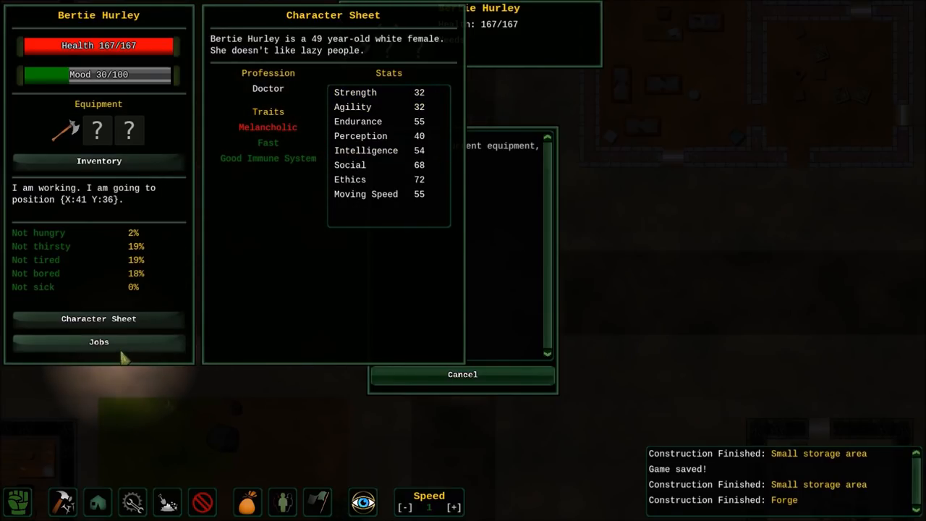
{"action": "left_click", "coordinate": [98, 342]}
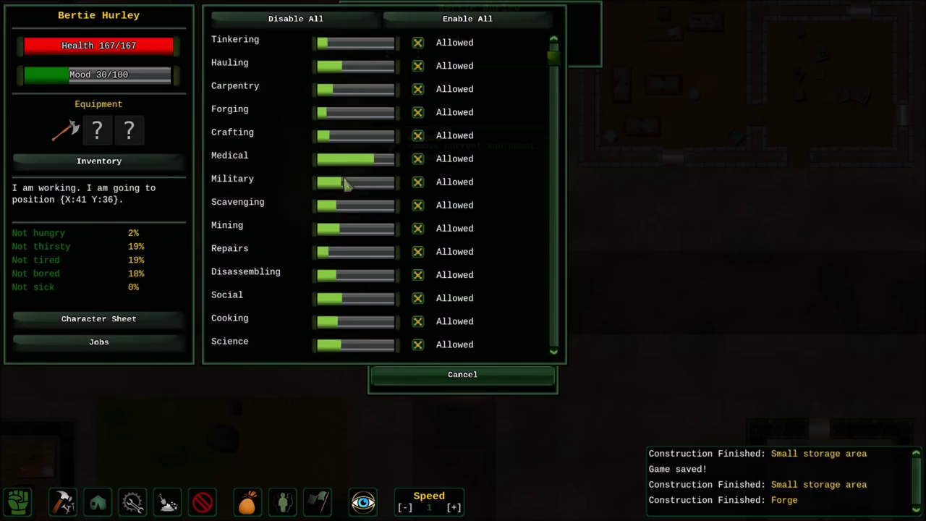
{"action": "mouse_move", "coordinate": [422, 159]}
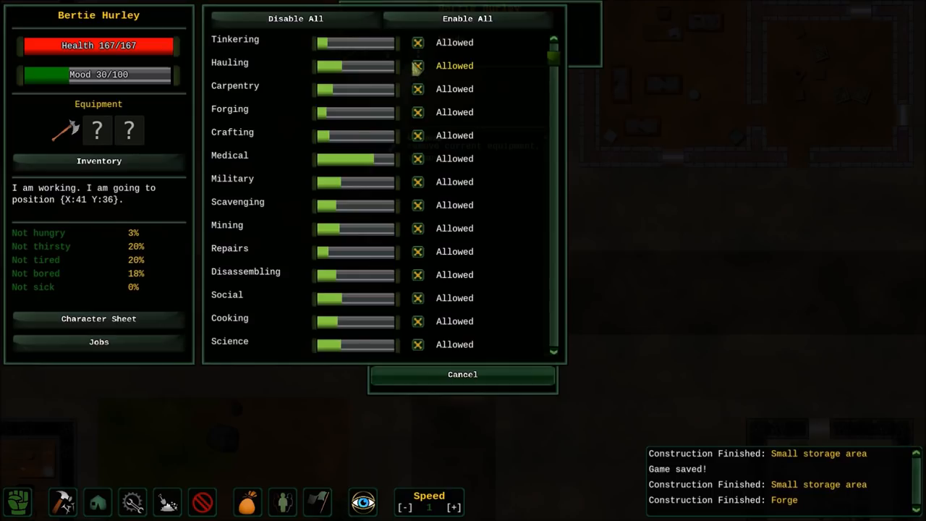
- Untick Tinkering, Forging, Crafting and Repairs for the doctor, then close the panels
{"action": "left_click", "coordinate": [417, 42]}
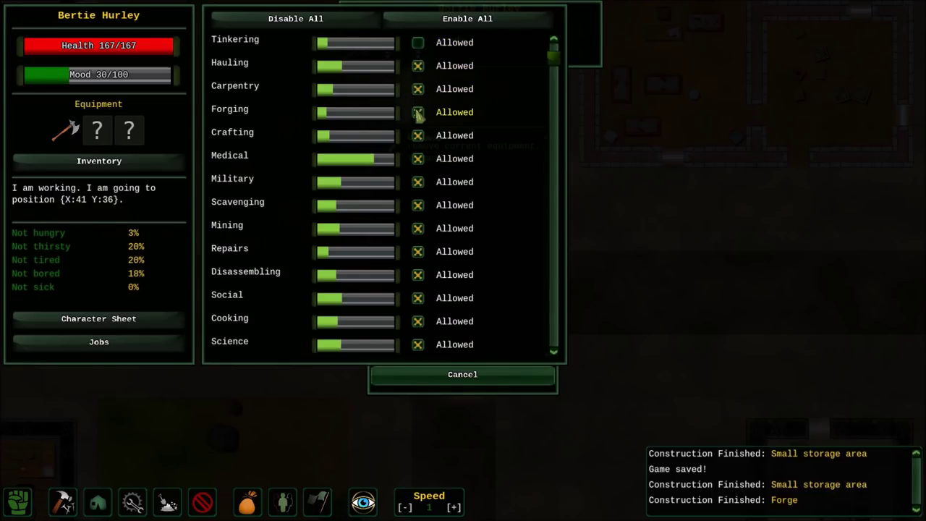
{"action": "left_click", "coordinate": [417, 112]}
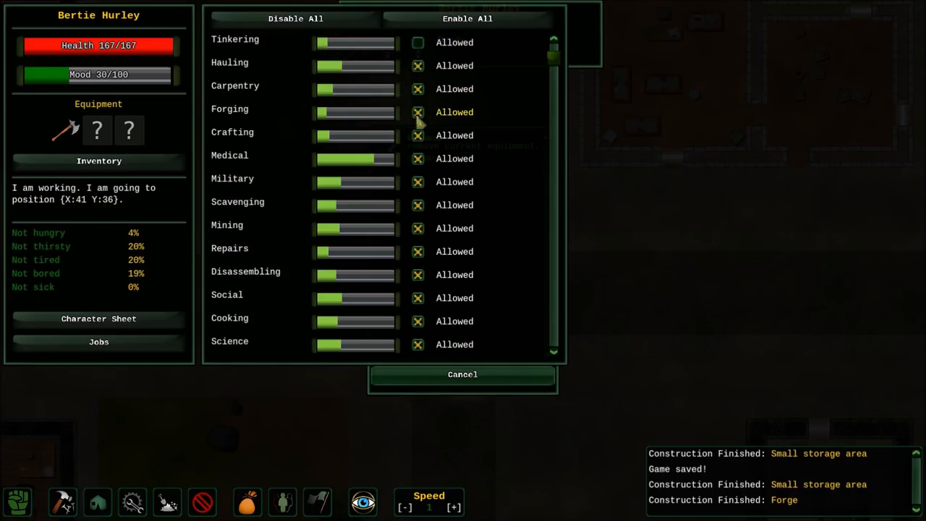
{"action": "left_click", "coordinate": [417, 112]}
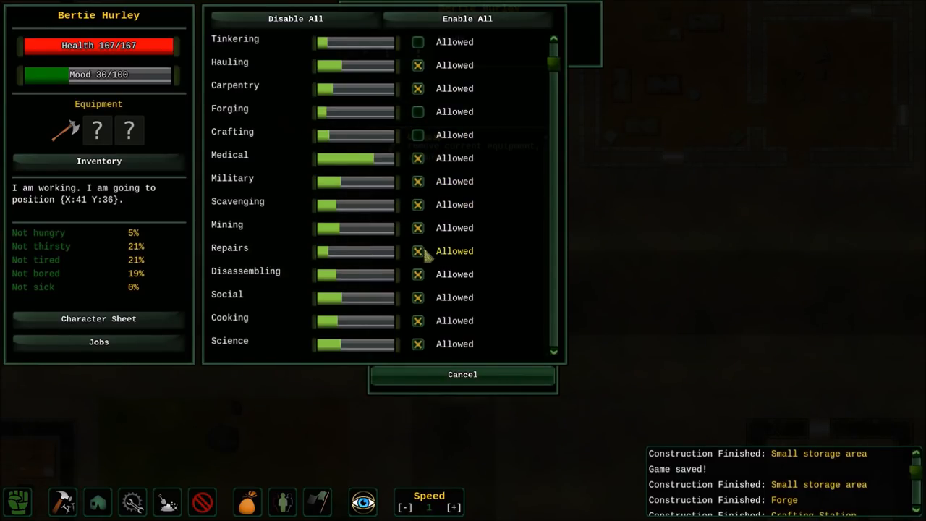
{"action": "scroll", "scroll_direction": "down", "scroll_amount": 3}
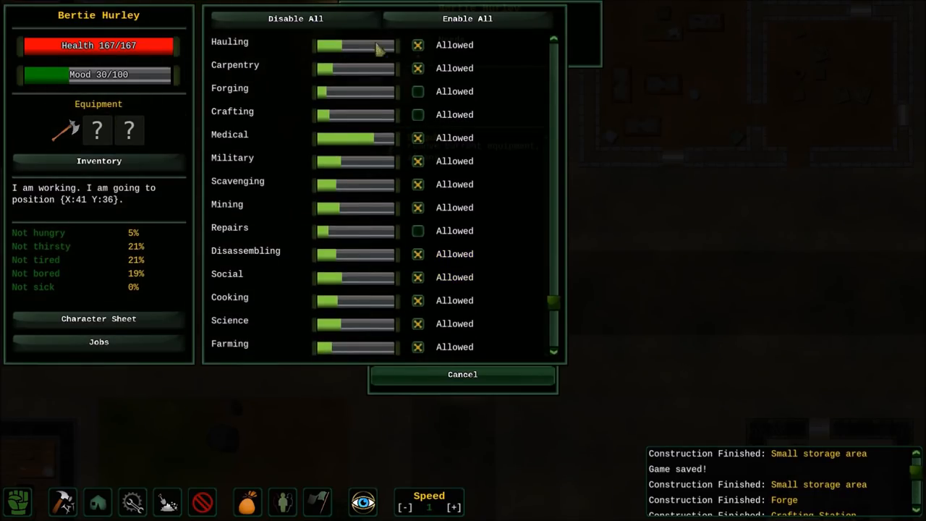
{"action": "left_click", "coordinate": [461, 374]}
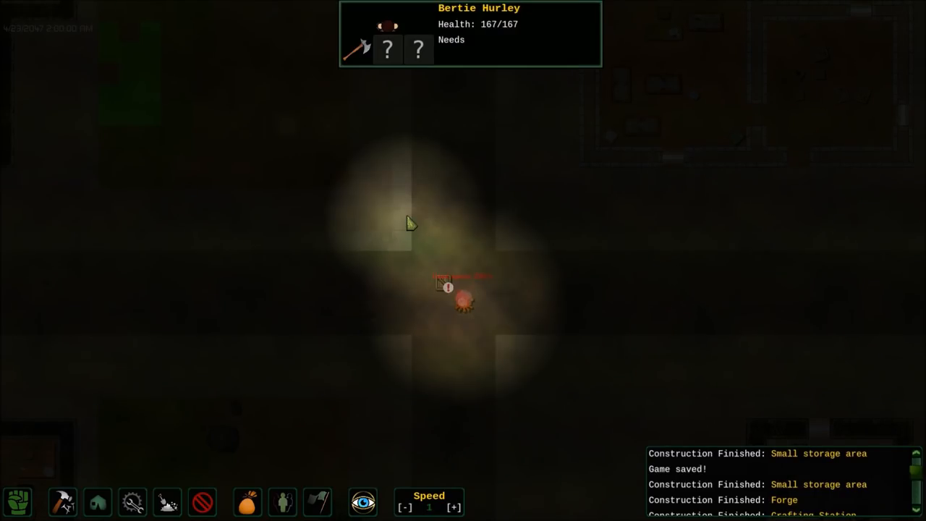
- Sort settlers by Military skill, view top settler Abby Sawyer's inventory, then pause
{"action": "left_click", "coordinate": [282, 503]}
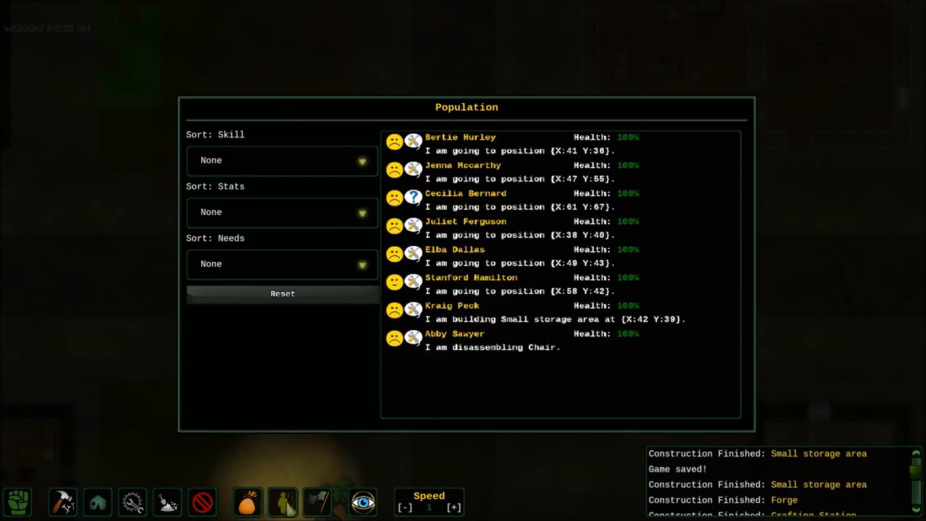
{"action": "left_click", "coordinate": [283, 160]}
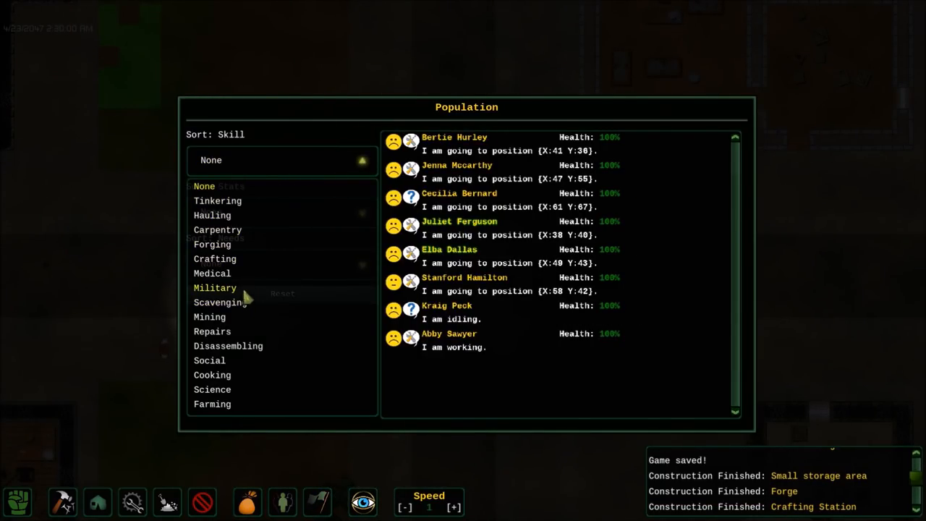
{"action": "left_click", "coordinate": [215, 288]}
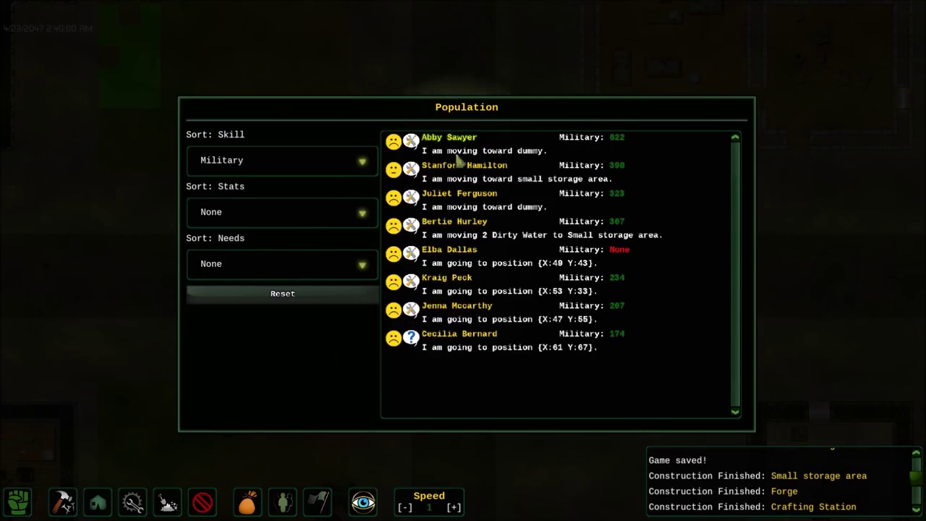
{"action": "left_click", "coordinate": [448, 136]}
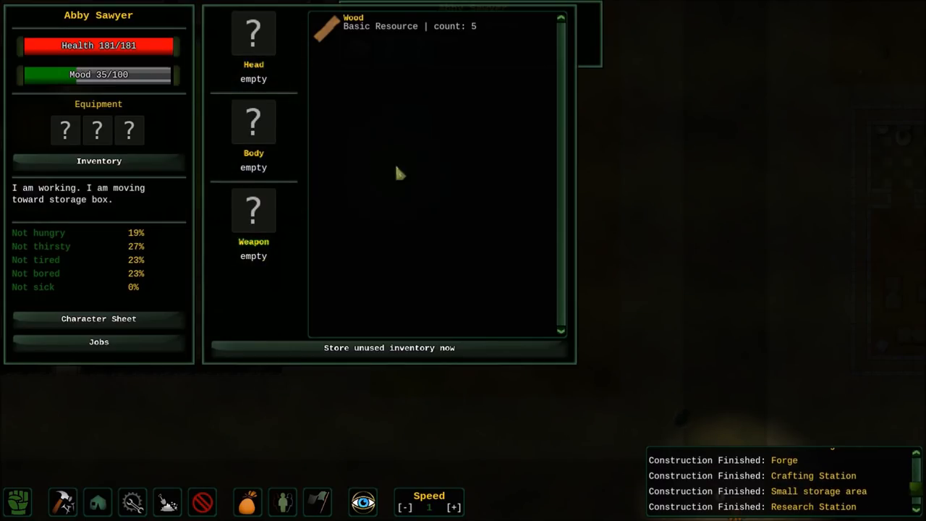
{"action": "key", "text": "Escape"}
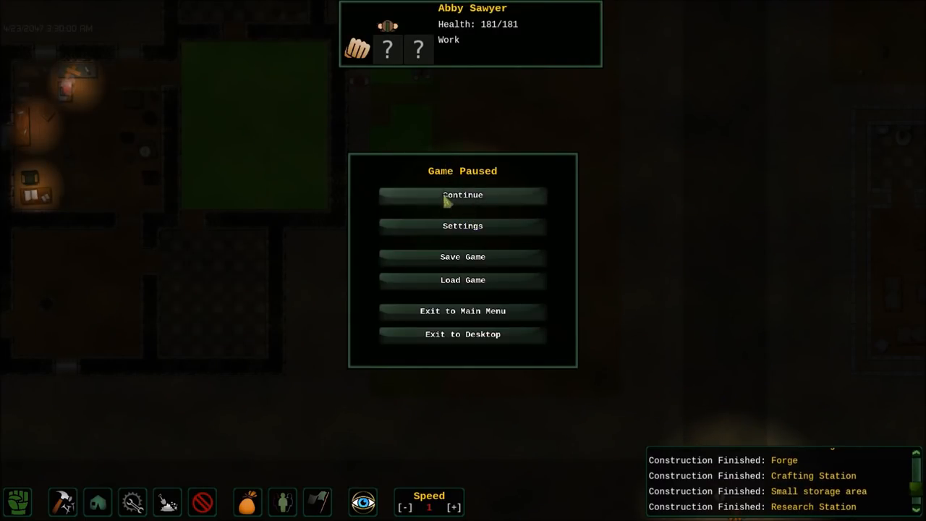
- Resume and queue Smelt metal bar at the forge, repeating until 10 are stored
{"action": "left_click", "coordinate": [462, 195]}
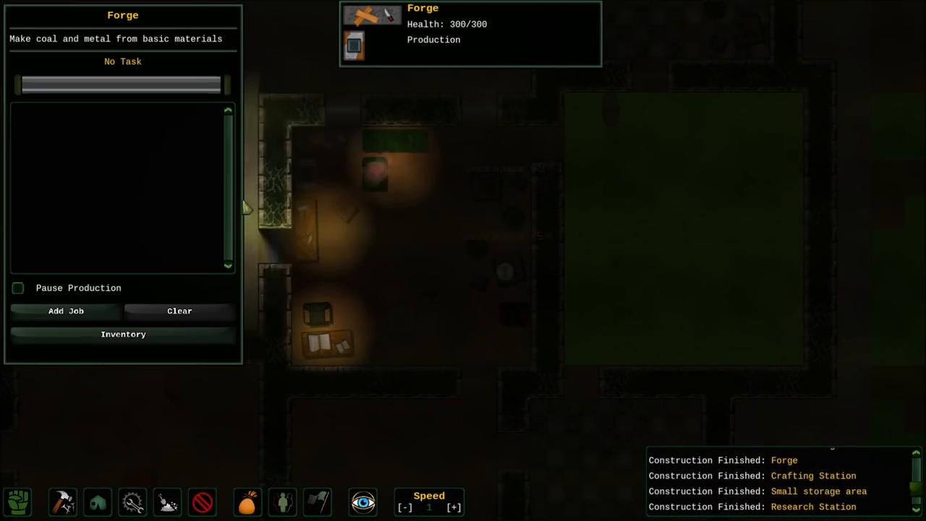
{"action": "left_click", "coordinate": [66, 310]}
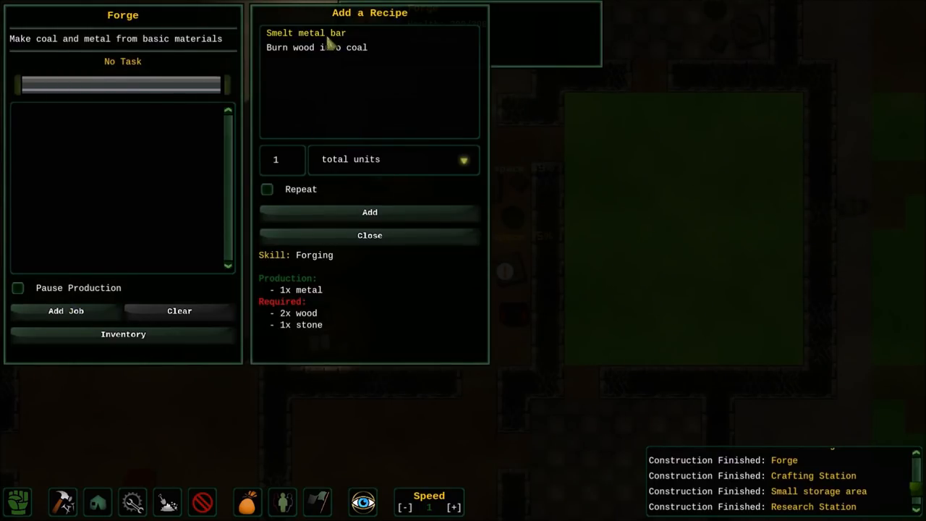
{"action": "mouse_move", "coordinate": [287, 179]}
{"action": "type", "text": "0"}
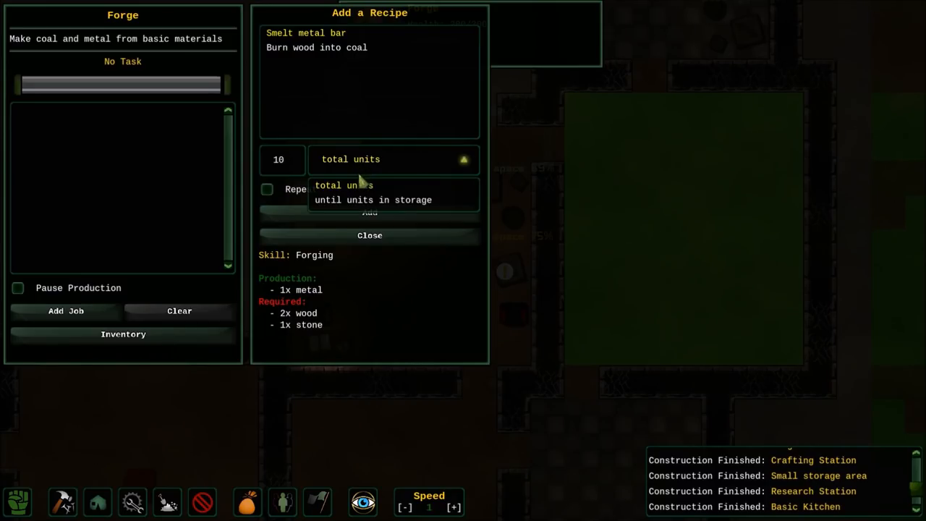
{"action": "left_click", "coordinate": [373, 200]}
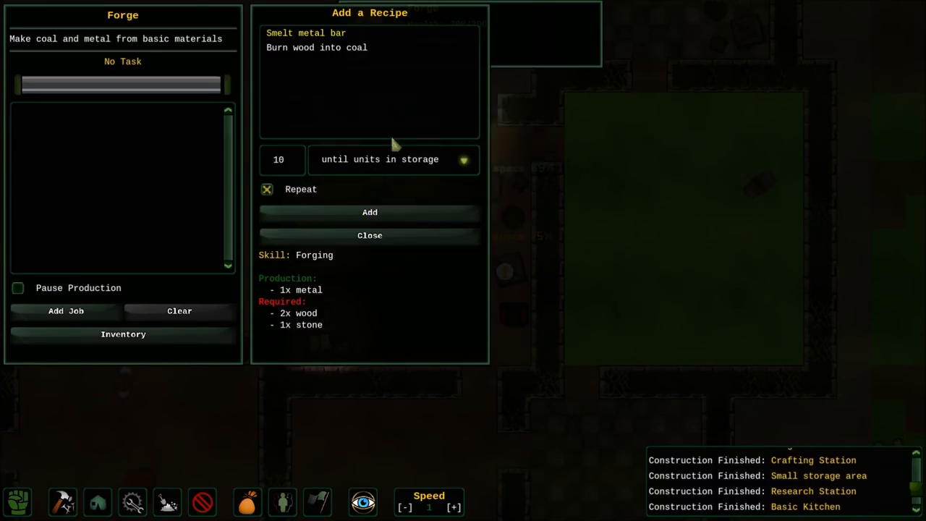
{"action": "left_click", "coordinate": [370, 212]}
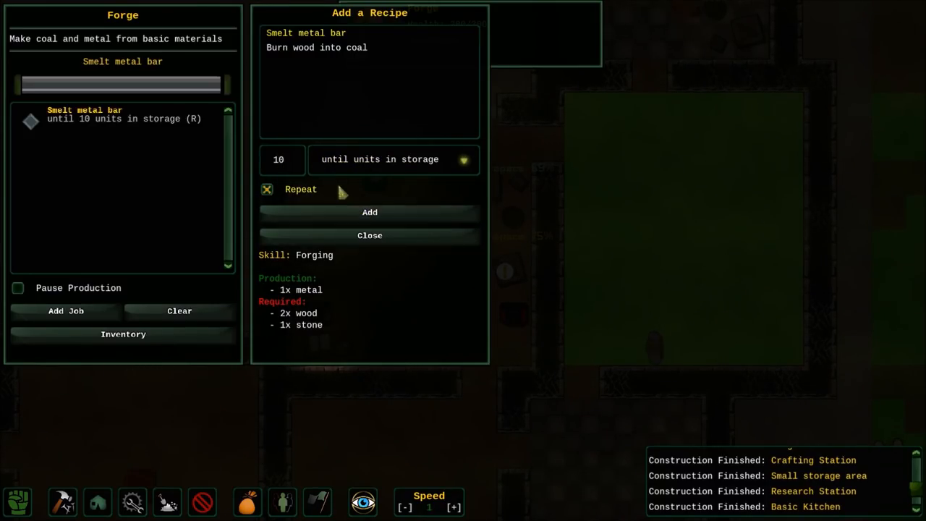
{"action": "left_click", "coordinate": [369, 235]}
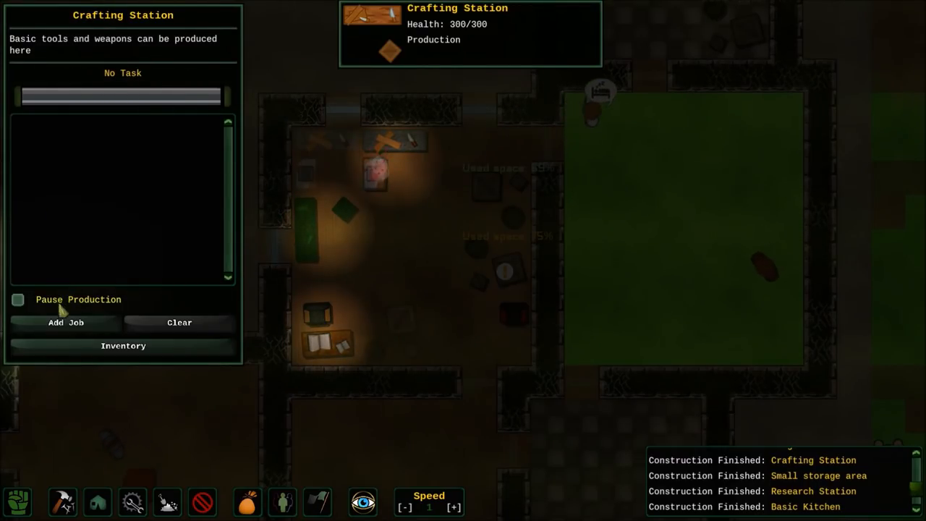
- Queue one Craft wooden bow job and begin a Make arrows job at the Crafting Station
{"action": "left_click", "coordinate": [65, 322]}
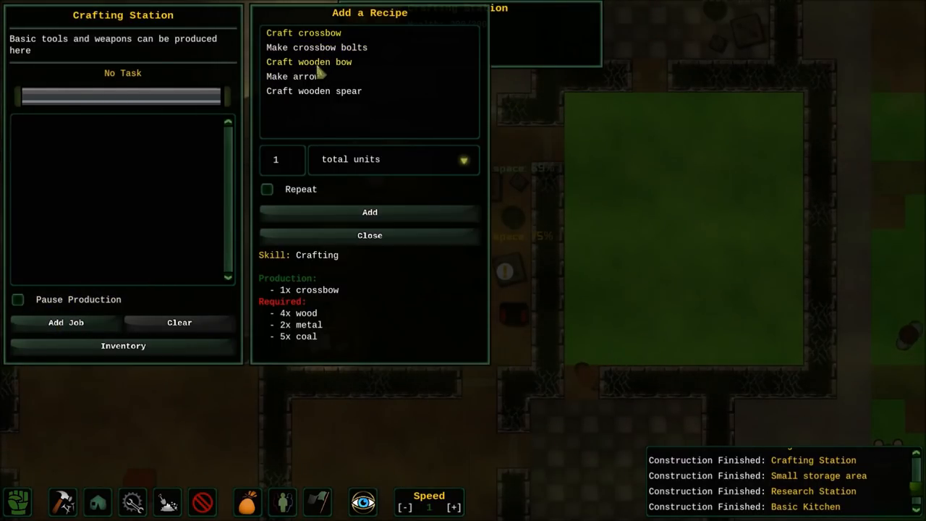
{"action": "left_click", "coordinate": [309, 62]}
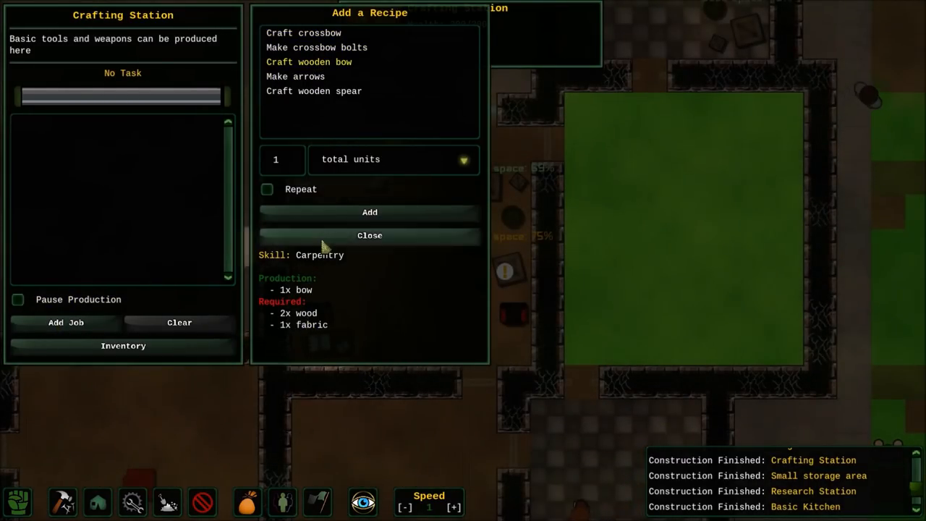
{"action": "left_click", "coordinate": [370, 212]}
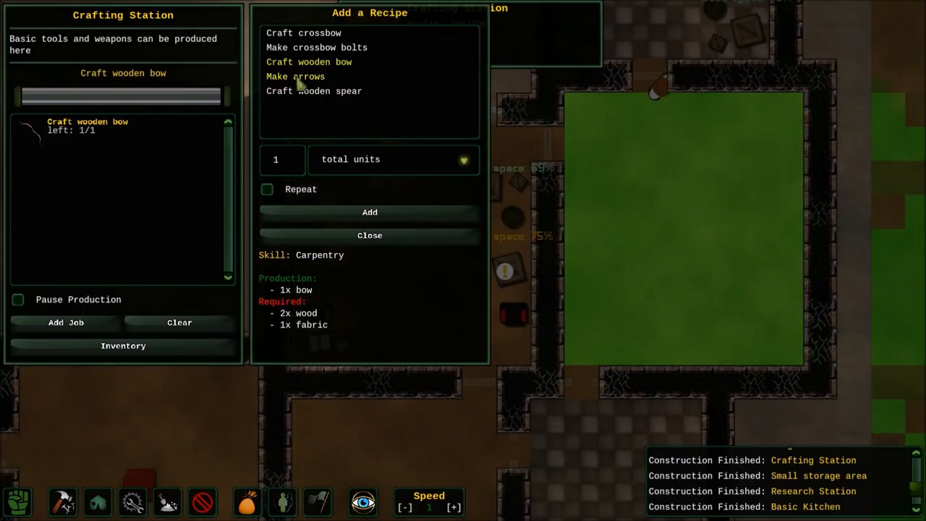
{"action": "left_click", "coordinate": [296, 76]}
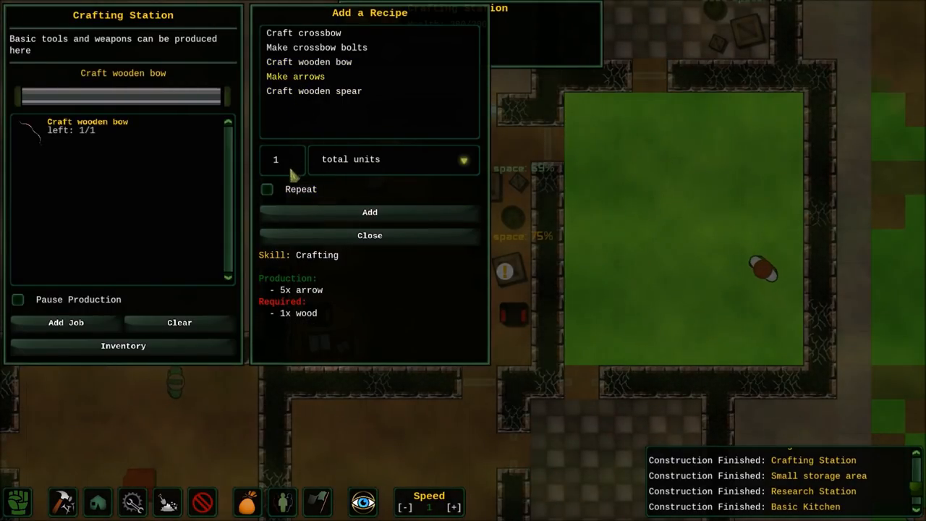
{"action": "left_click", "coordinate": [369, 212]}
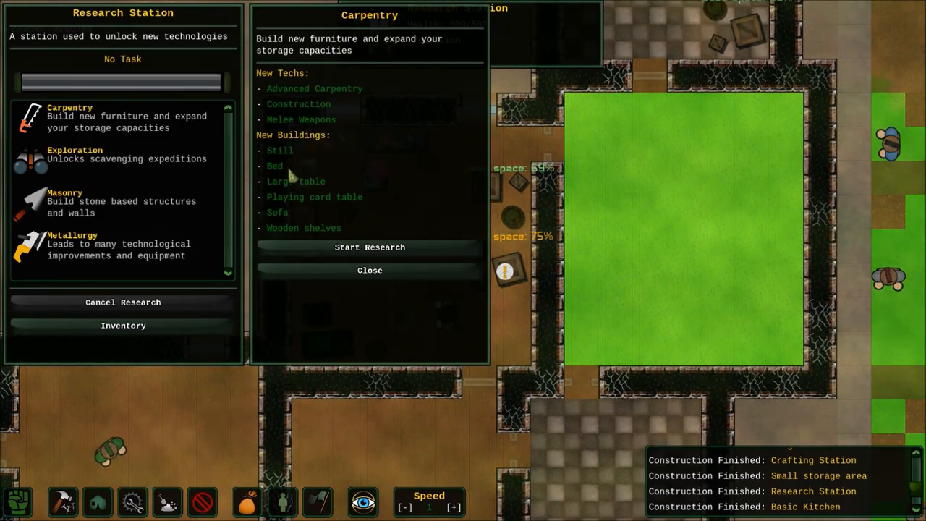
- Read the Carpentry research details at the Research Station
{"action": "left_click", "coordinate": [369, 270]}
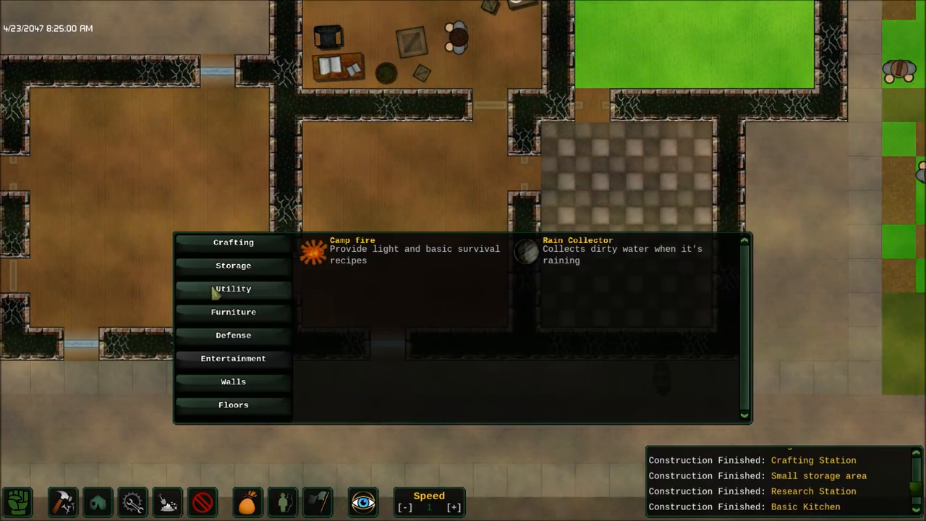
- Show the Utility building category in the build menu
{"action": "left_click", "coordinate": [578, 249]}
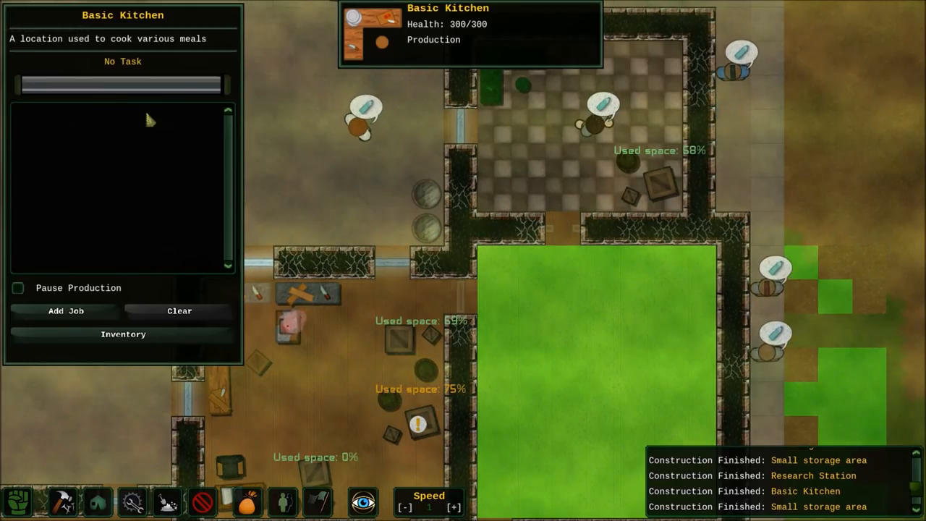
- Set the kitchen to cook mashed potatoes on repeat until 10 are stored
{"action": "left_click", "coordinate": [66, 311]}
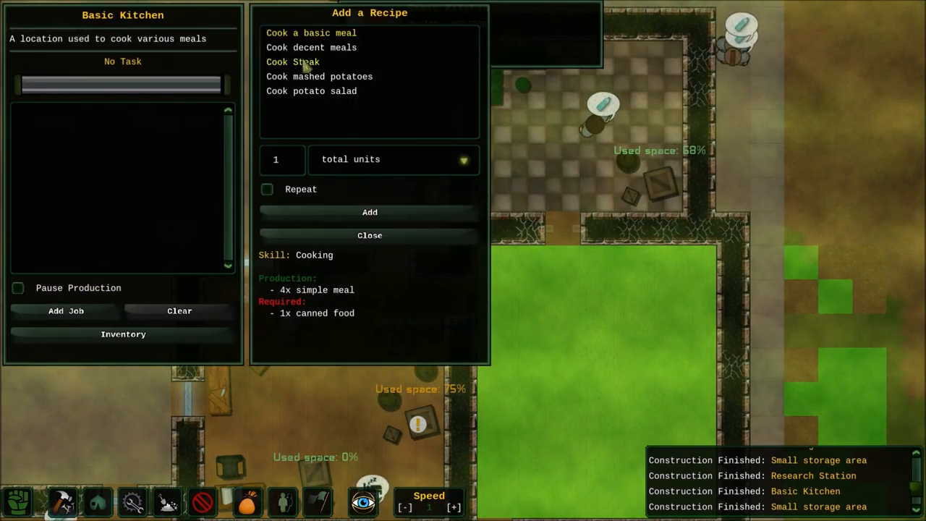
{"action": "left_click", "coordinate": [319, 76]}
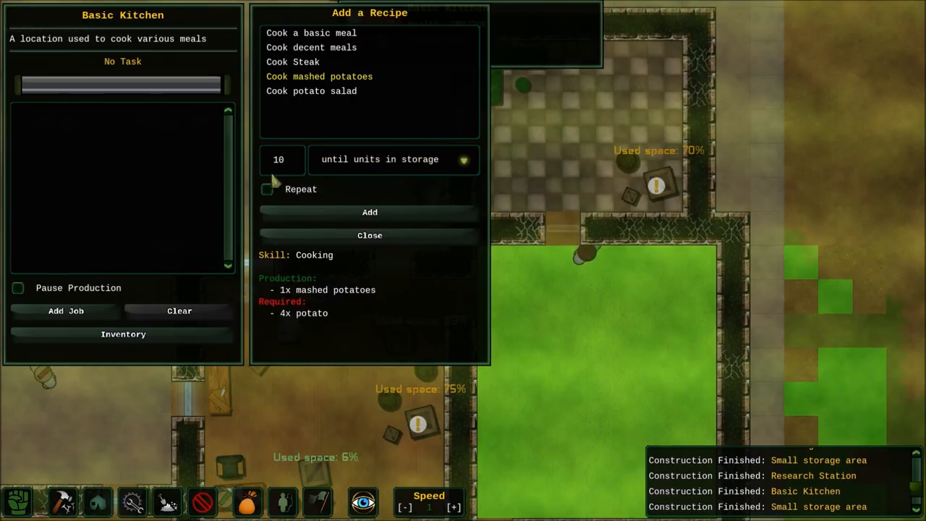
{"action": "left_click", "coordinate": [369, 235]}
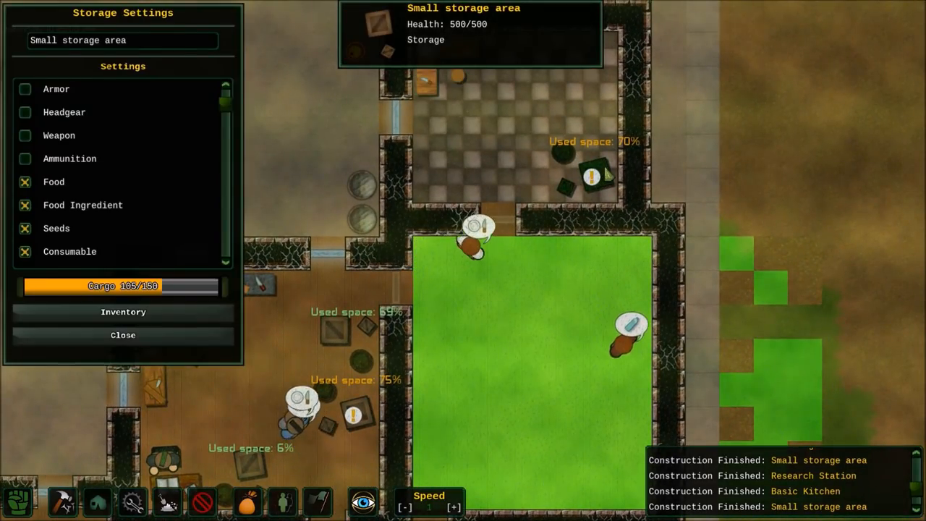
- Untick Seeds in the small storage area's settings and close them
{"action": "scroll", "scroll_direction": "down", "scroll_amount": 3}
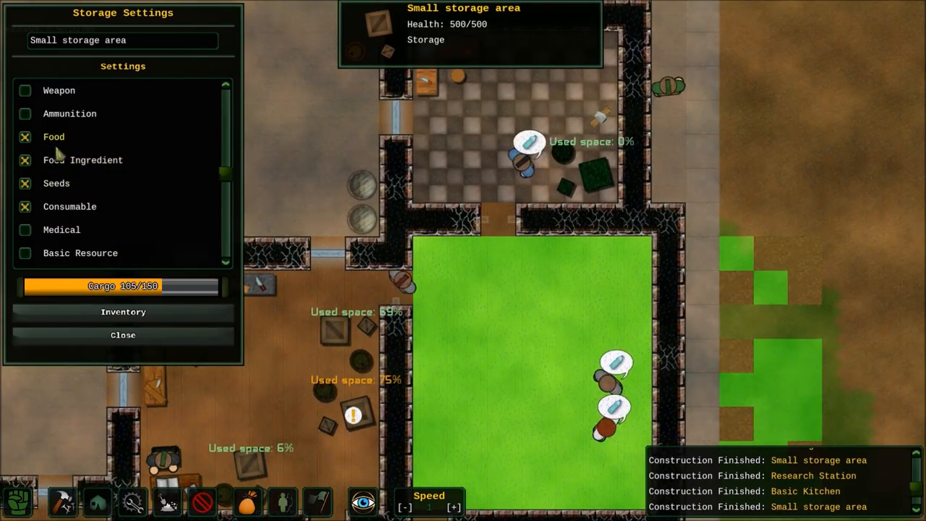
{"action": "left_click", "coordinate": [25, 183]}
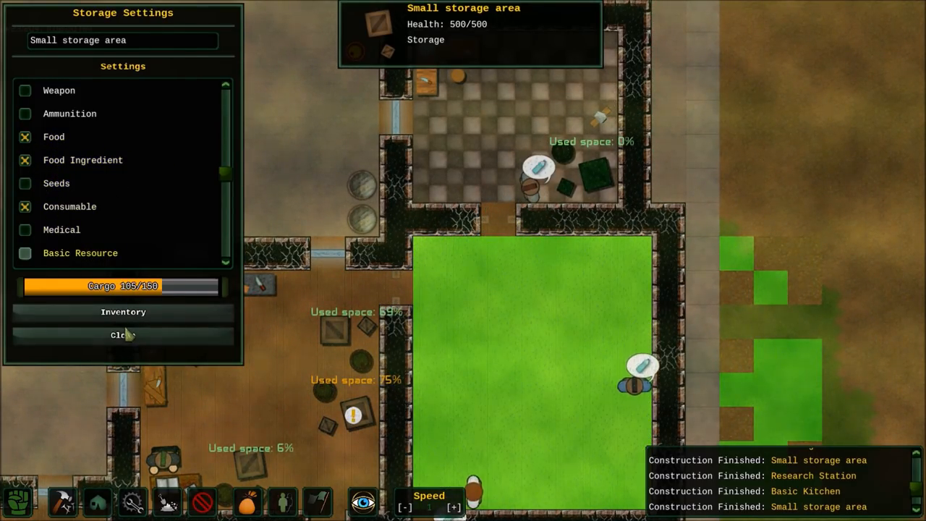
{"action": "left_click", "coordinate": [123, 335]}
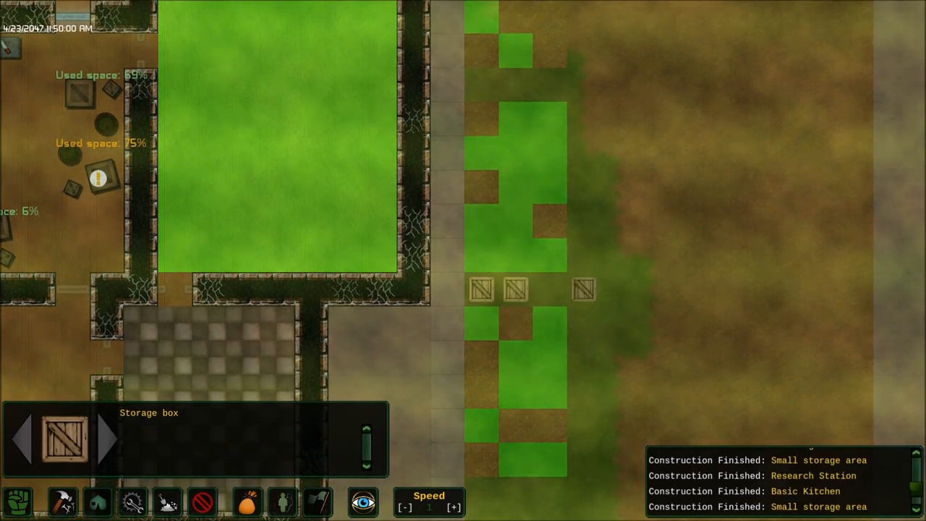
- Place another storage box beside the path east of the settlement
{"action": "left_click", "coordinate": [515, 290]}
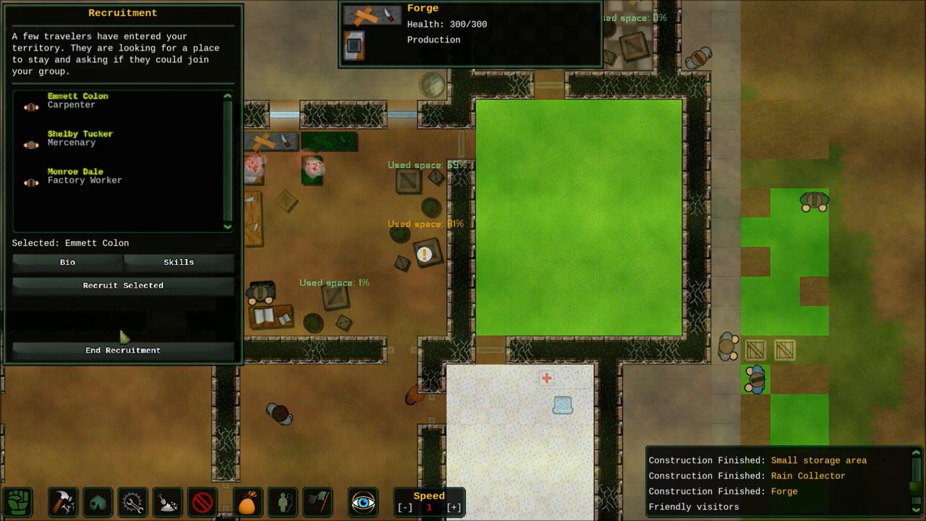
{"action": "mouse_move", "coordinate": [47, 206]}
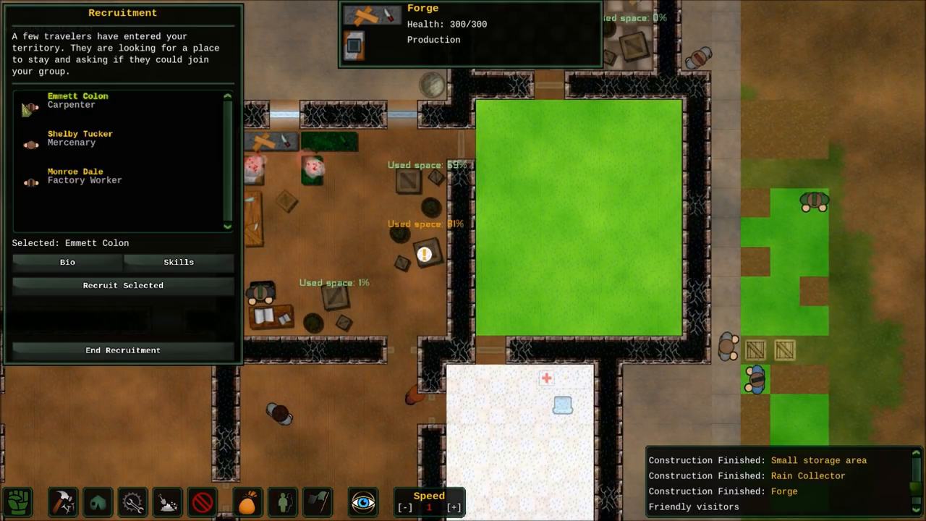
- Recruit carpenter Emmett Colon and mercenary Shelby Tucker, leaving factory worker Monroe Dale on offer
{"action": "left_click", "coordinate": [67, 262]}
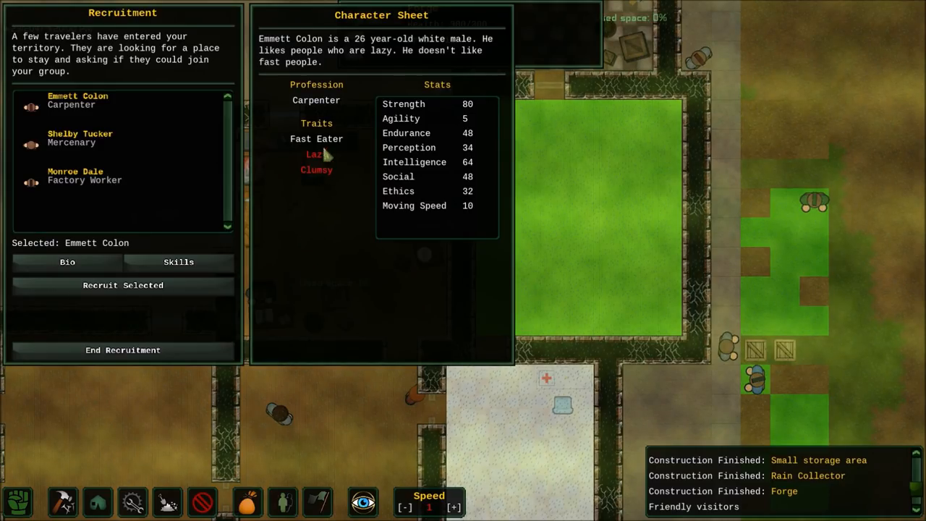
{"action": "mouse_move", "coordinate": [470, 123]}
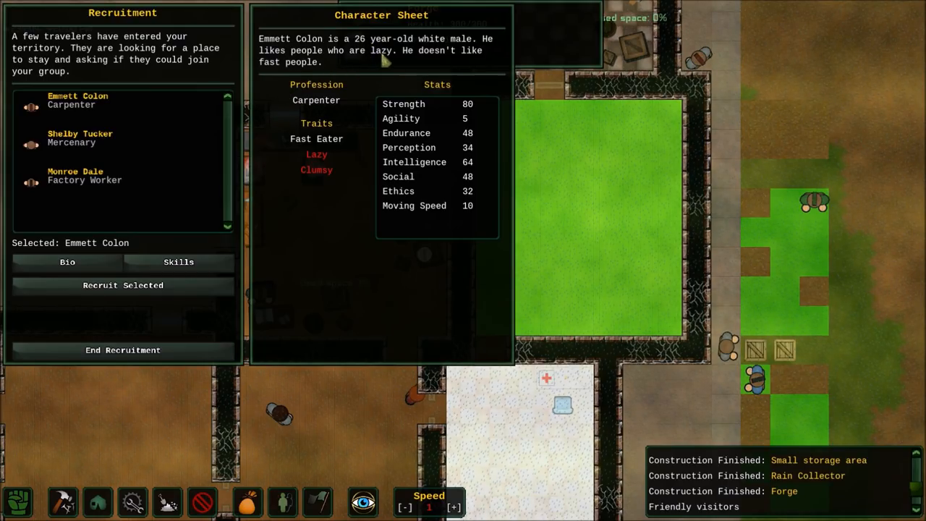
{"action": "mouse_move", "coordinate": [288, 99]}
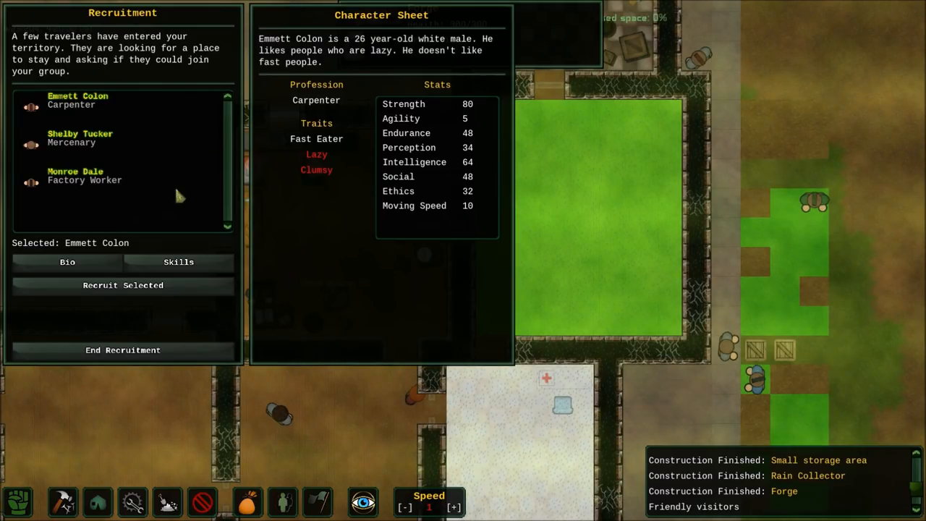
{"action": "mouse_move", "coordinate": [47, 119]}
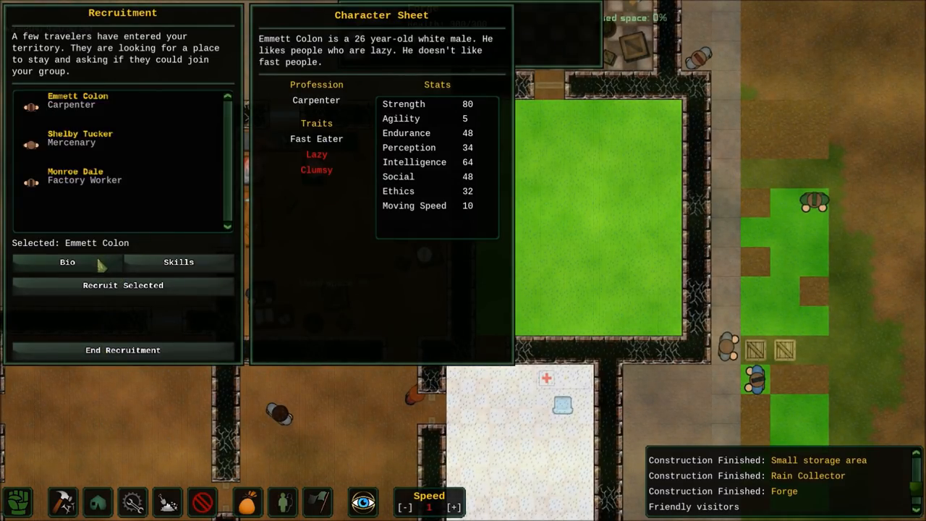
{"action": "left_click", "coordinate": [123, 284]}
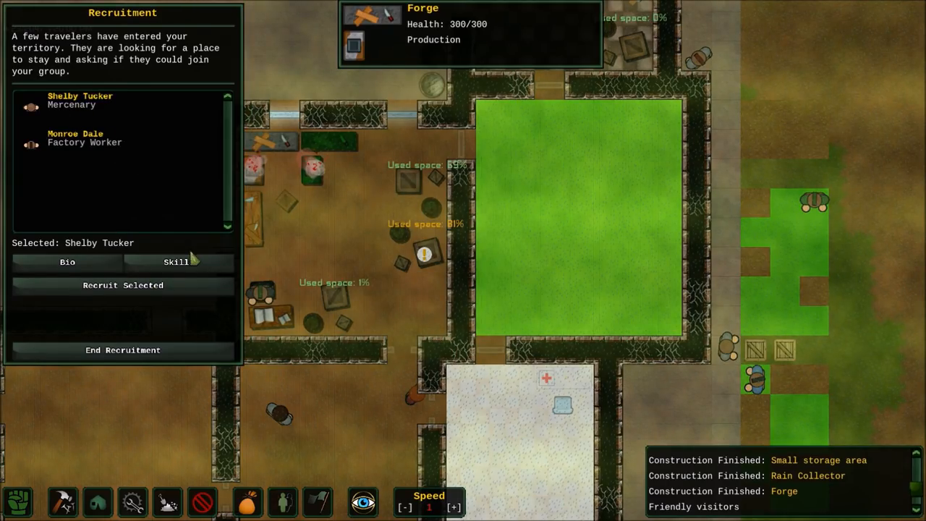
{"action": "left_click", "coordinate": [176, 261]}
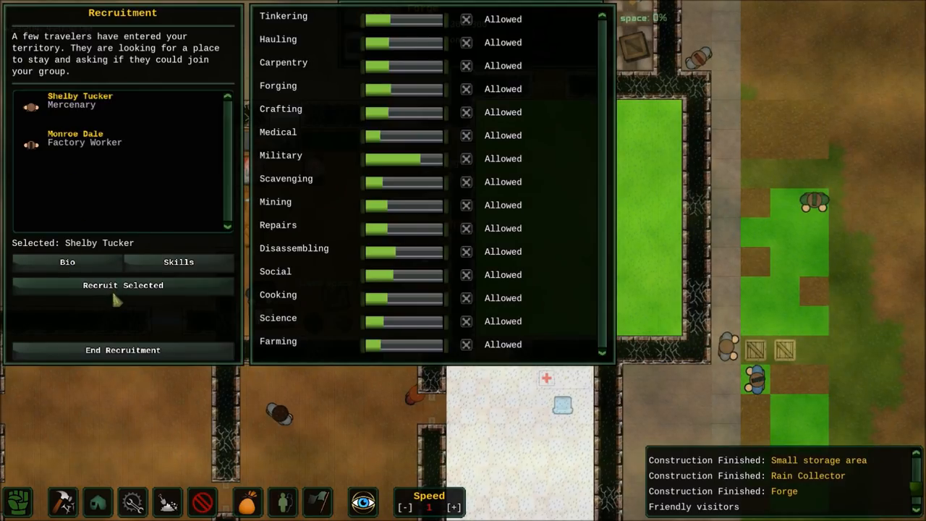
{"action": "left_click", "coordinate": [123, 284]}
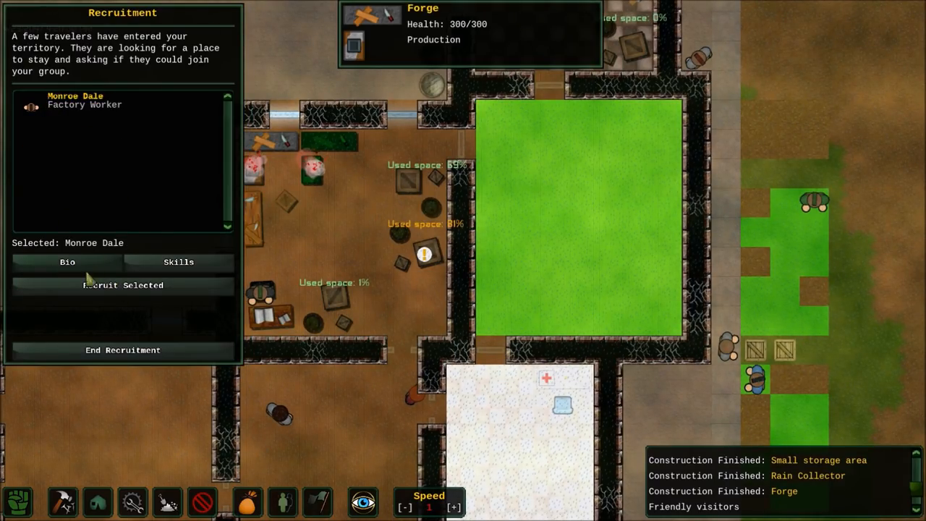
{"action": "left_click", "coordinate": [67, 262]}
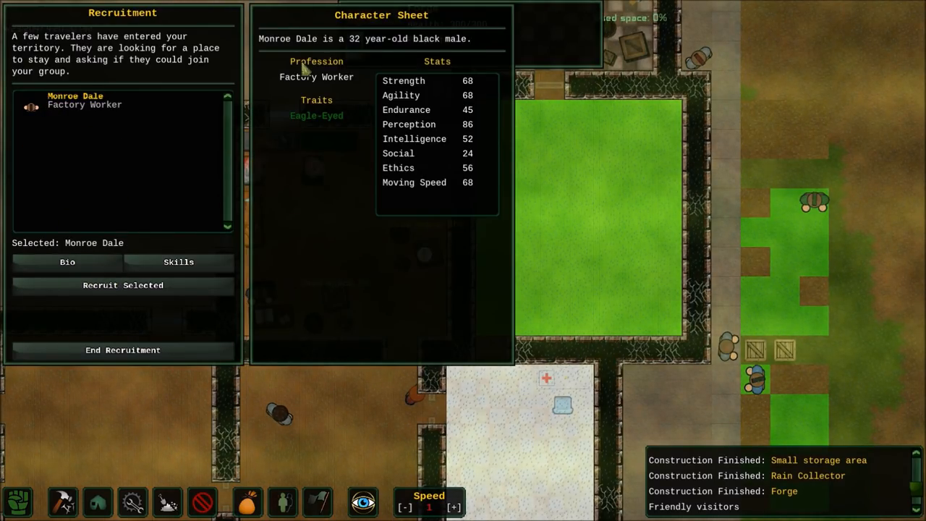
{"action": "mouse_move", "coordinate": [326, 161]}
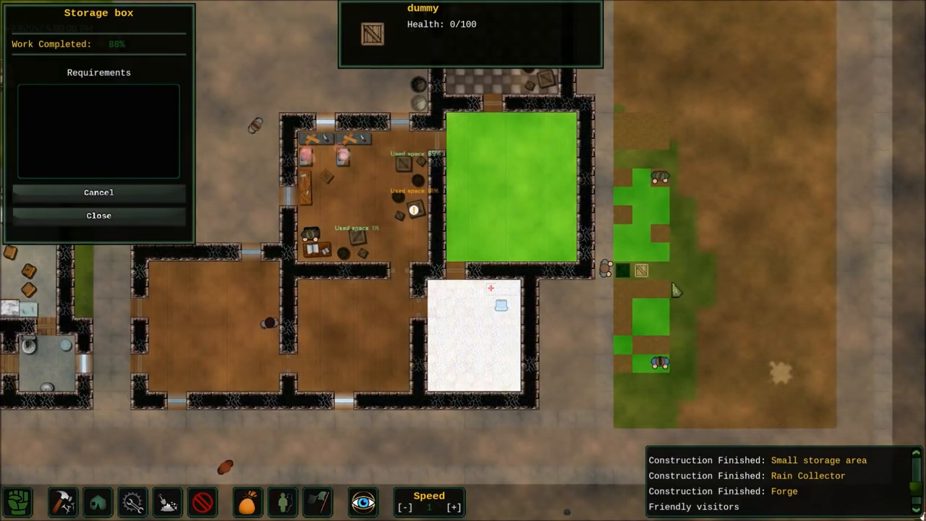
- Open the finished storage box's Storage Settings and scroll through its category list
{"action": "left_click", "coordinate": [98, 215]}
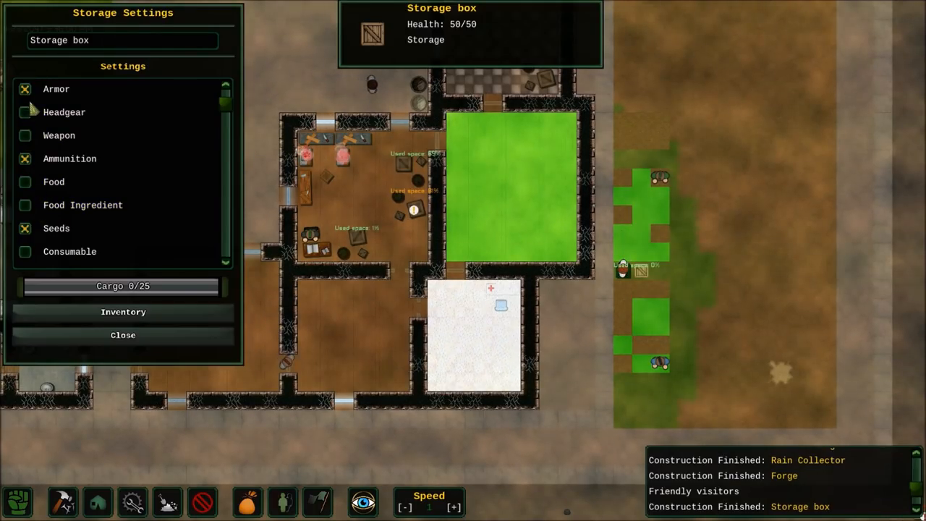
{"action": "scroll", "scroll_direction": "down", "scroll_amount": 3}
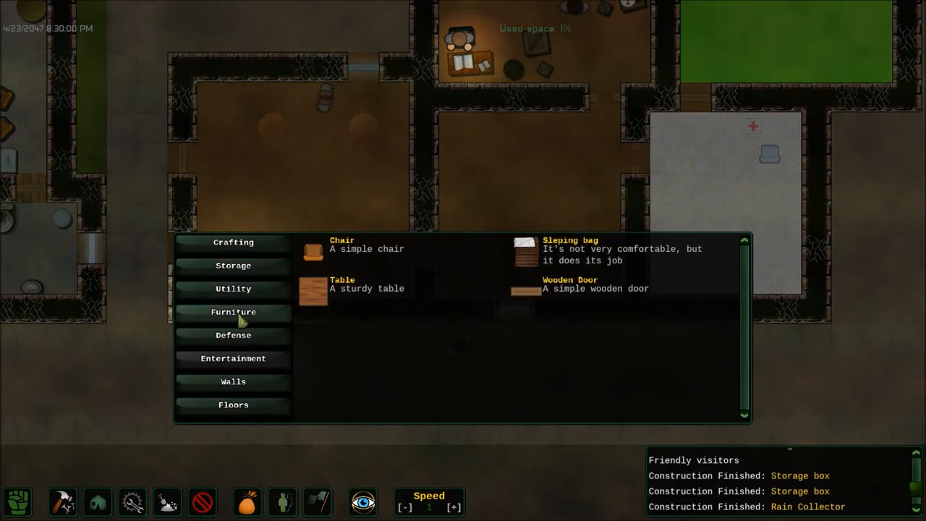
- Place a storage box from the Storage category on the map and close its construction panel
{"action": "left_click", "coordinate": [342, 245]}
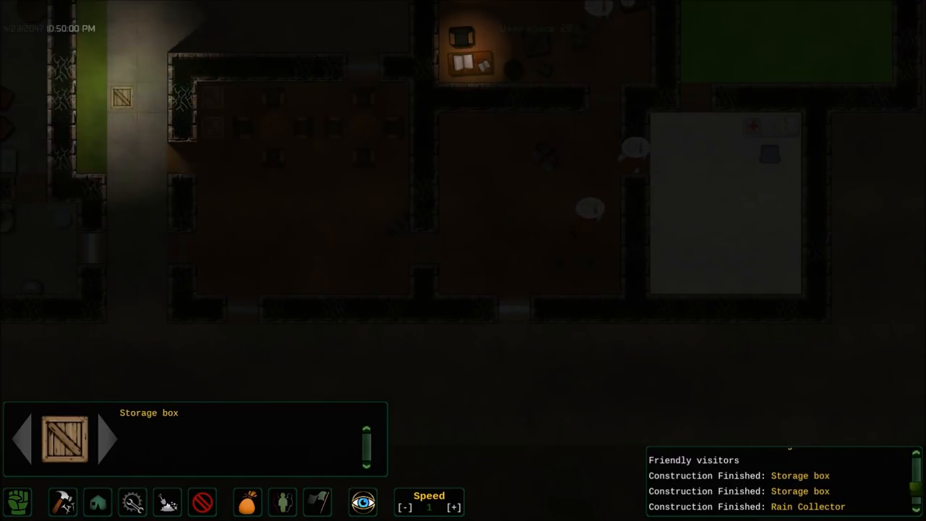
{"action": "left_click", "coordinate": [121, 97]}
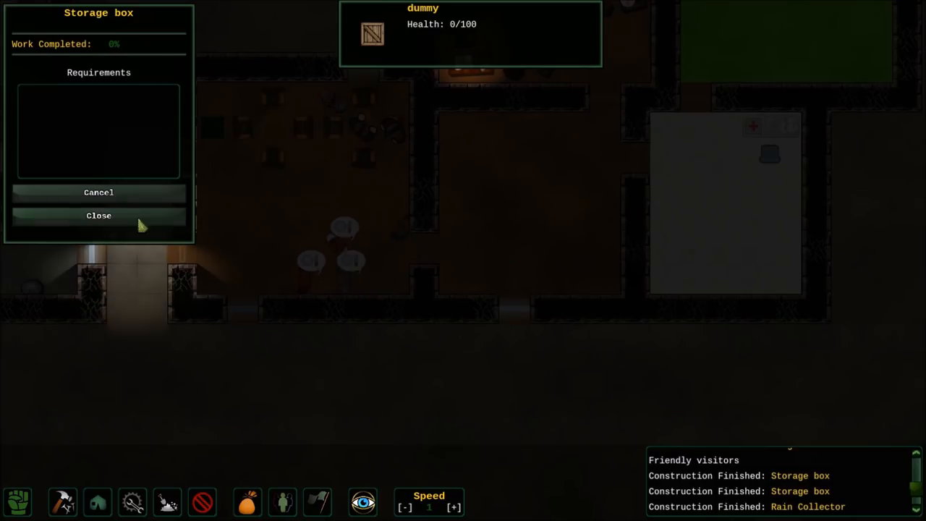
{"action": "left_click", "coordinate": [98, 214]}
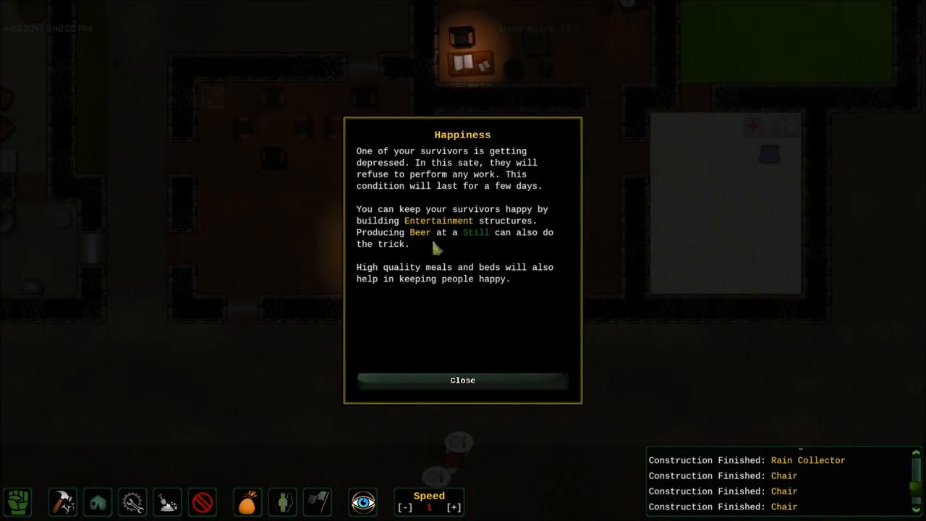
{"action": "mouse_move", "coordinate": [485, 384]}
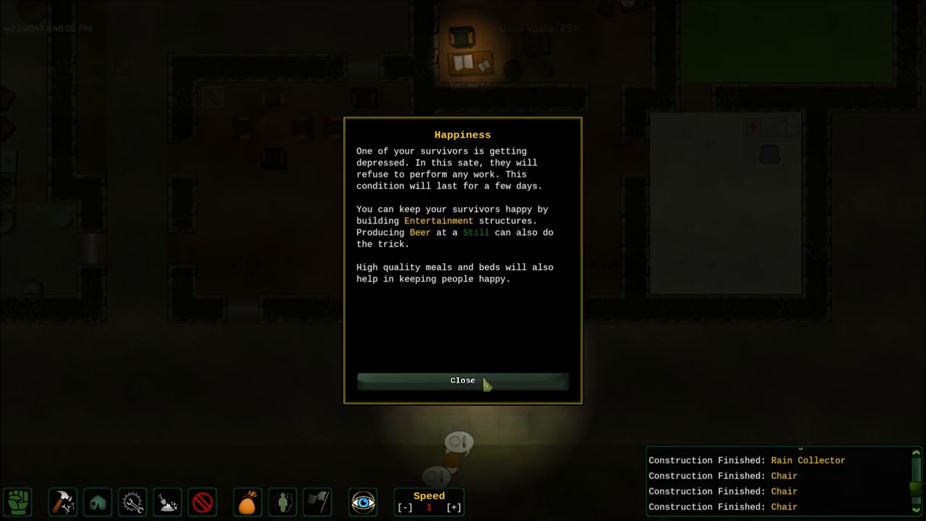
- Close the Happiness depression popup and pan toward the storage boxes beside the fields
{"action": "left_click", "coordinate": [462, 379]}
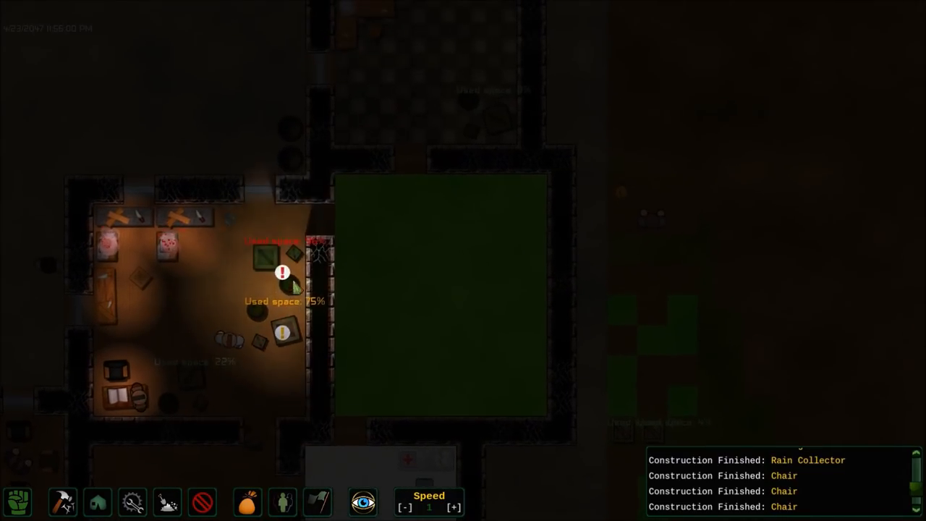
{"action": "left_click", "coordinate": [123, 391]}
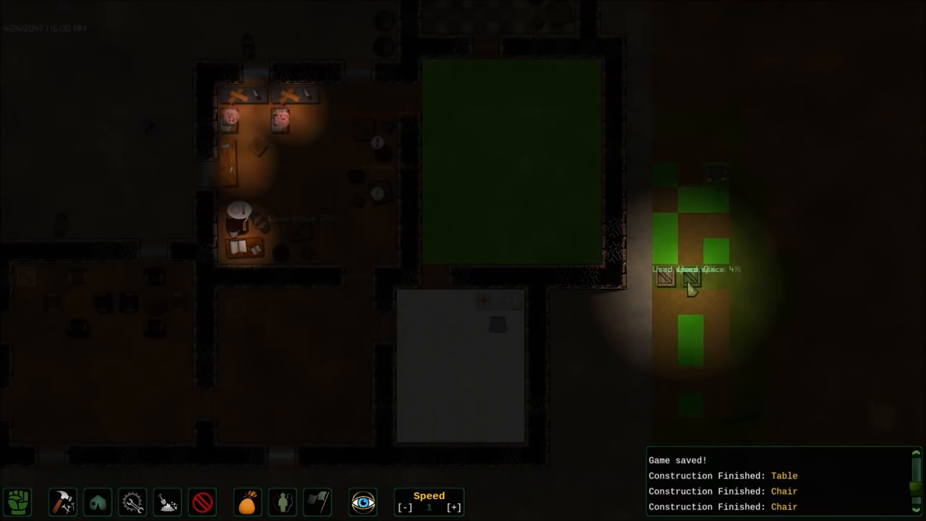
- Inspect the field storage box and small storage area settings, then the Medical Station's progress
{"action": "left_click", "coordinate": [665, 279]}
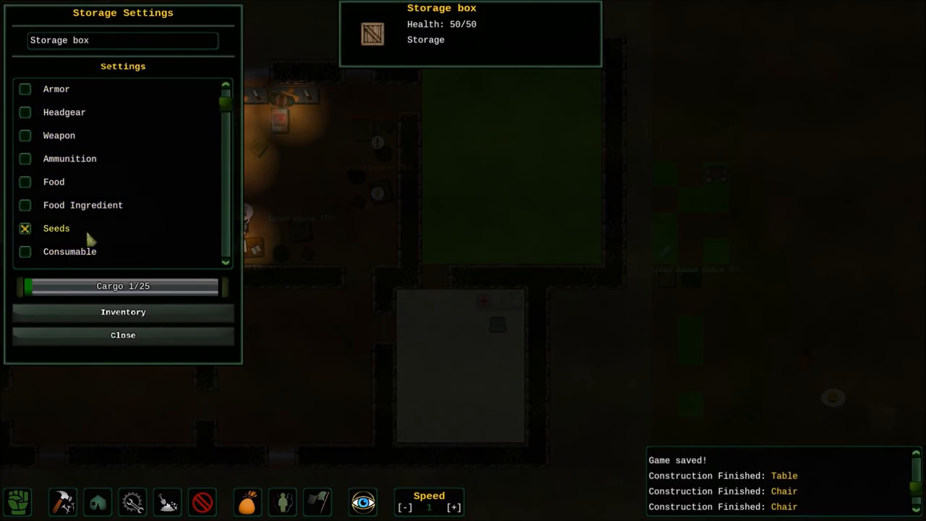
{"action": "scroll", "scroll_direction": "down", "scroll_amount": 3}
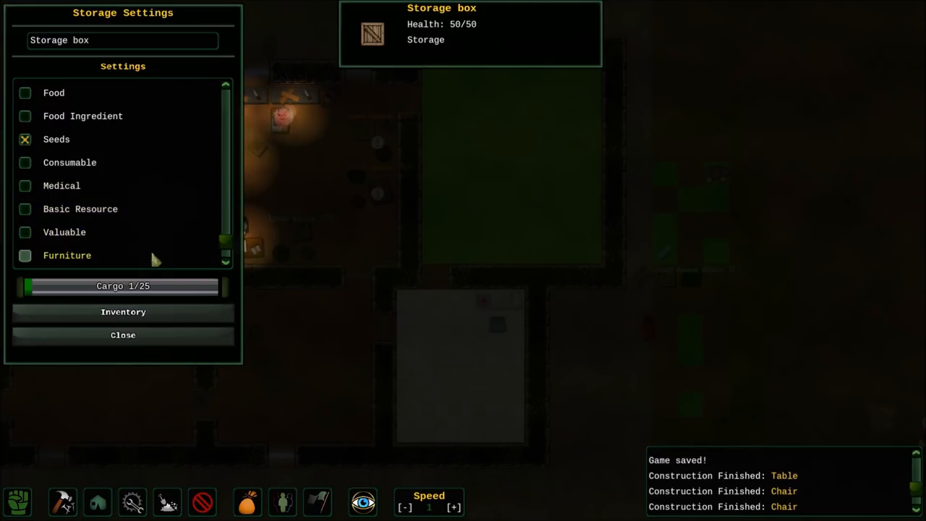
{"action": "left_click", "coordinate": [123, 335]}
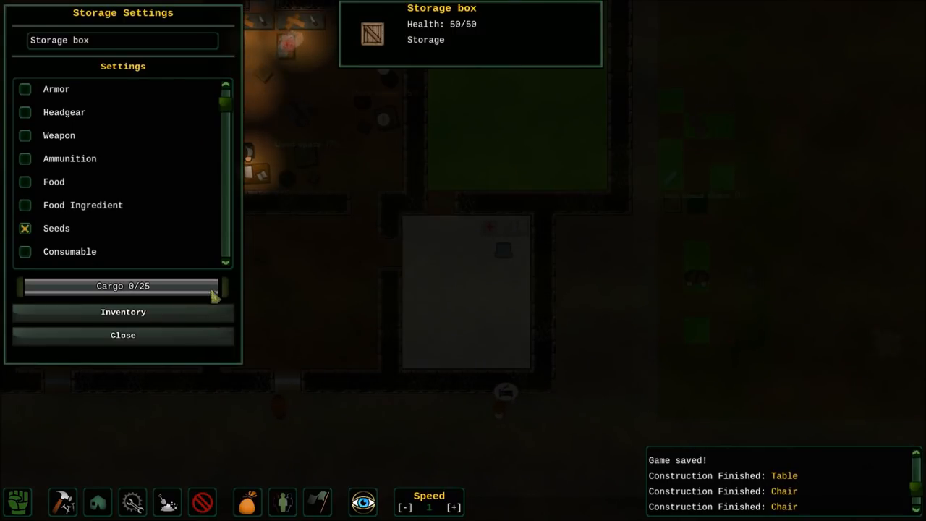
{"action": "left_click", "coordinate": [122, 335]}
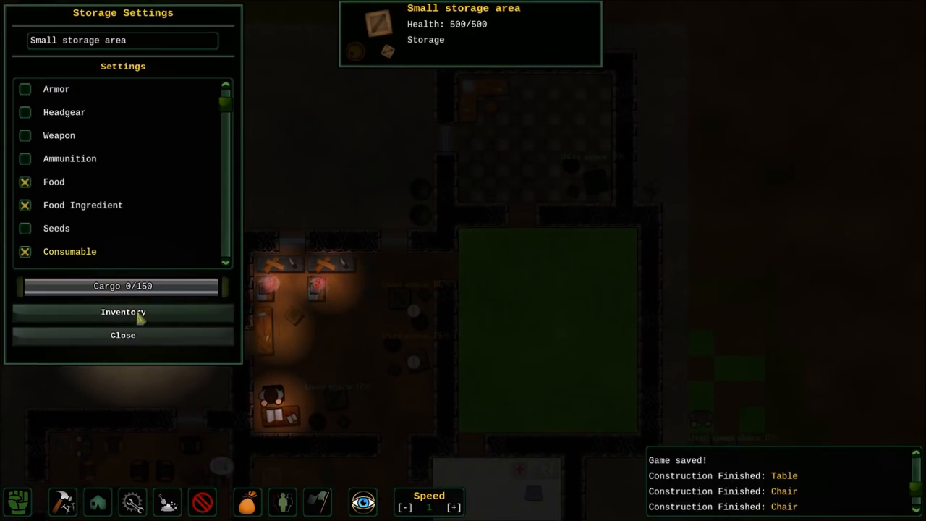
{"action": "left_click", "coordinate": [122, 335]}
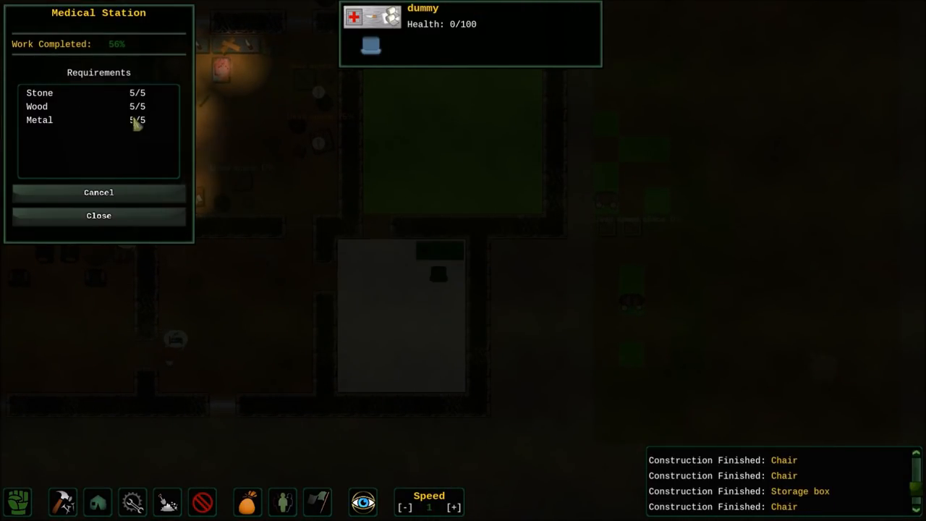
- Close the Medical Station construction panel
{"action": "left_click", "coordinate": [99, 215]}
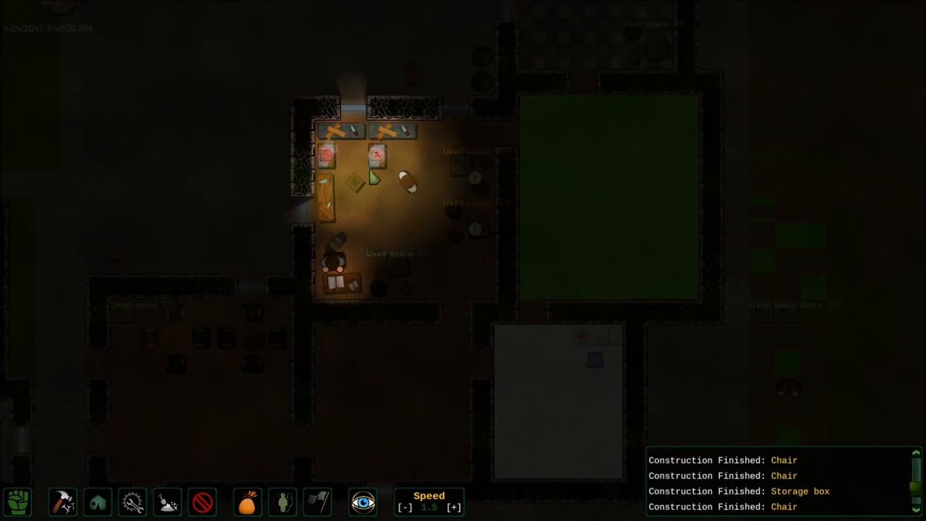
{"action": "mouse_move", "coordinate": [318, 501]}
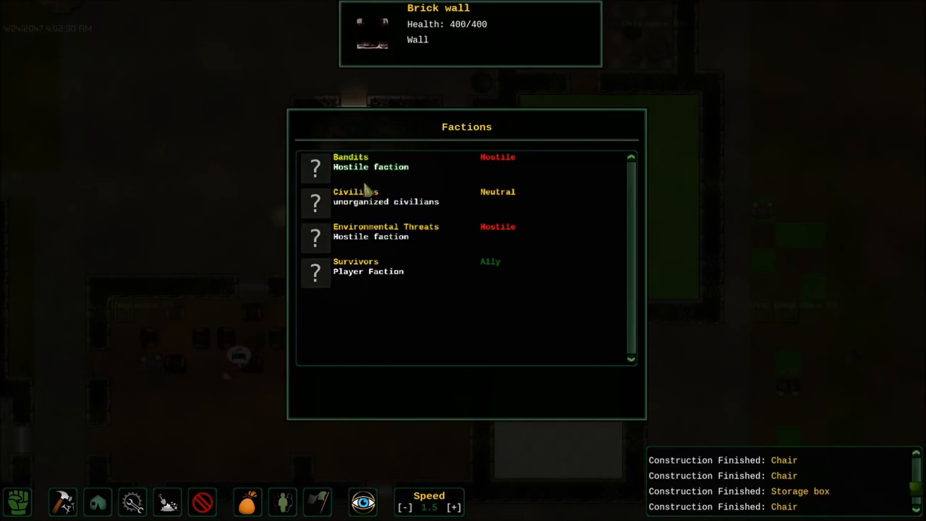
{"action": "mouse_move", "coordinate": [336, 242]}
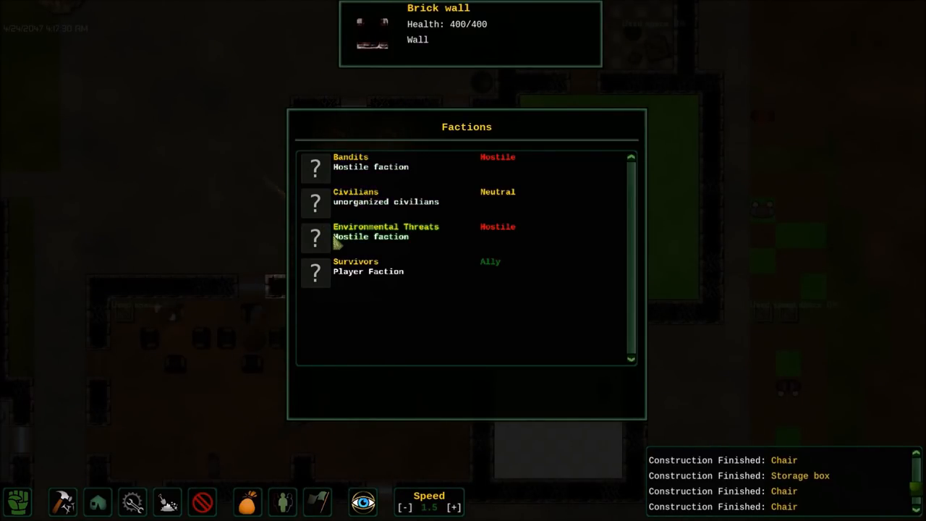
{"action": "mouse_move", "coordinate": [548, 253]}
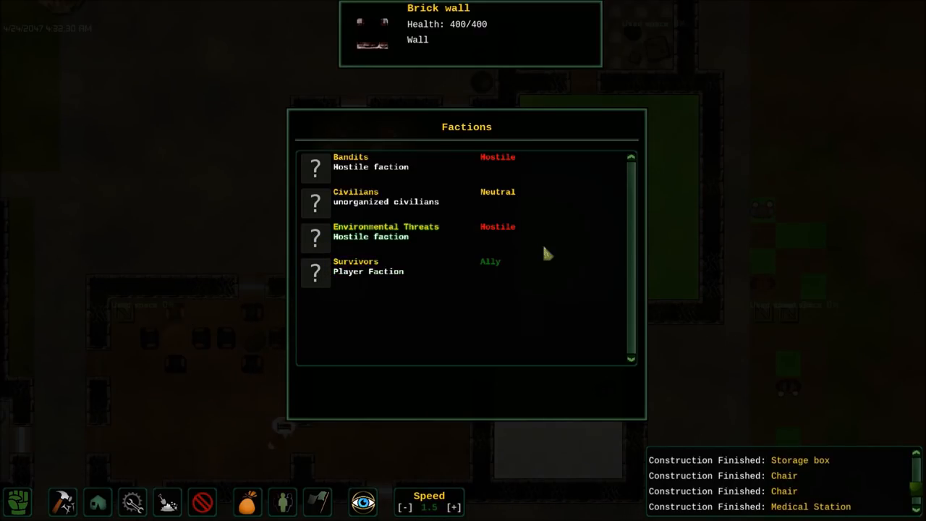
{"action": "mouse_move", "coordinate": [515, 282]}
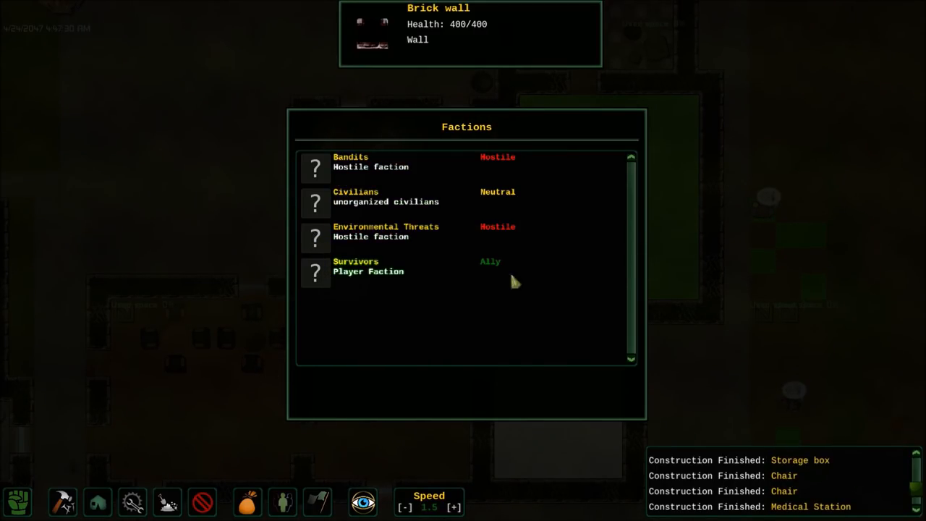
{"action": "mouse_move", "coordinate": [391, 217]}
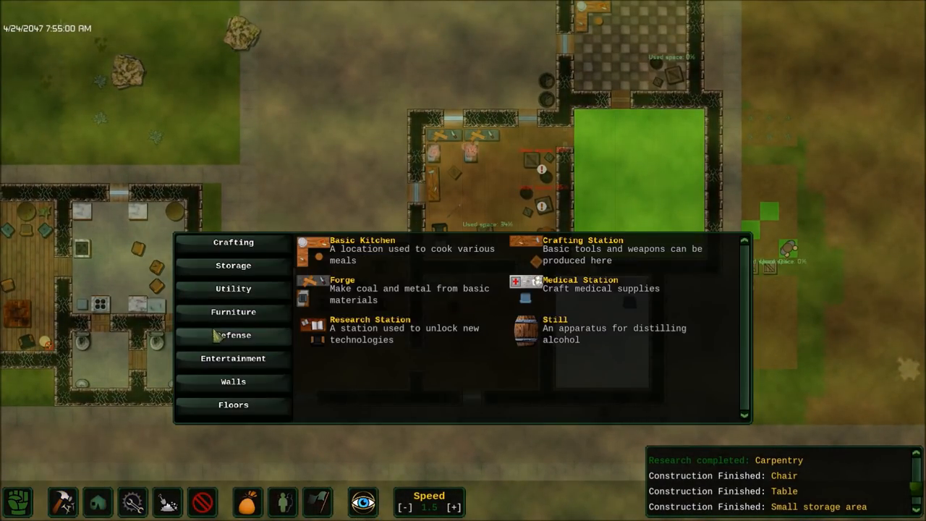
- View the Furniture items in the Build menu, then close the building list
{"action": "left_click", "coordinate": [233, 312]}
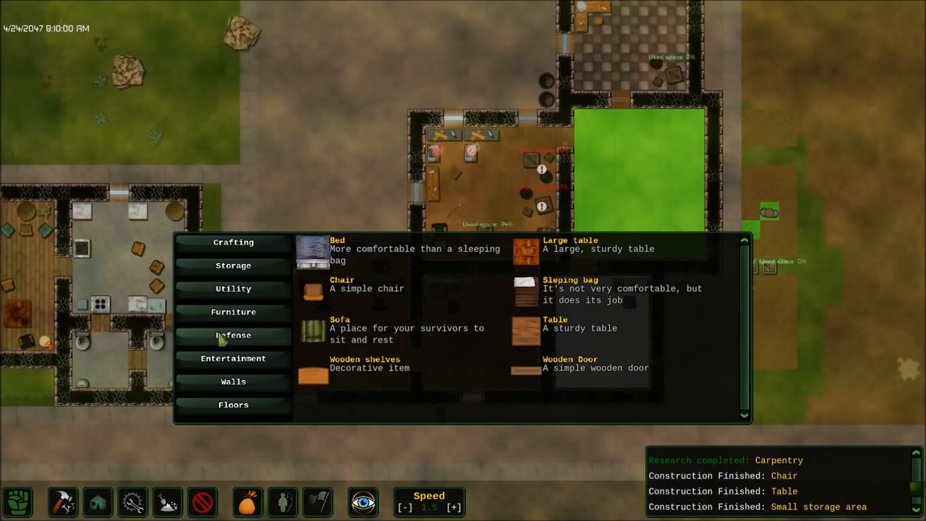
{"action": "left_click", "coordinate": [233, 358]}
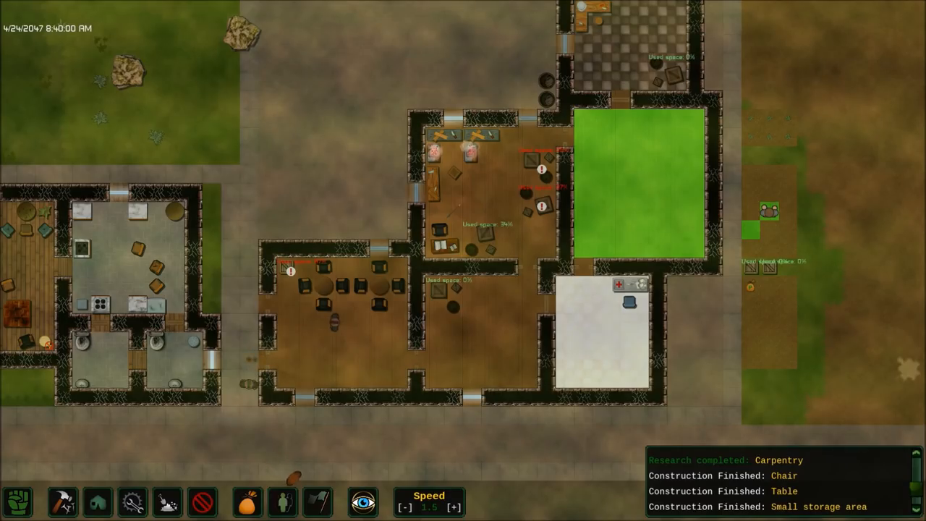
{"action": "scroll", "scroll_direction": "down", "scroll_amount": 3}
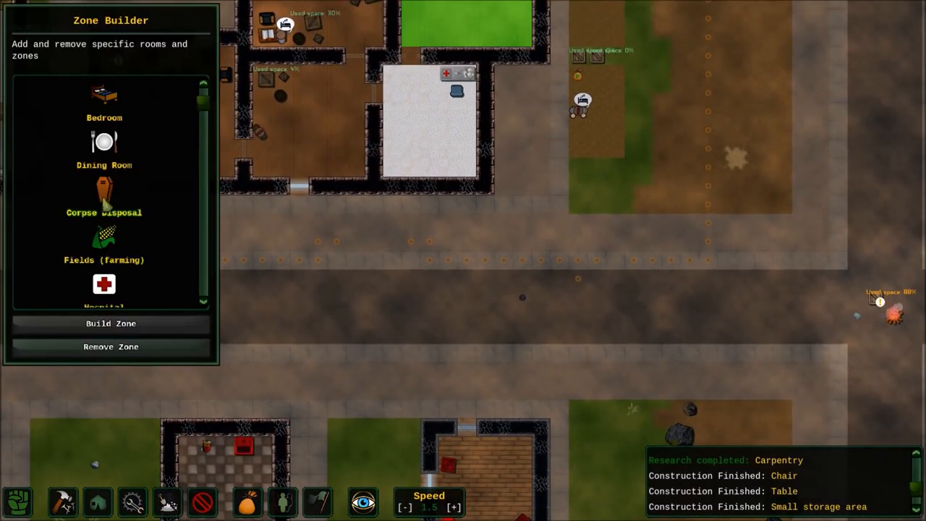
- Check which items each storage box accepts, then dismiss the Food and Hunger warning
{"action": "scroll", "scroll_direction": "down", "scroll_amount": 3}
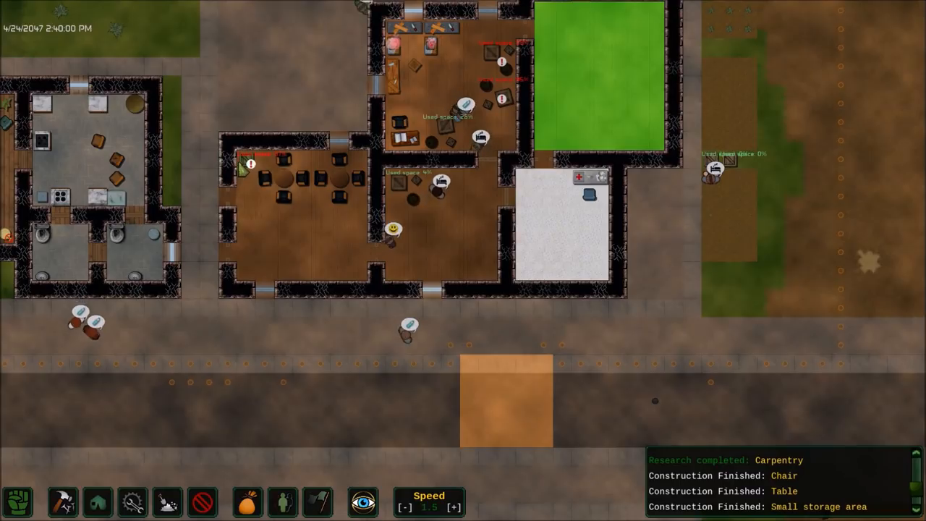
{"action": "left_click", "coordinate": [588, 193]}
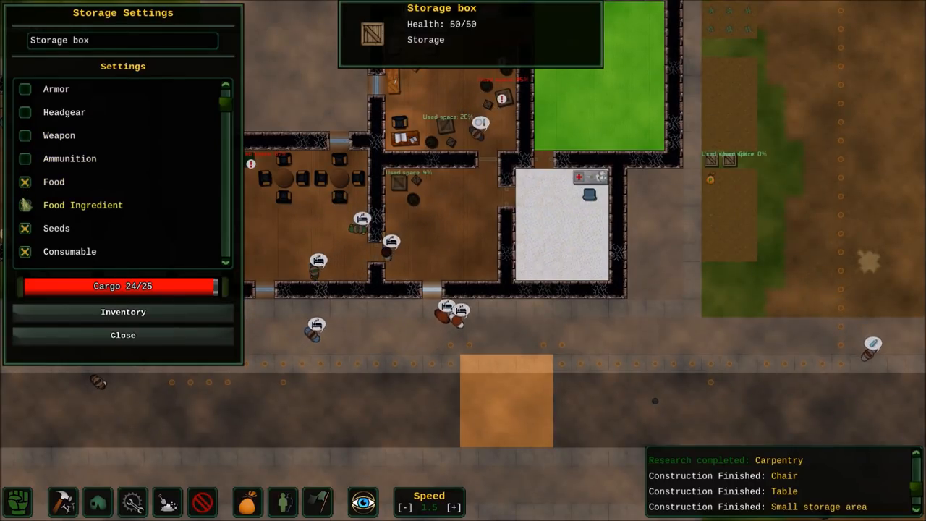
{"action": "scroll", "scroll_direction": "down", "scroll_amount": 3}
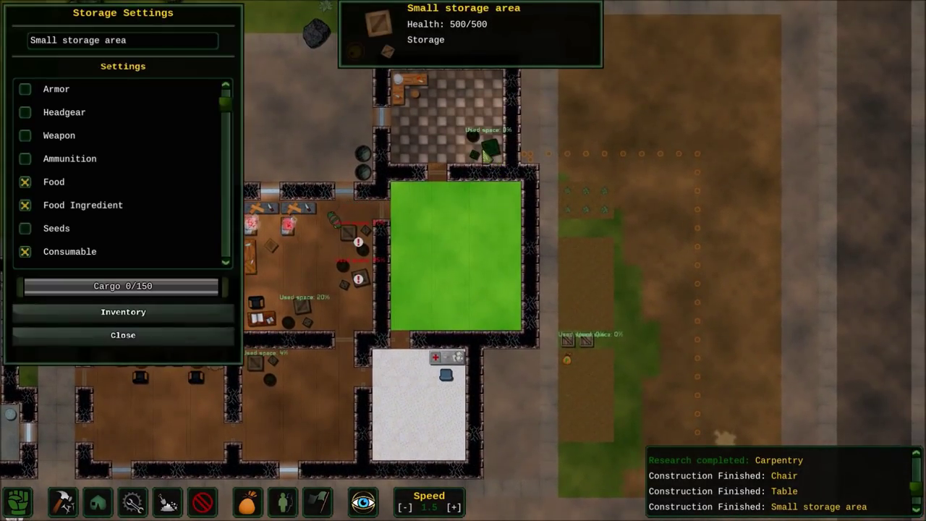
{"action": "left_click", "coordinate": [24, 205]}
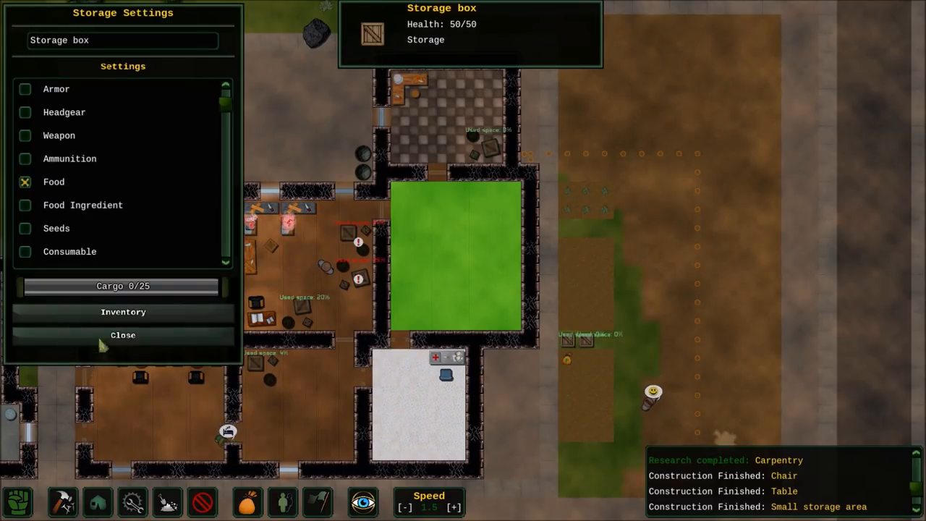
{"action": "left_click", "coordinate": [123, 335]}
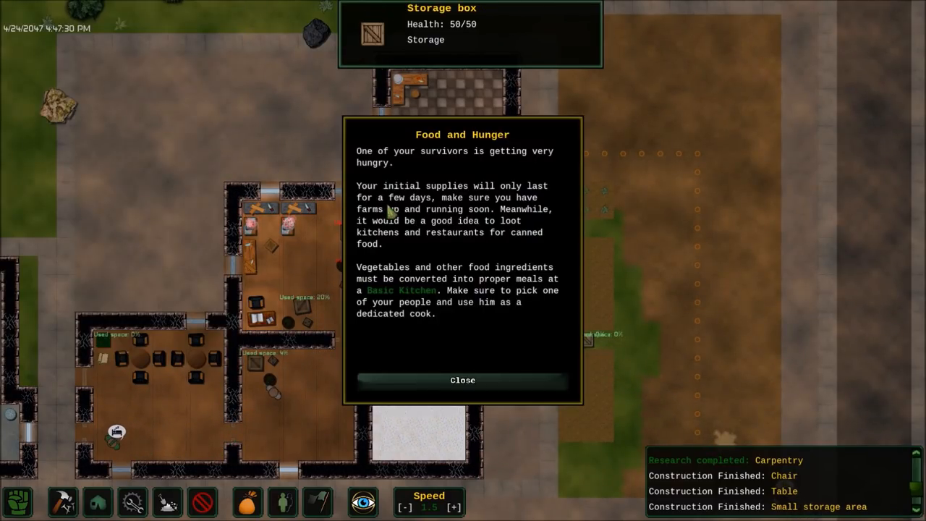
{"action": "mouse_move", "coordinate": [463, 380]}
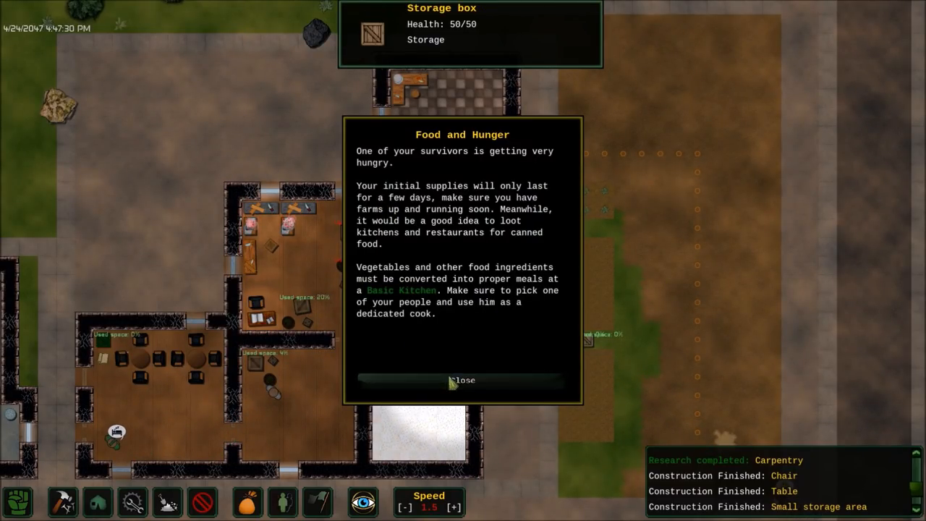
{"action": "left_click", "coordinate": [462, 380]}
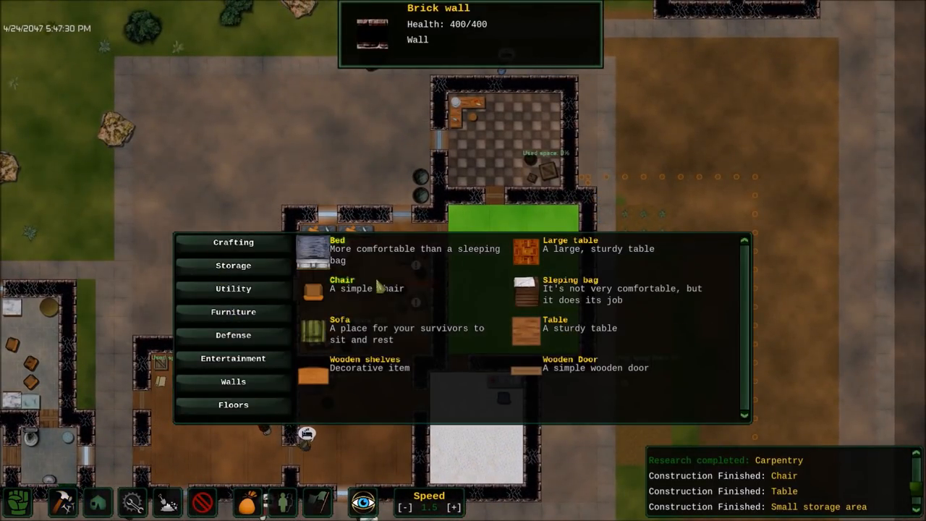
- Review the sleeping bag's construction panel showing Fabric 0/3, then close it
{"action": "left_click", "coordinate": [570, 289]}
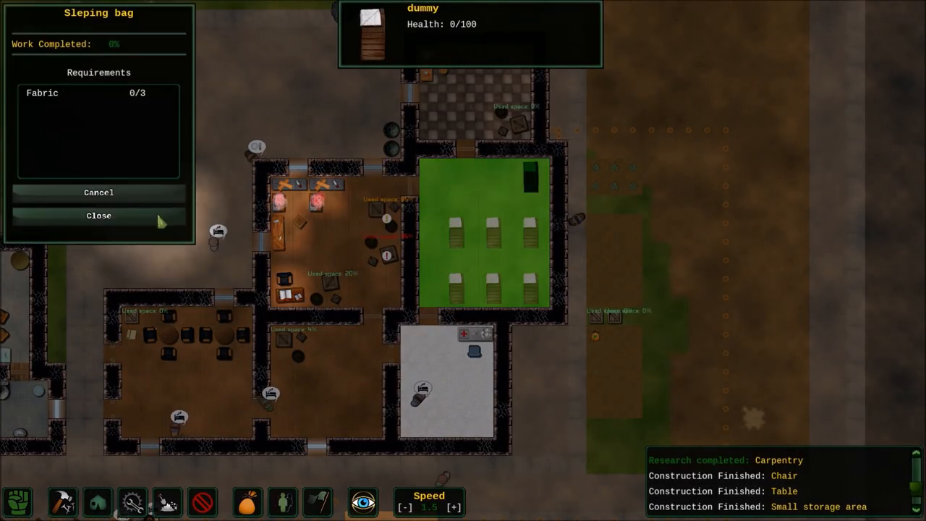
{"action": "left_click", "coordinate": [98, 215]}
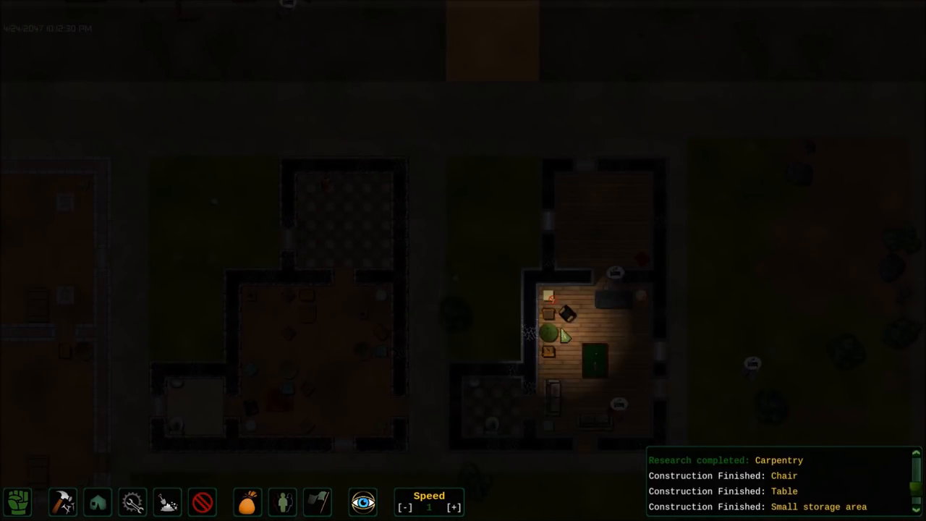
- Review IT specialist Jenna Mccarthy's character sheet, then save the game from the pause menu
{"action": "left_click", "coordinate": [565, 335]}
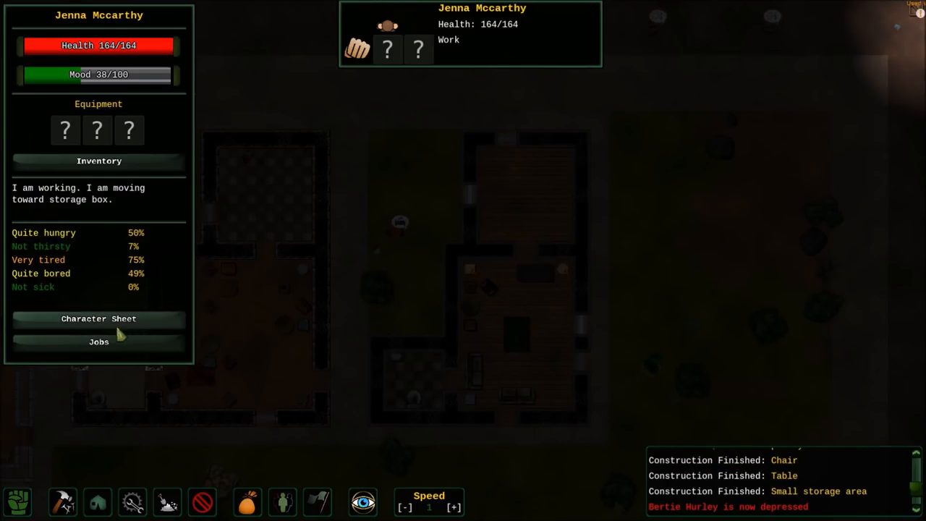
{"action": "left_click", "coordinate": [98, 319]}
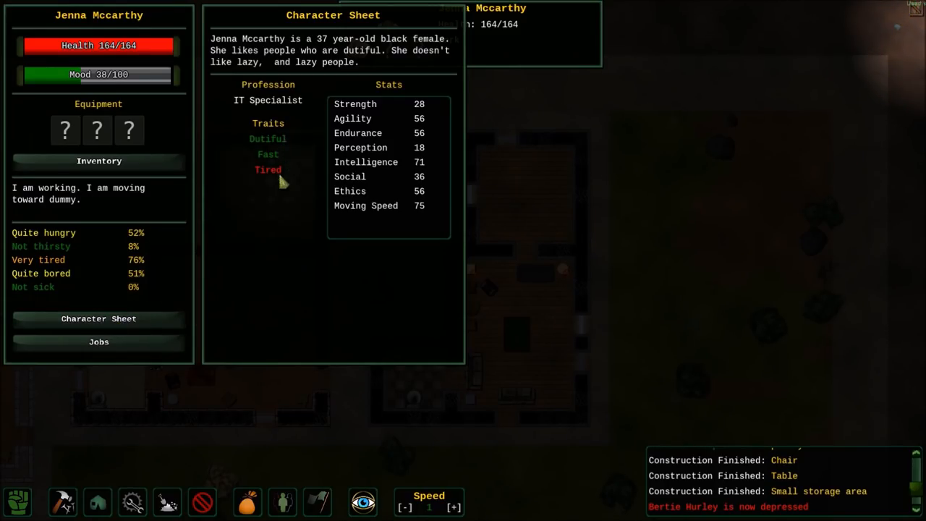
{"action": "mouse_move", "coordinate": [264, 65]}
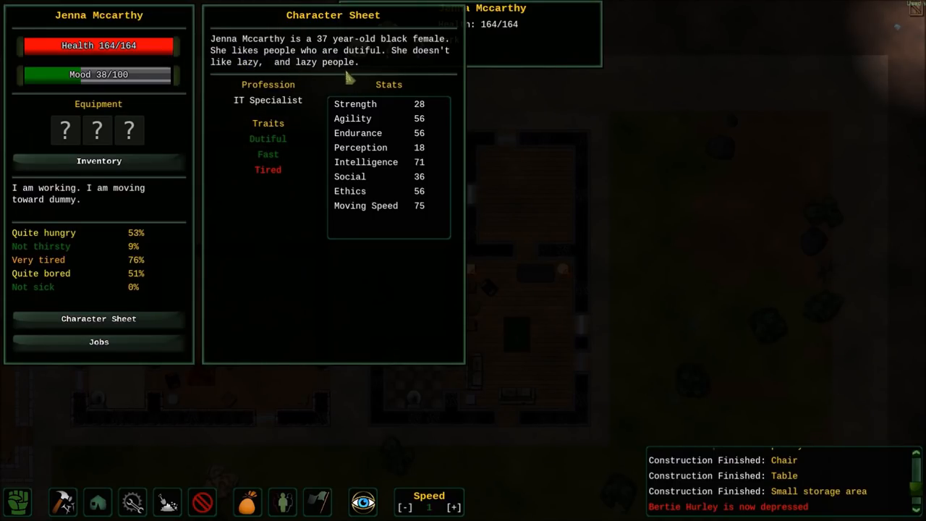
{"action": "key", "text": "Escape"}
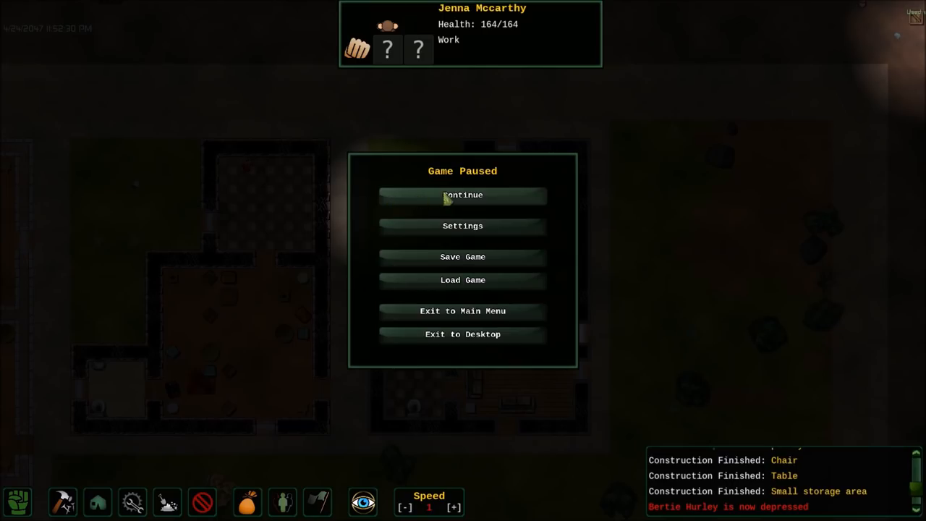
{"action": "left_click", "coordinate": [462, 195]}
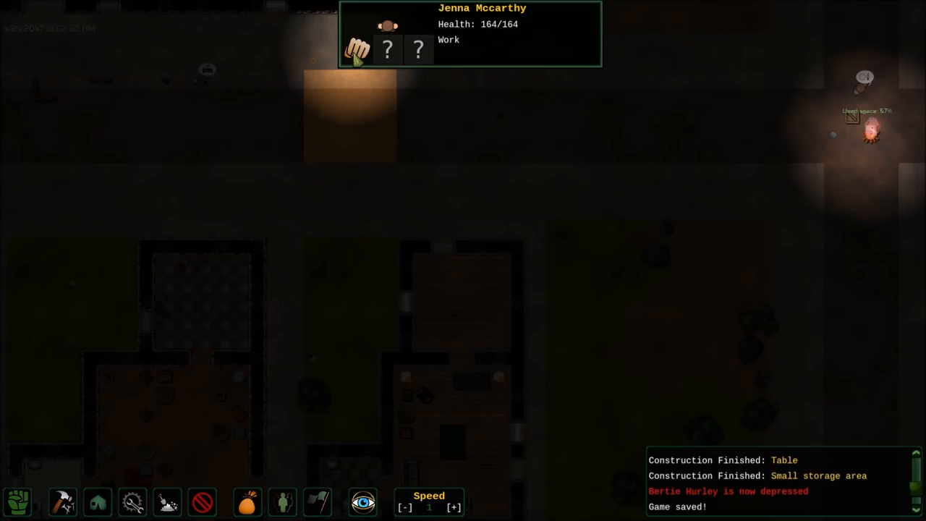
{"action": "left_click", "coordinate": [357, 49]}
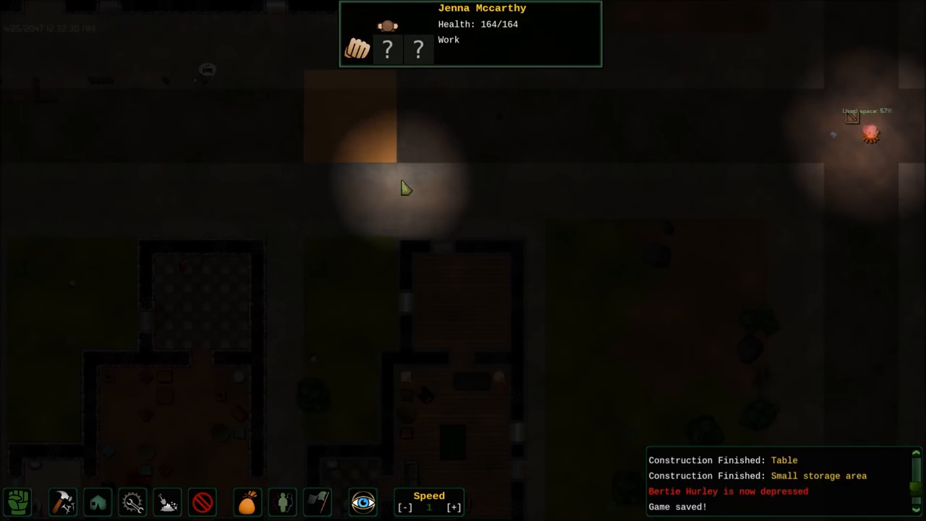
{"action": "mouse_move", "coordinate": [568, 154]}
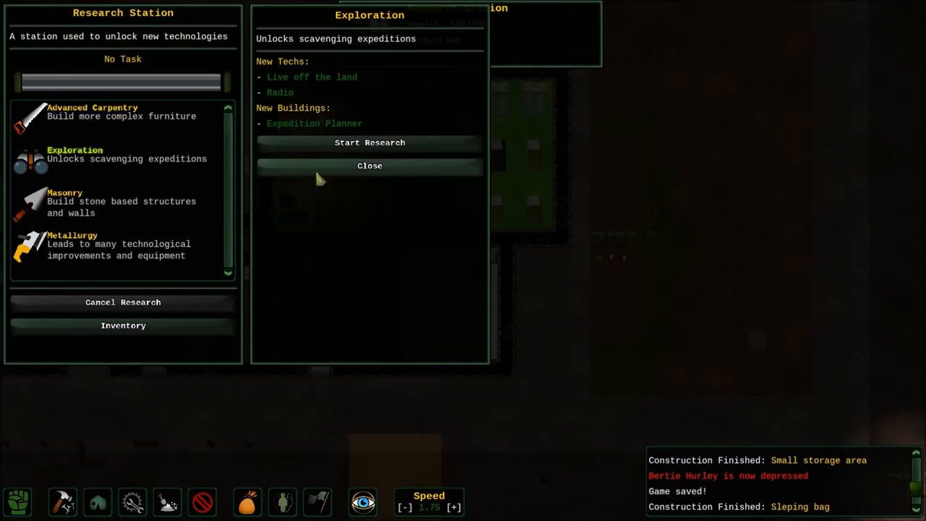
{"action": "mouse_move", "coordinate": [369, 165]}
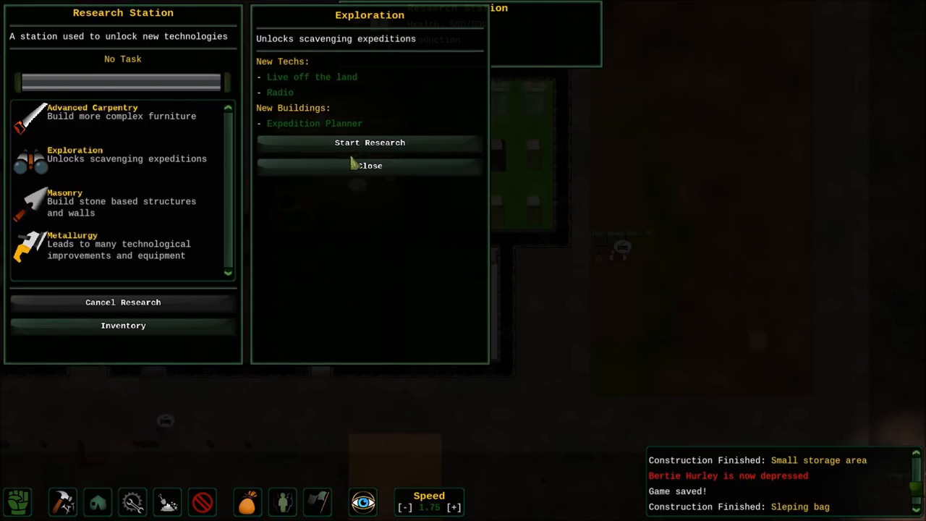
- Begin Exploration research at the research station and bring up the Build catalogue
{"action": "left_click", "coordinate": [369, 142]}
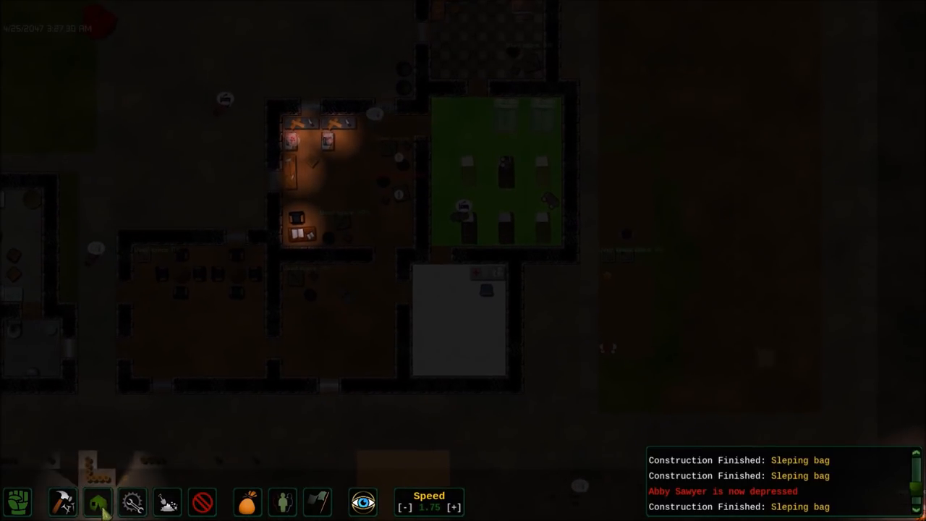
{"action": "left_click", "coordinate": [97, 501]}
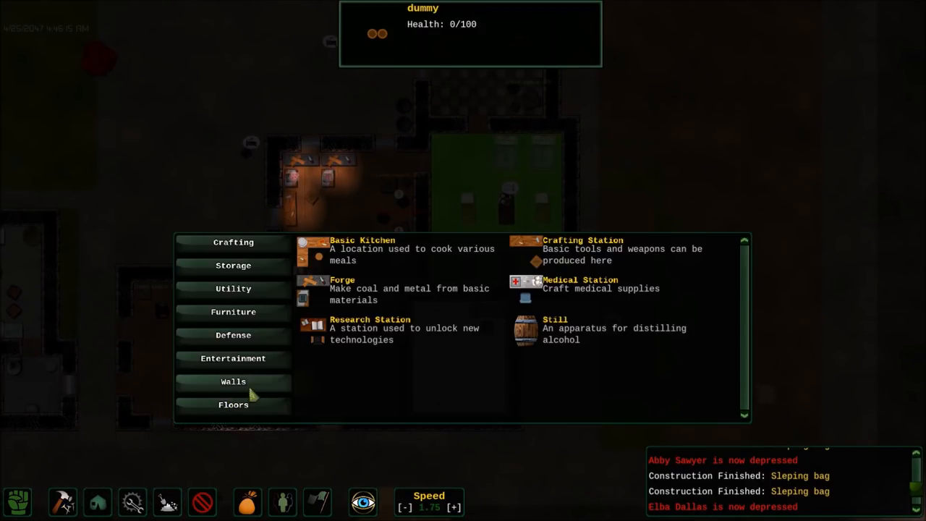
- Plan two beds along the dormitory's top from Furniture, then browse Entertainment buildings
{"action": "left_click", "coordinate": [233, 312]}
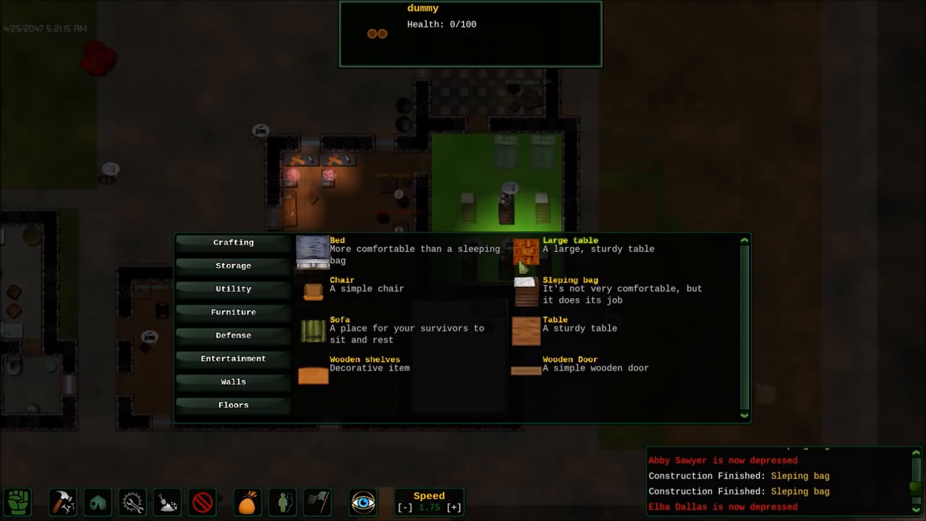
{"action": "left_click", "coordinate": [233, 335]}
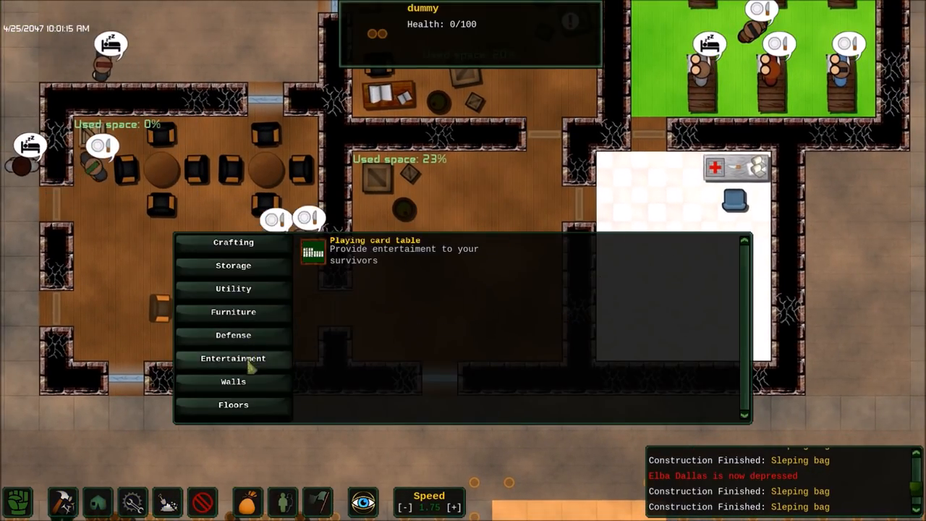
{"action": "left_click", "coordinate": [233, 405]}
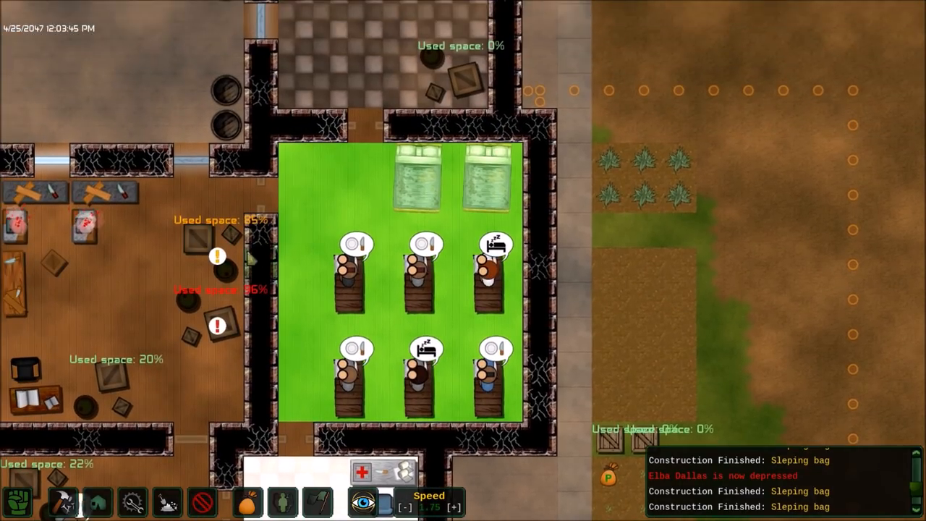
- Review the lettuce and potato Farm Settings and the Small storage area's accepted goods
{"action": "left_click", "coordinate": [441, 79]}
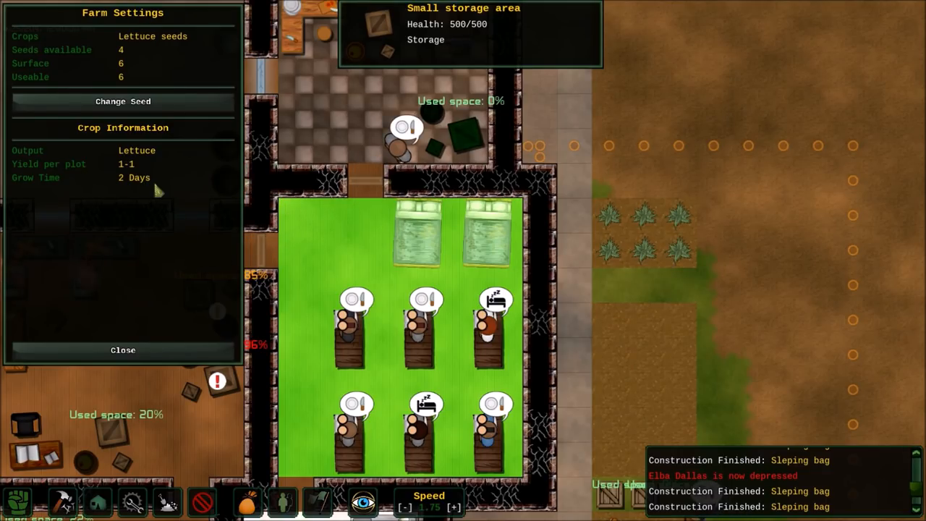
{"action": "scroll", "scroll_direction": "down", "scroll_amount": 3}
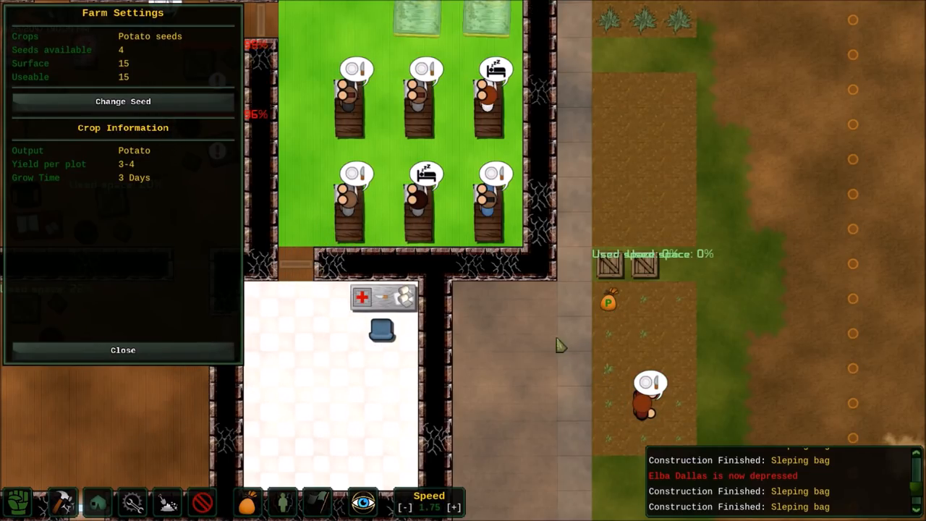
{"action": "left_click", "coordinate": [123, 349]}
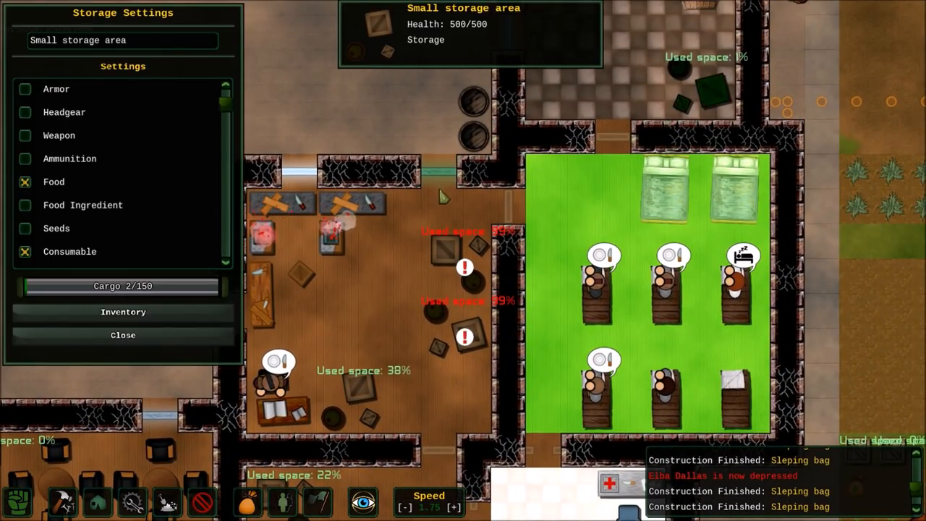
{"action": "left_click", "coordinate": [123, 312]}
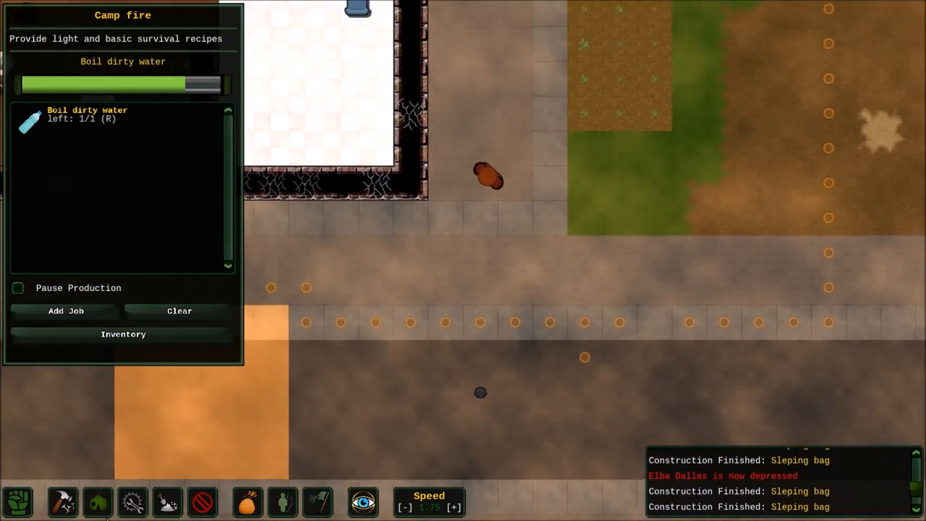
- Confirm Expedition Planner is listed under Crafting, then select a Chair from Furniture
{"action": "left_click", "coordinate": [98, 502]}
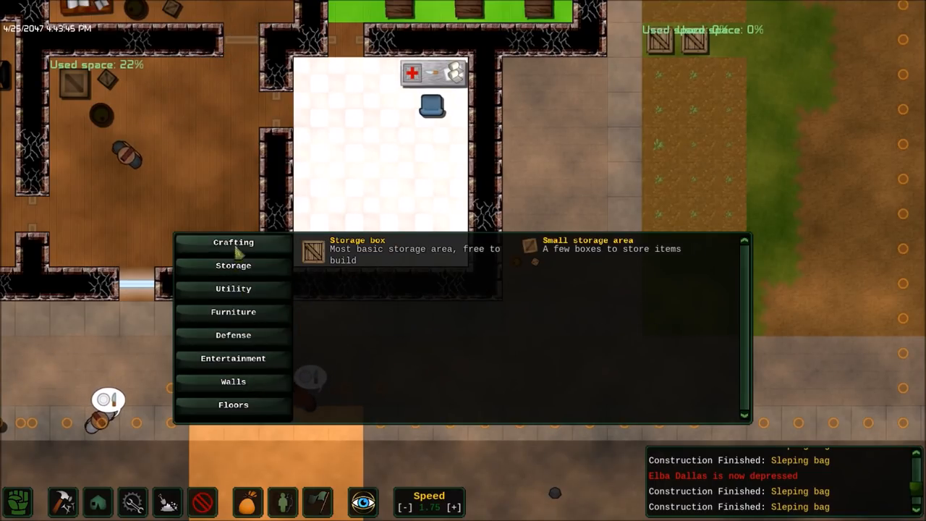
{"action": "left_click", "coordinate": [233, 242]}
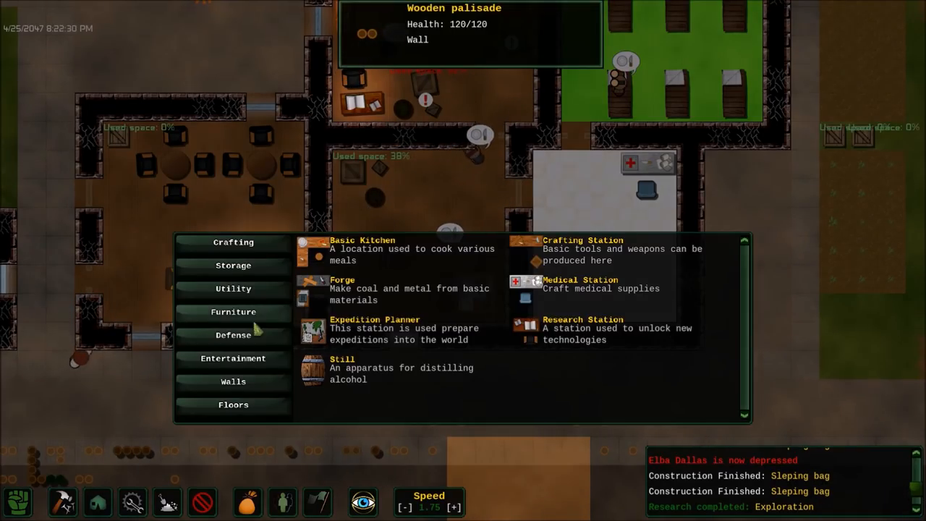
{"action": "left_click", "coordinate": [233, 312]}
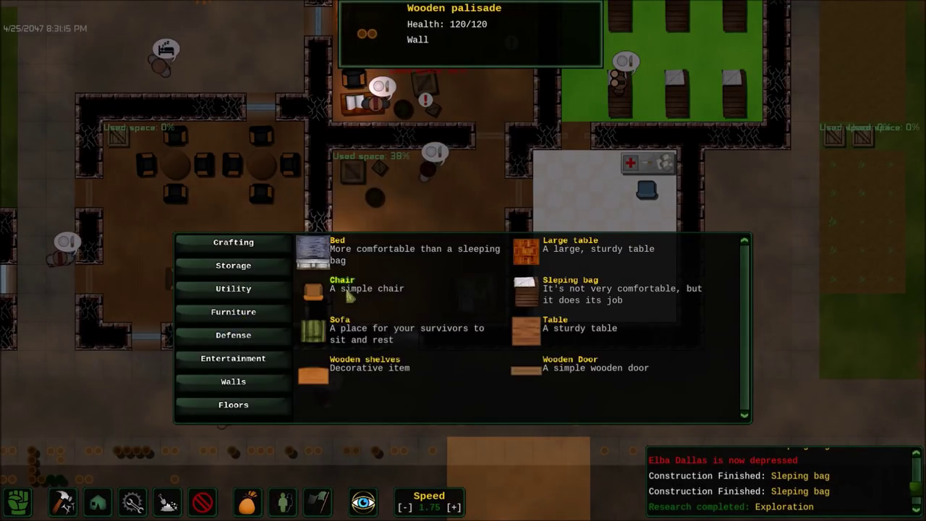
{"action": "left_click", "coordinate": [340, 319]}
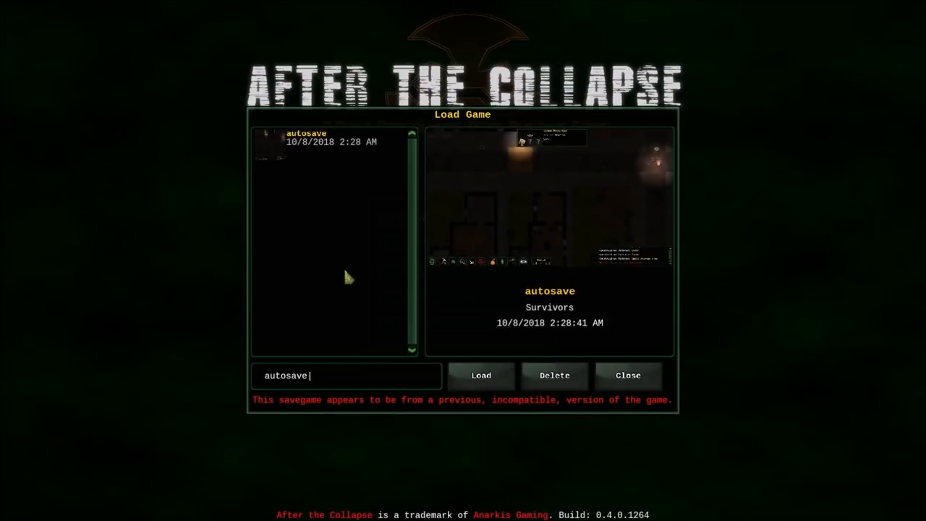
{"action": "mouse_move", "coordinate": [433, 320]}
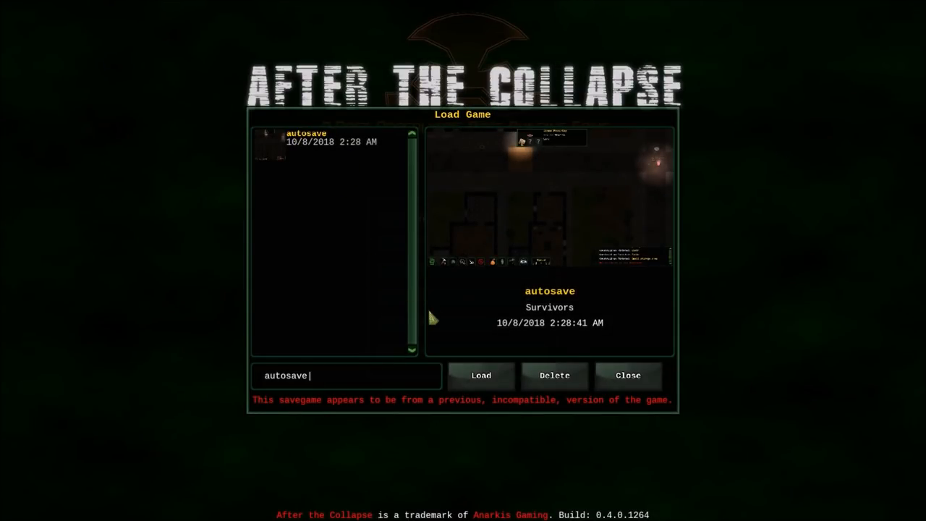
{"action": "mouse_move", "coordinate": [325, 231]}
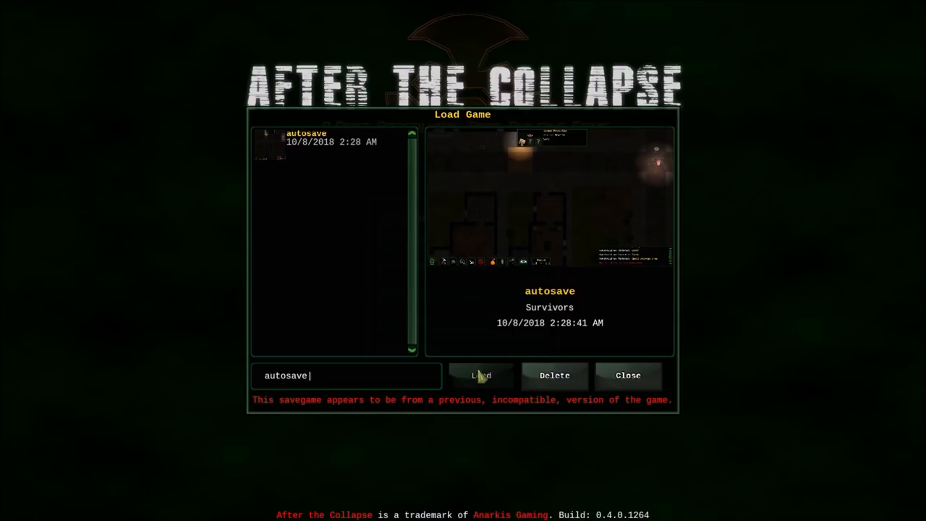
{"action": "mouse_move", "coordinate": [293, 121]}
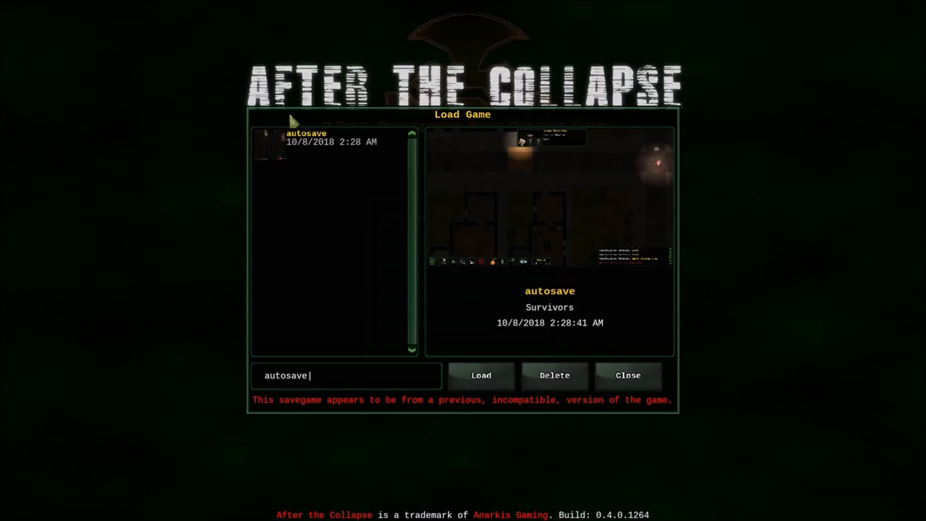